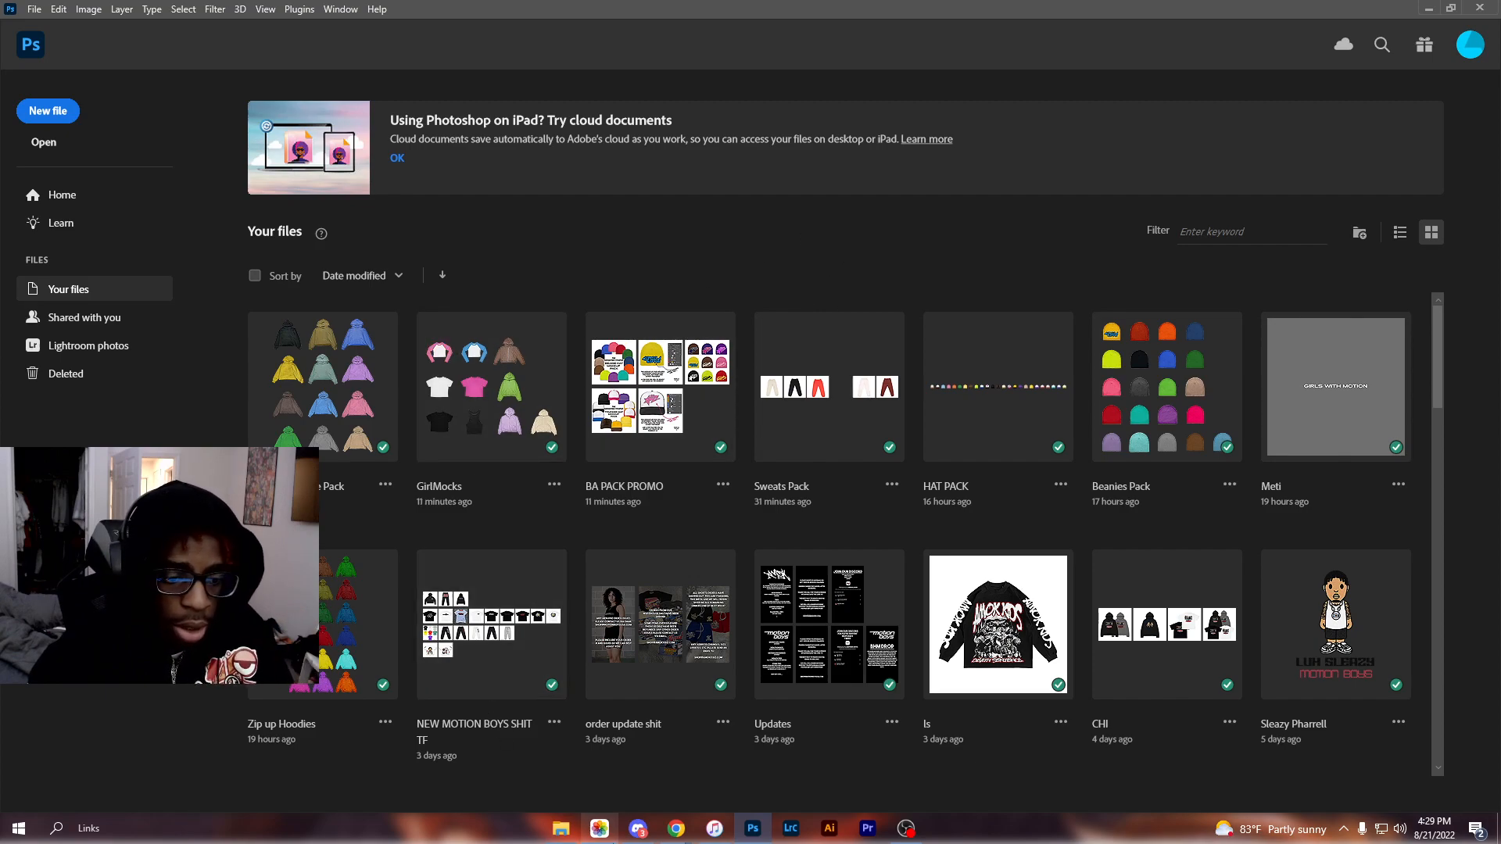
mouse_move(559, 827)
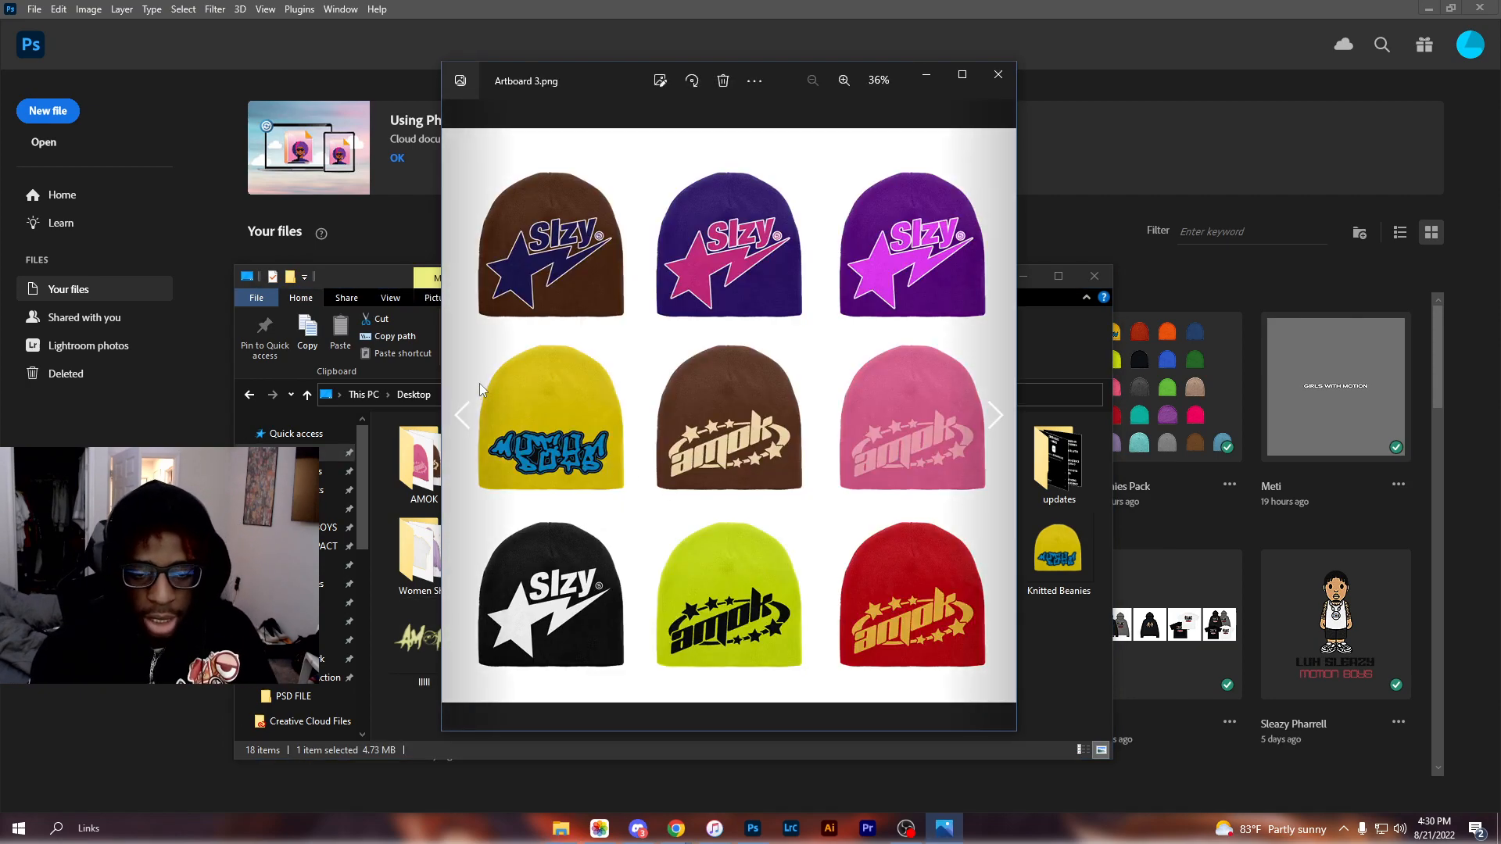
Zoom in on the brown beanie's star logo and knit texture, then back out to the lineup
left_click(843, 80)
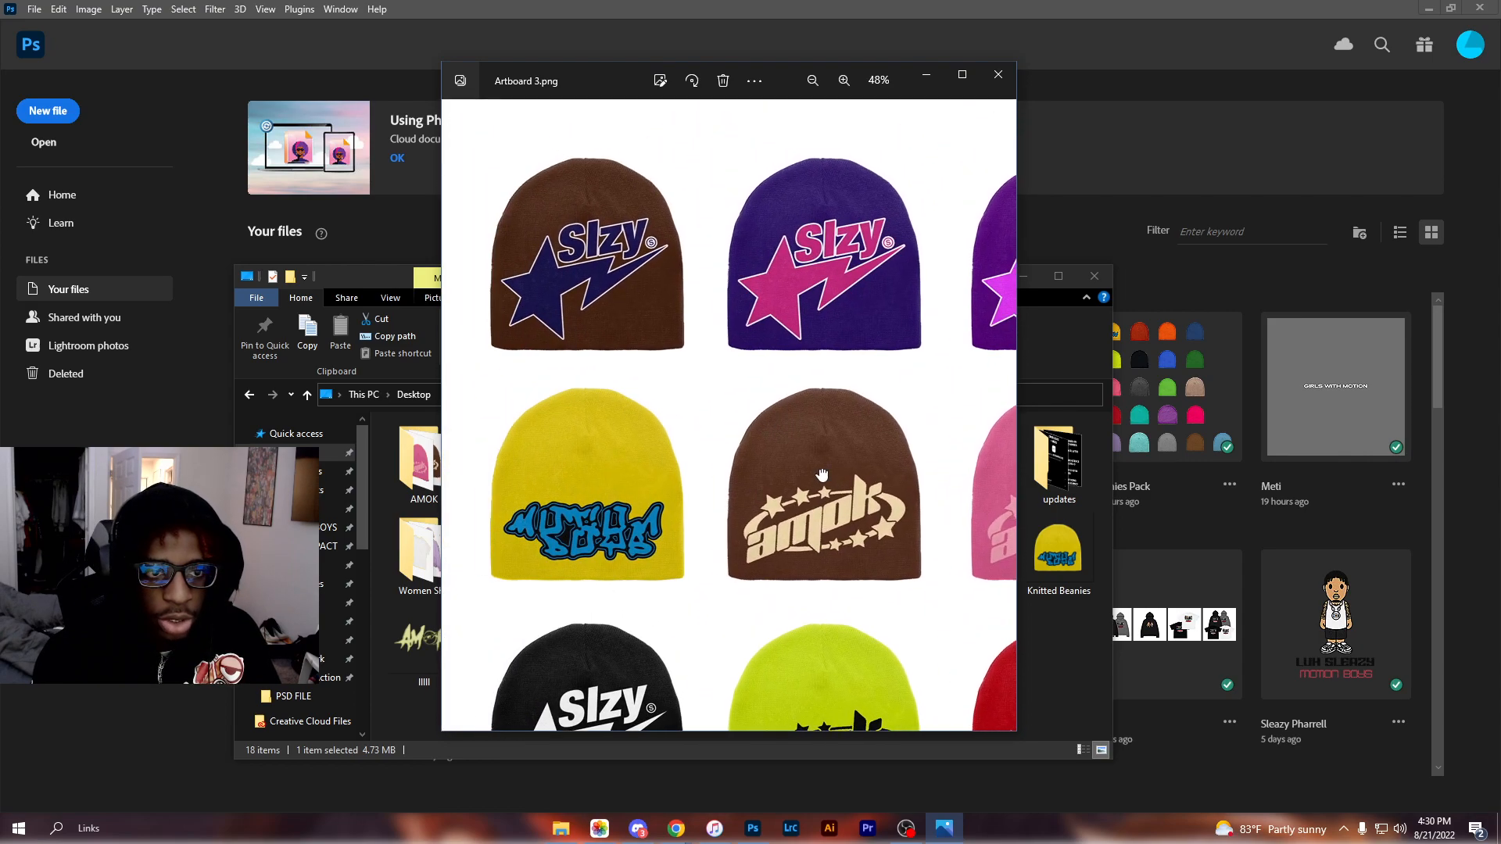
scroll("down", 3)
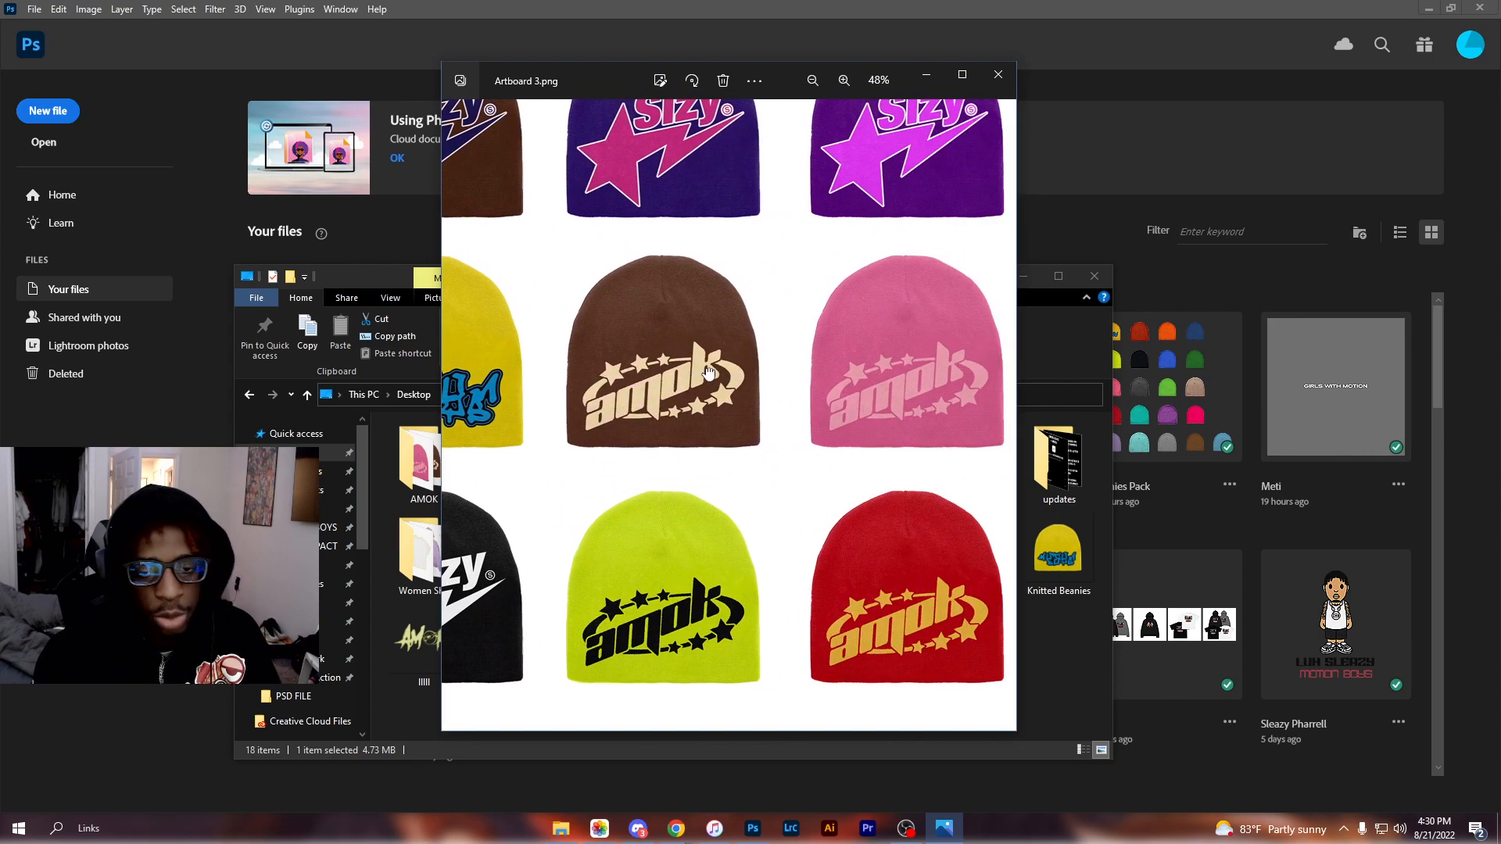
left_click(843, 80)
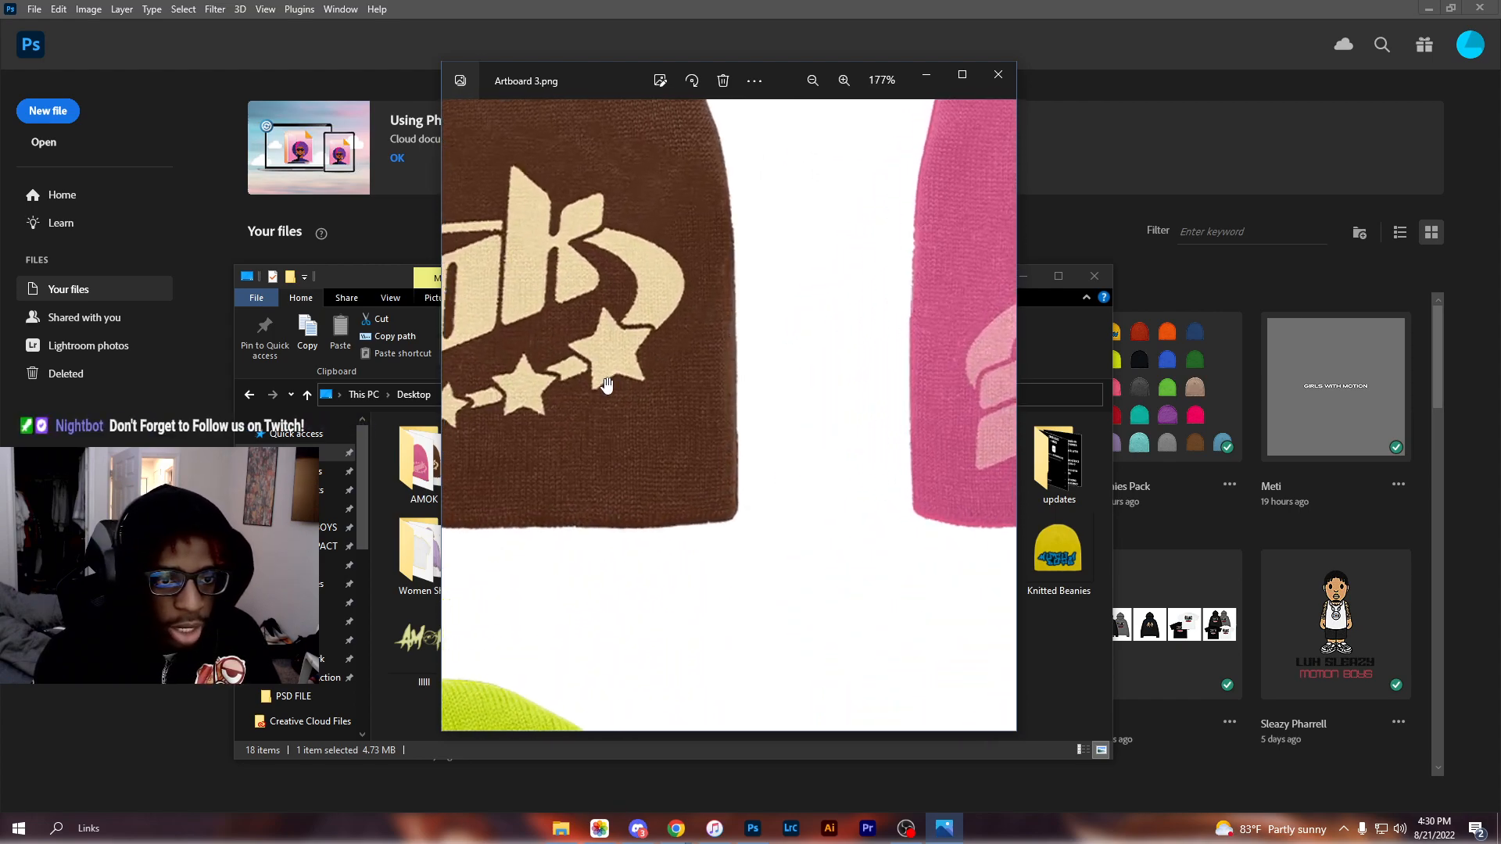
left_click(843, 80)
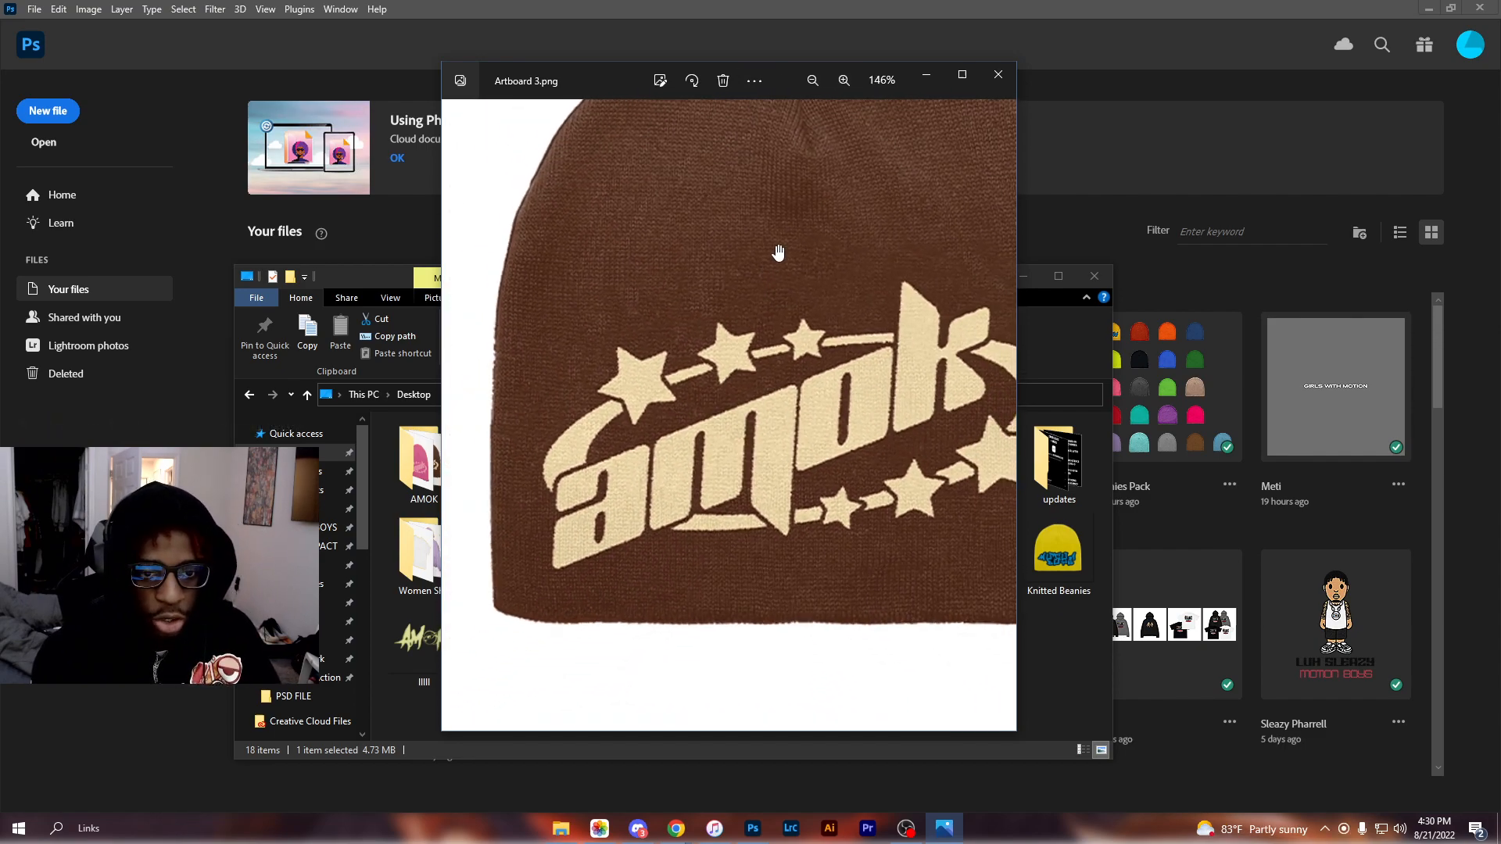
left_click(810, 80)
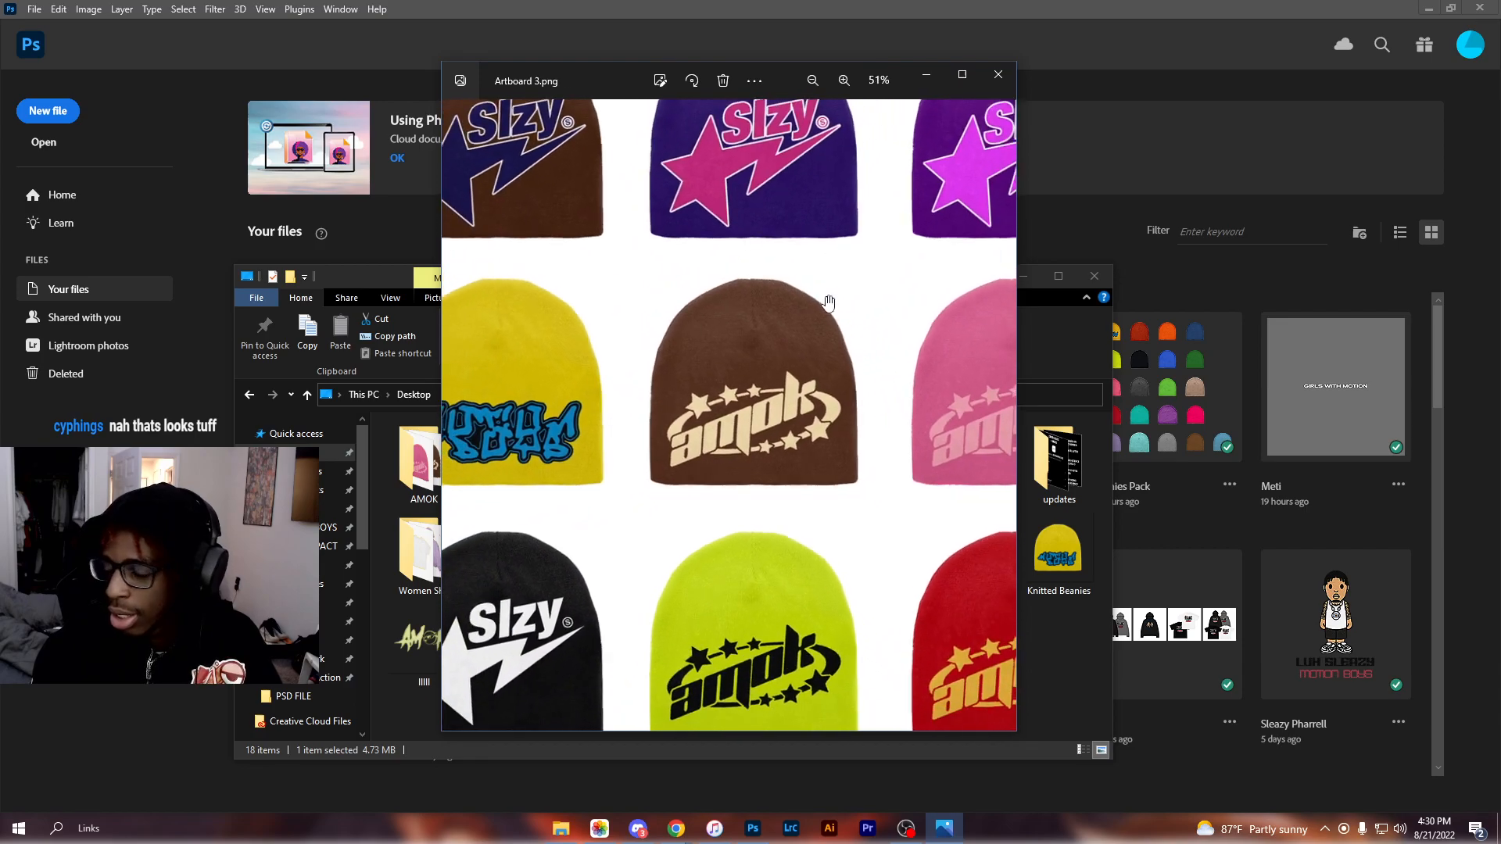
Zoom into the pink beanie's logo and knit, then close the Artboard 3.png preview
left_click(843, 80)
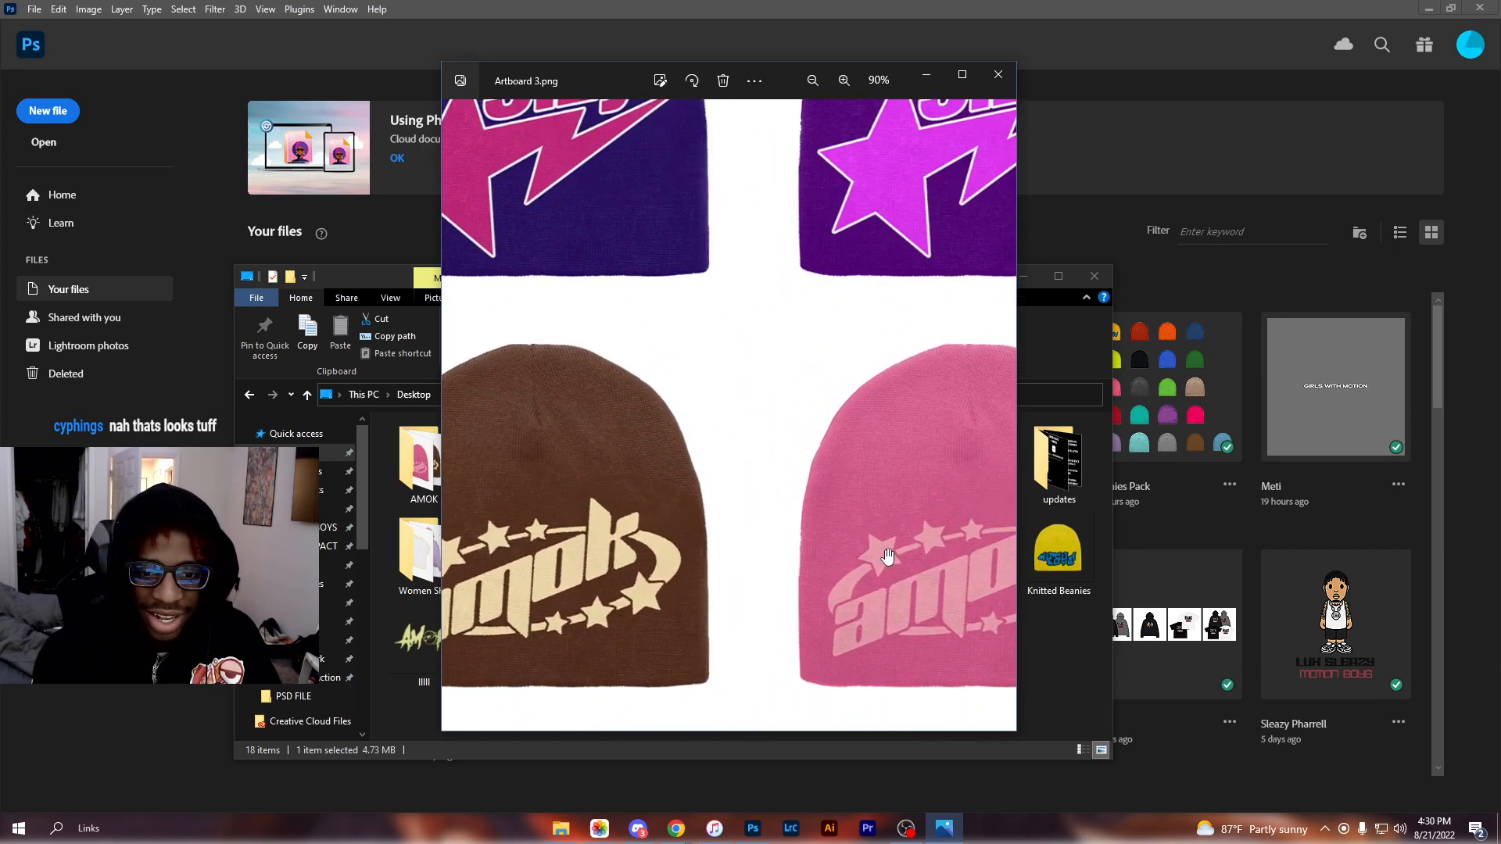
left_click(843, 80)
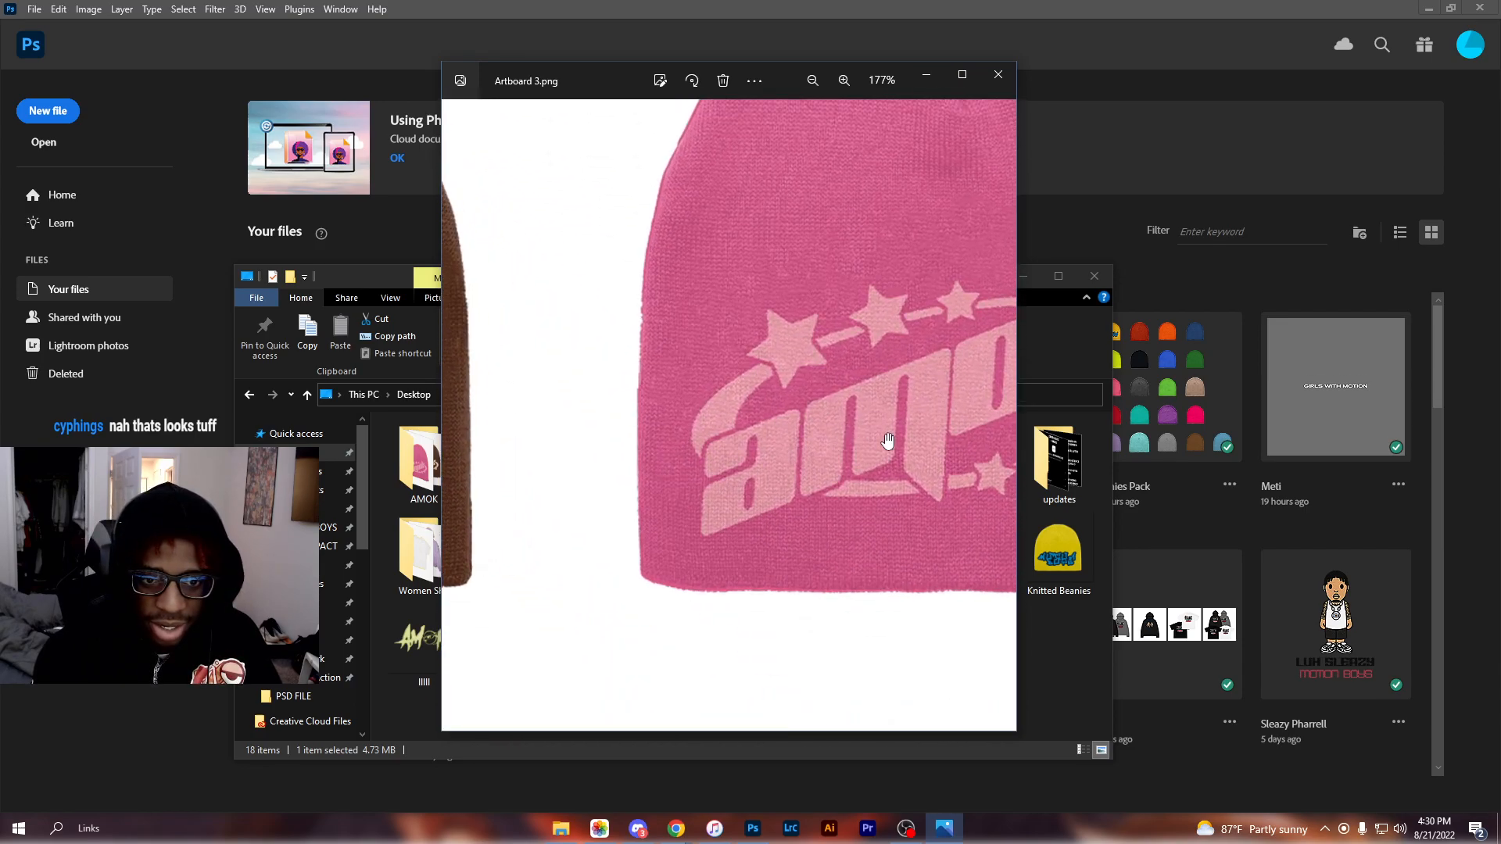
left_click(843, 80)
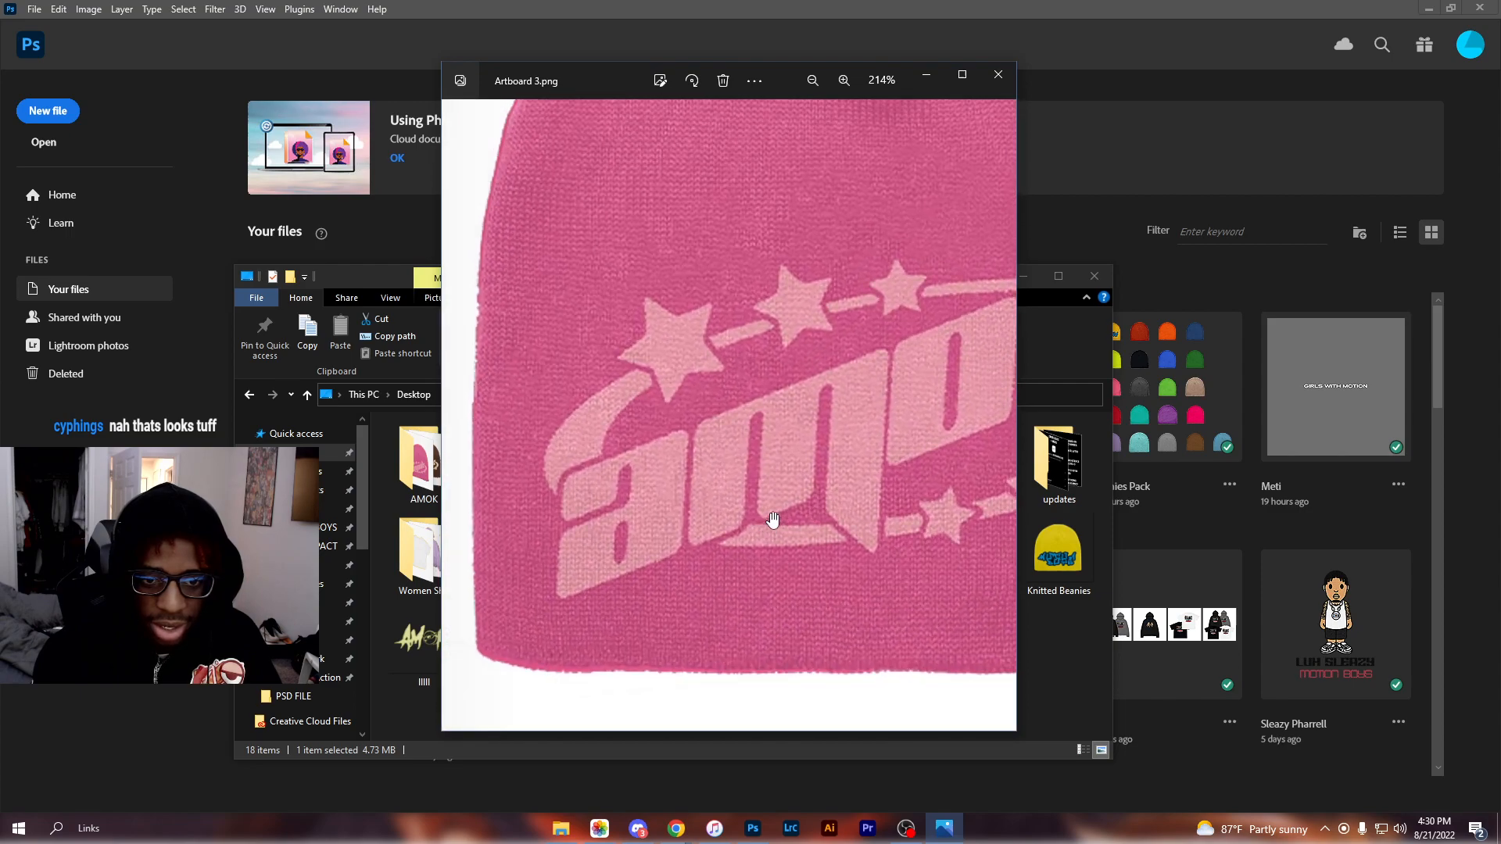
left_click(809, 80)
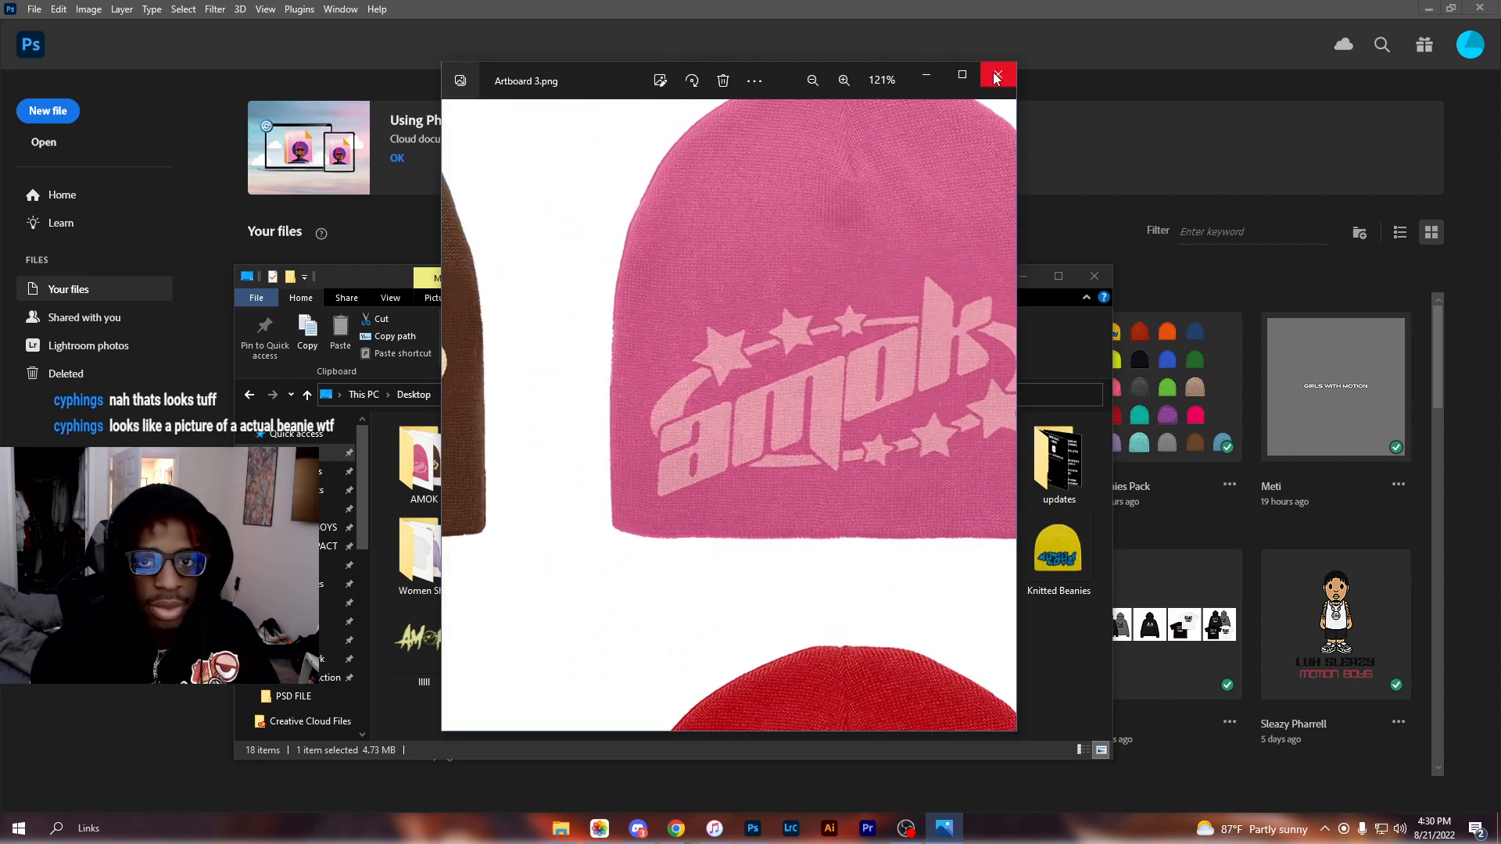
left_click(996, 75)
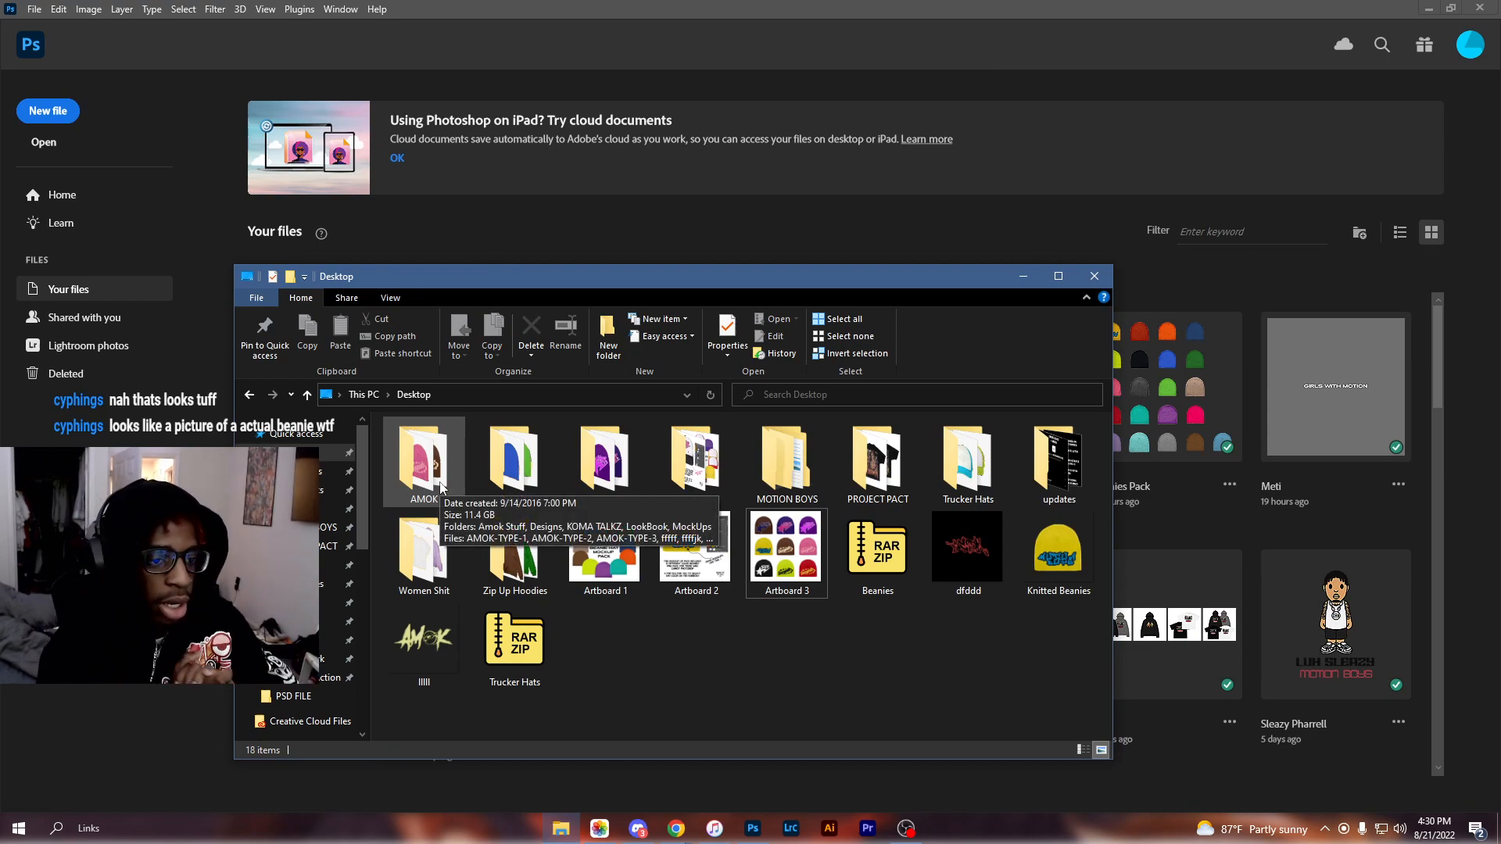
Open the Beanies folder, preview Brown.png, and return to the folder window
left_click(694, 550)
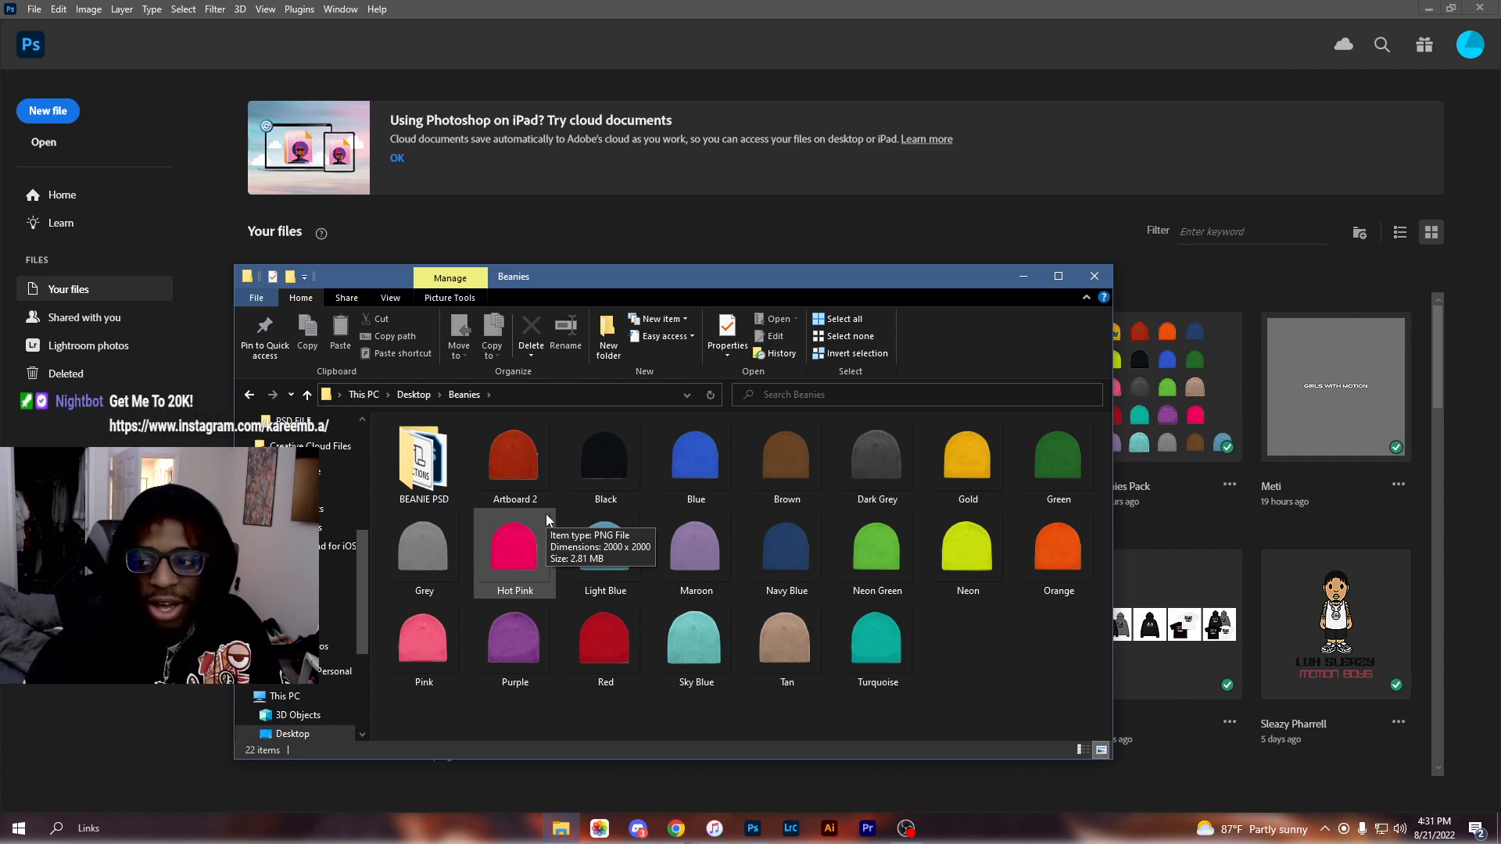
mouse_move(694, 641)
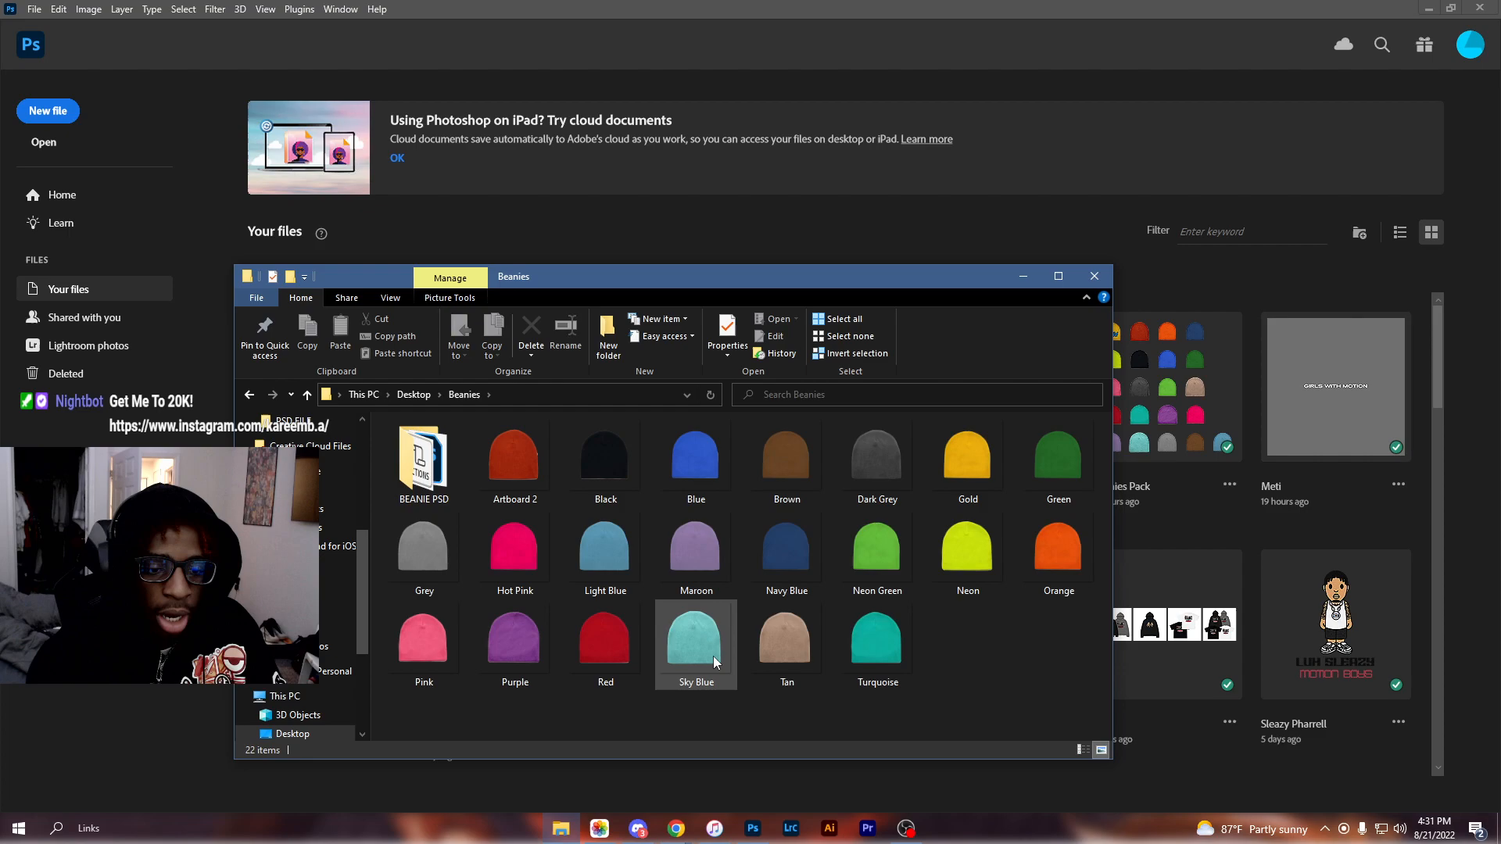
double_click(786, 458)
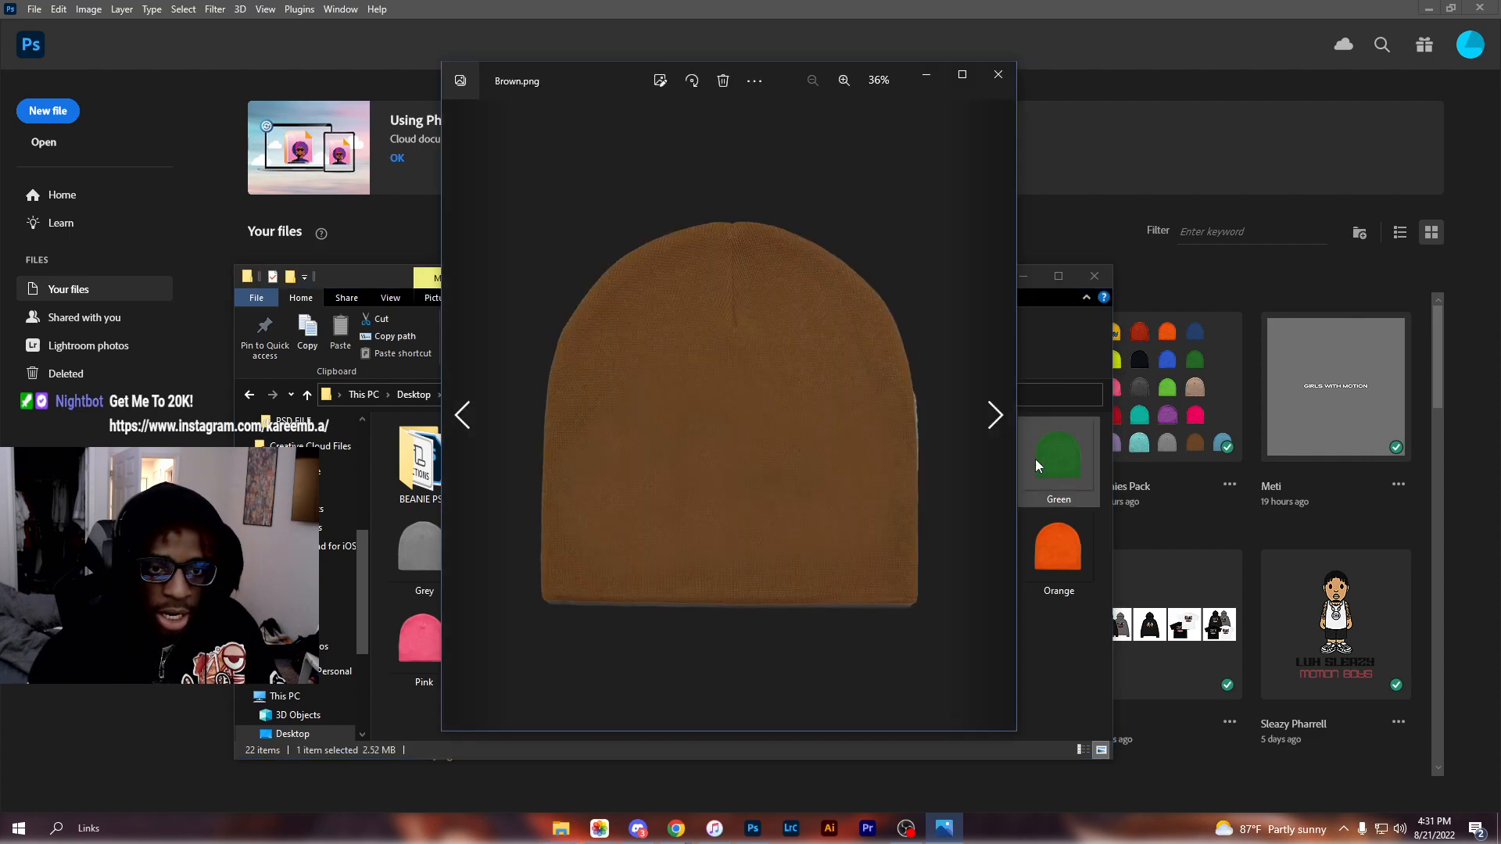
left_click(1059, 458)
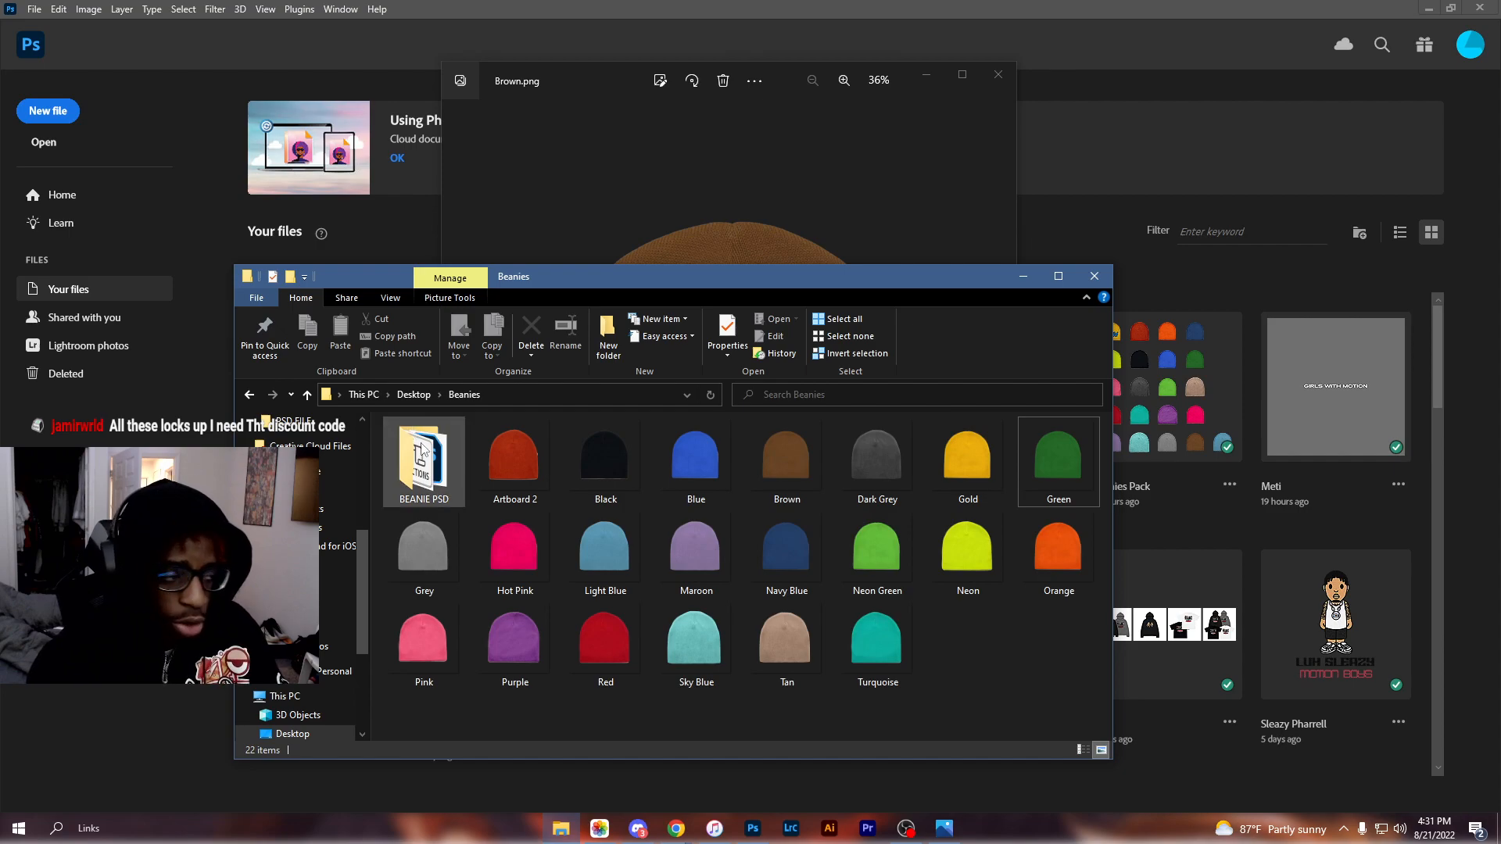
mouse_move(431, 469)
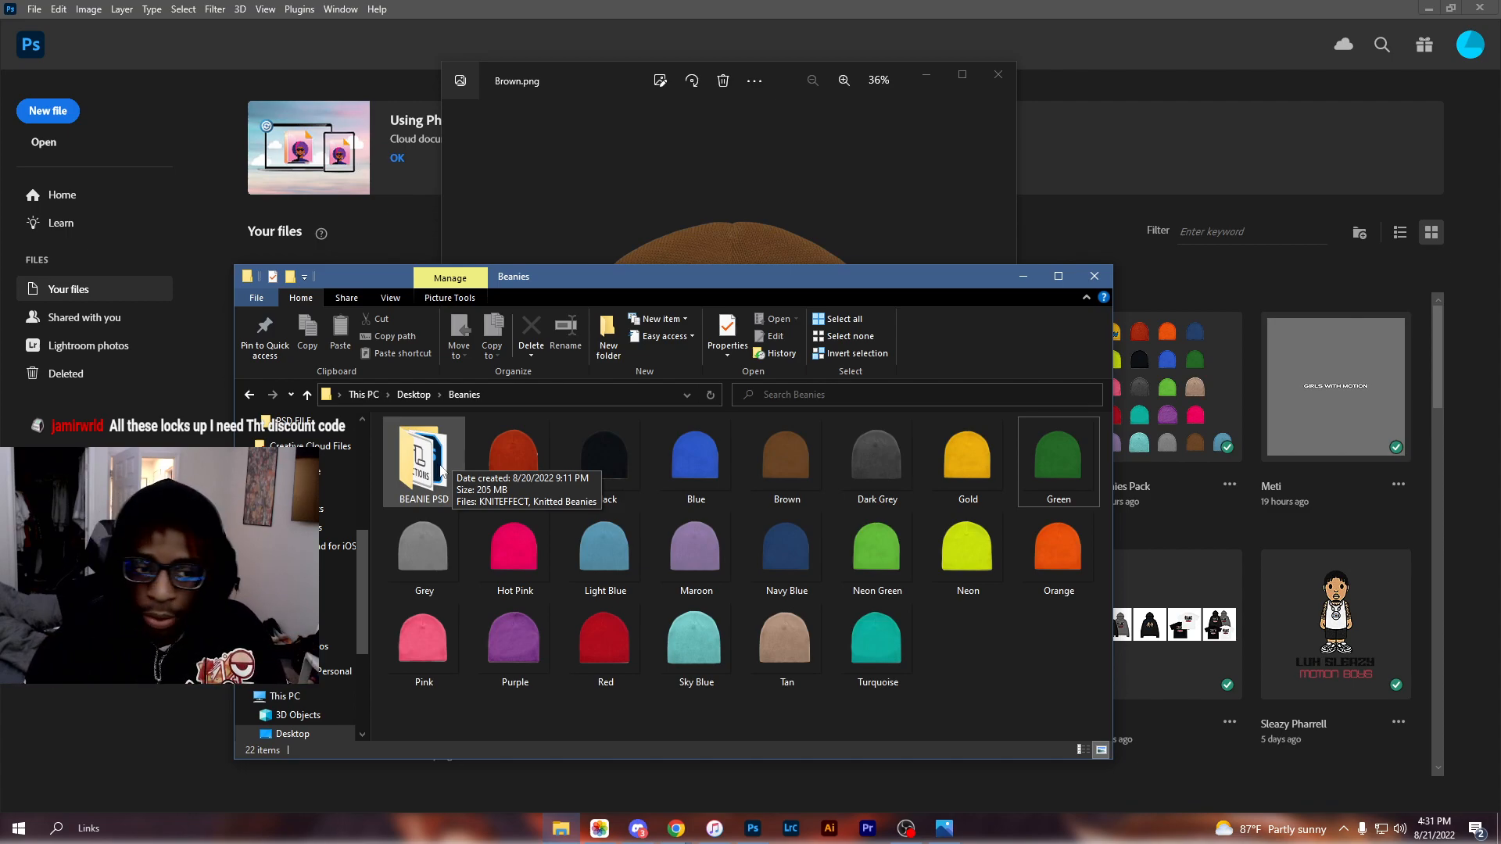
Open the BEANIE PSD folder and select the Knitted Beanies file inside it
double_click(424, 458)
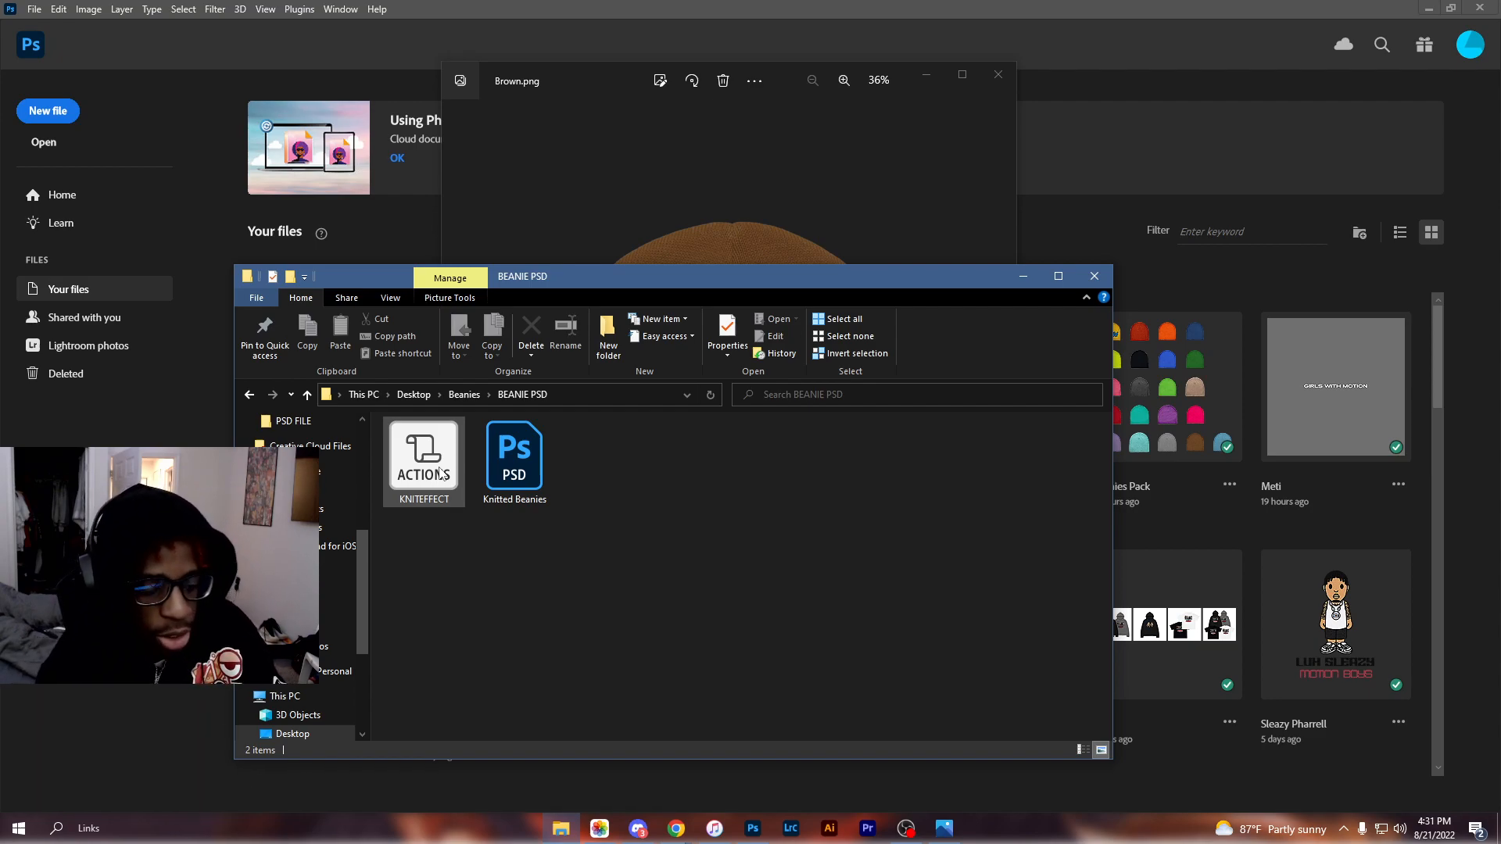
left_click(515, 459)
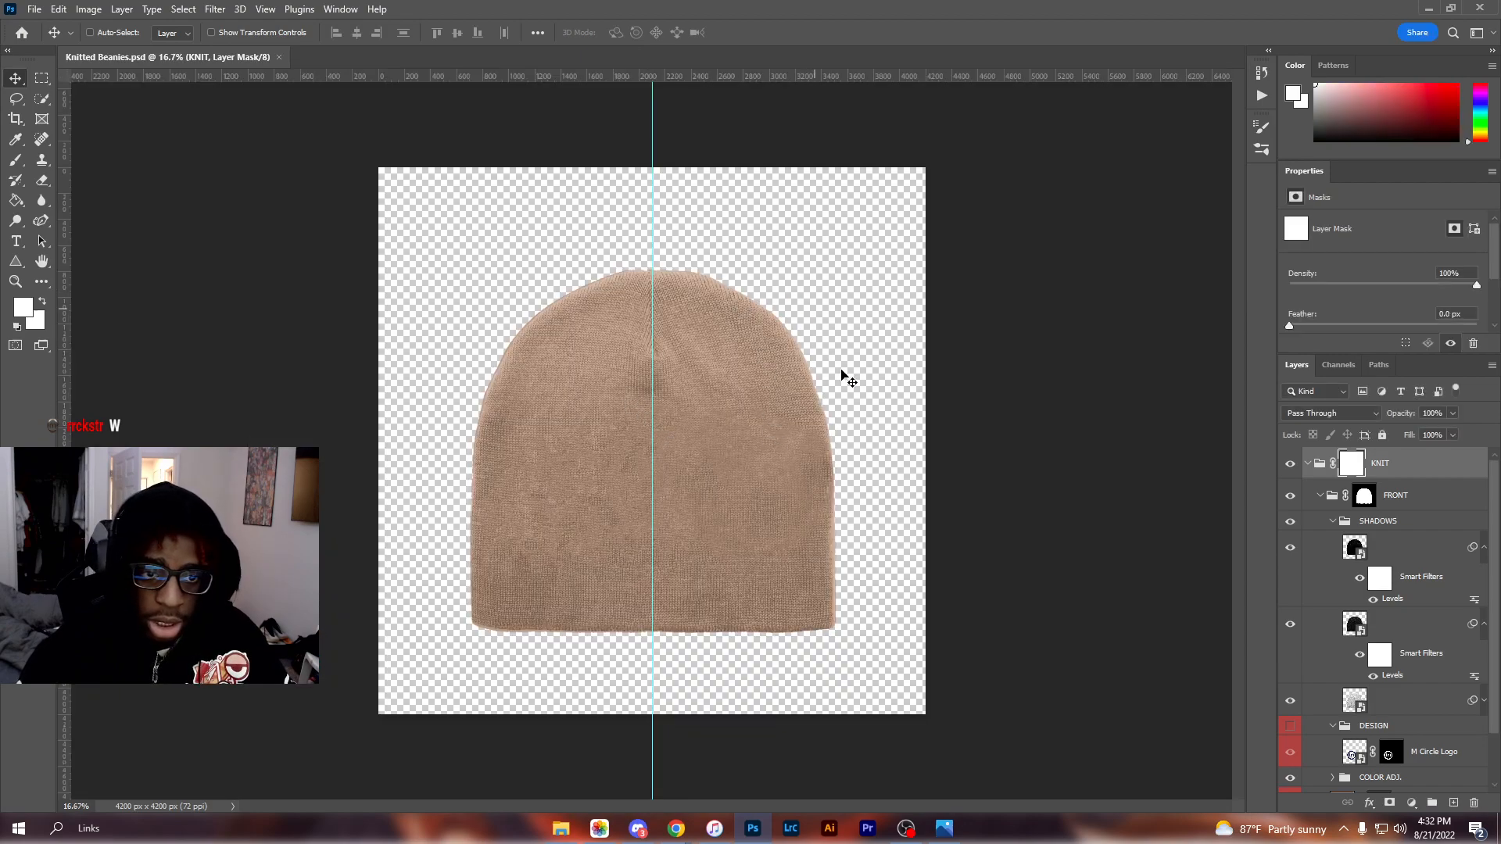
Collapse the SHADOWS group and open the GARMENT COLOR fill's Color Picker
scroll("down", 3)
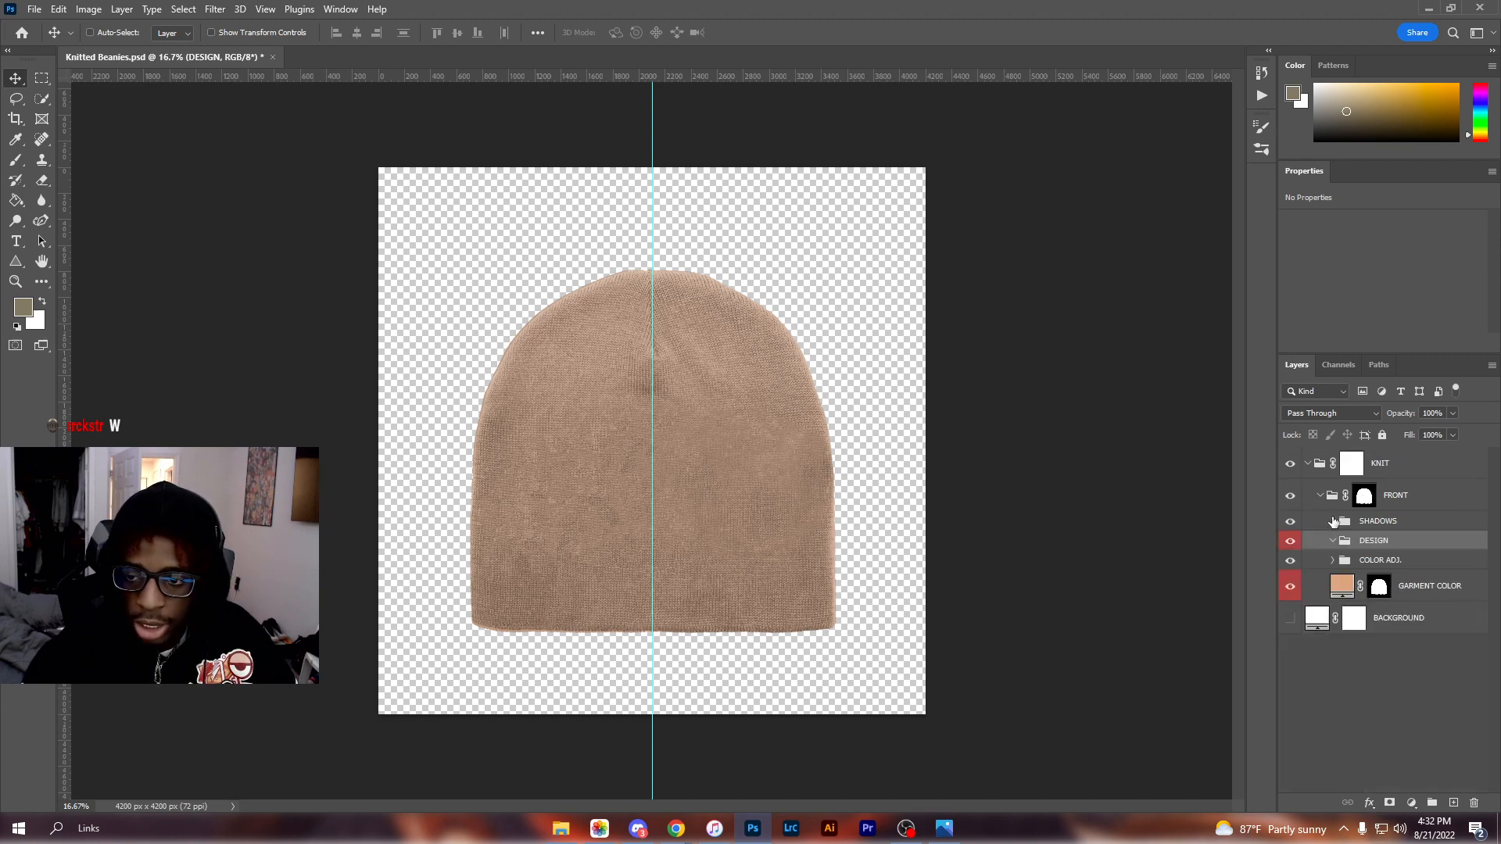
left_click(1379, 521)
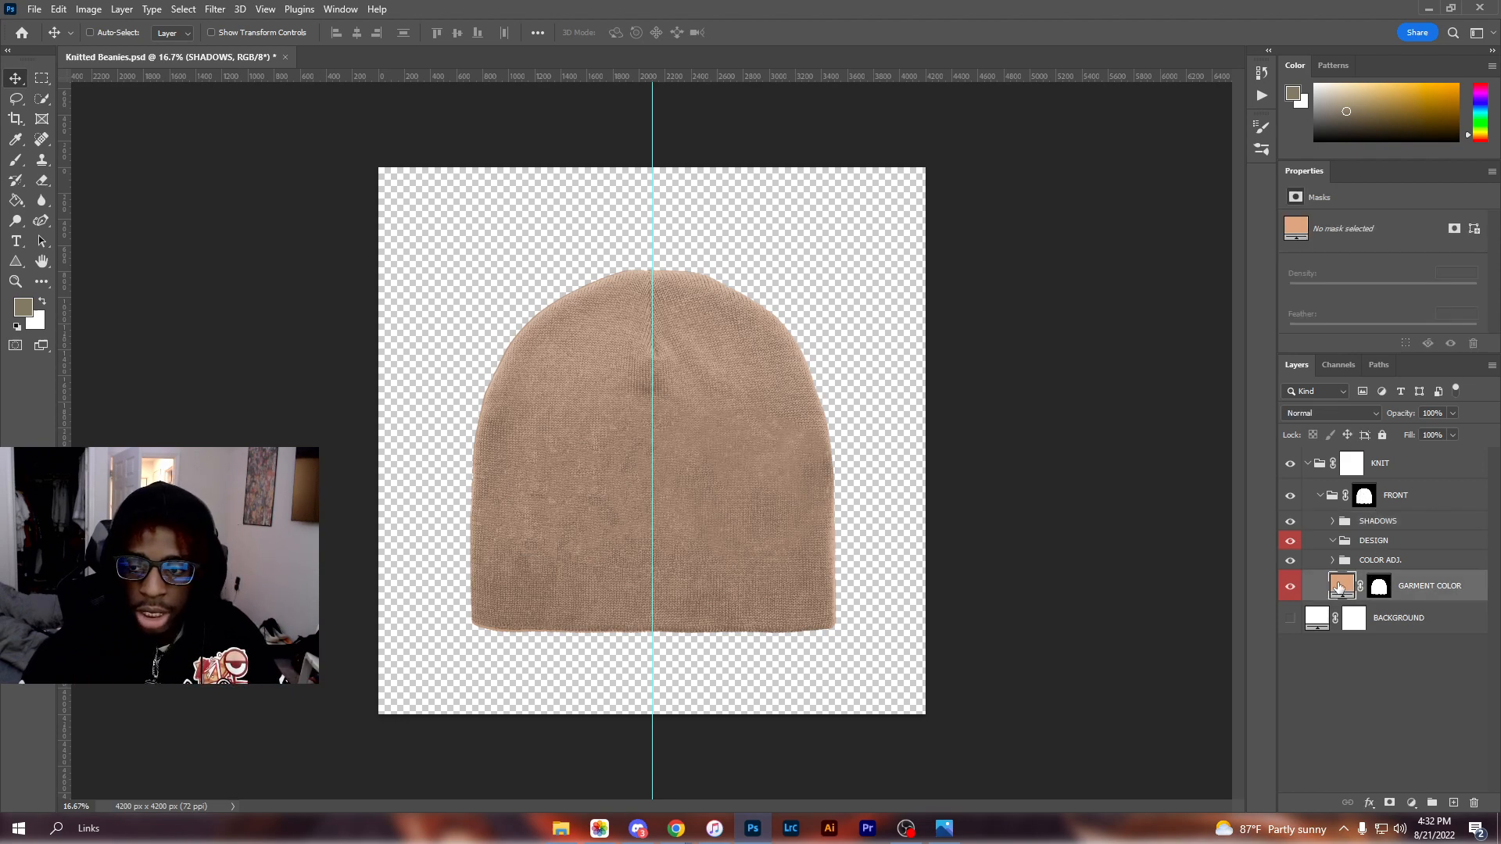
double_click(1342, 585)
type("ffffff")
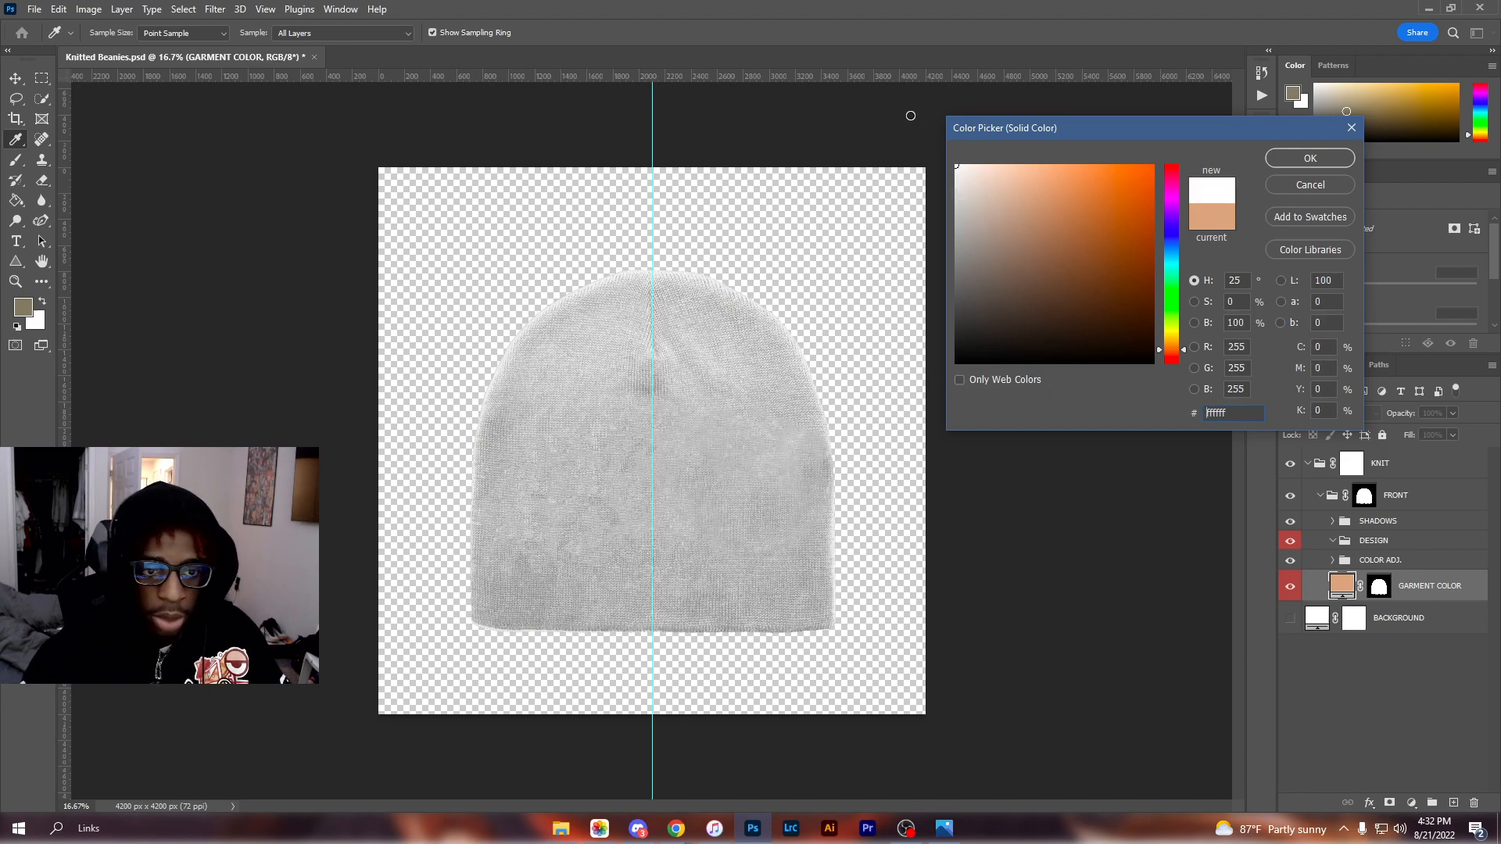
Preview dark brown, bright red, pale pink and rose on the beanie, then cancel to keep tan
left_click(1116, 292)
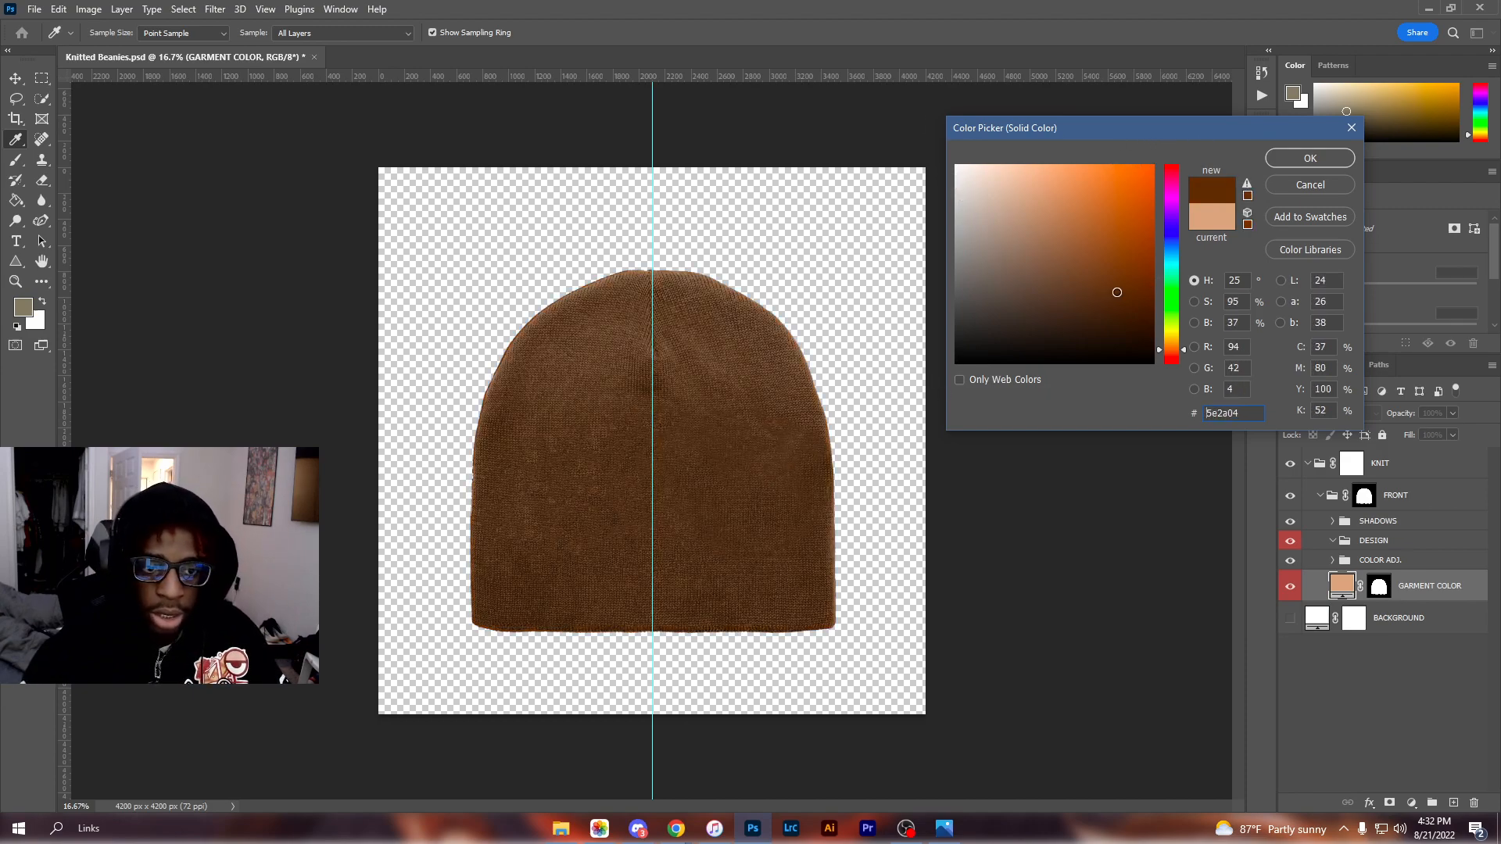
left_click(1142, 296)
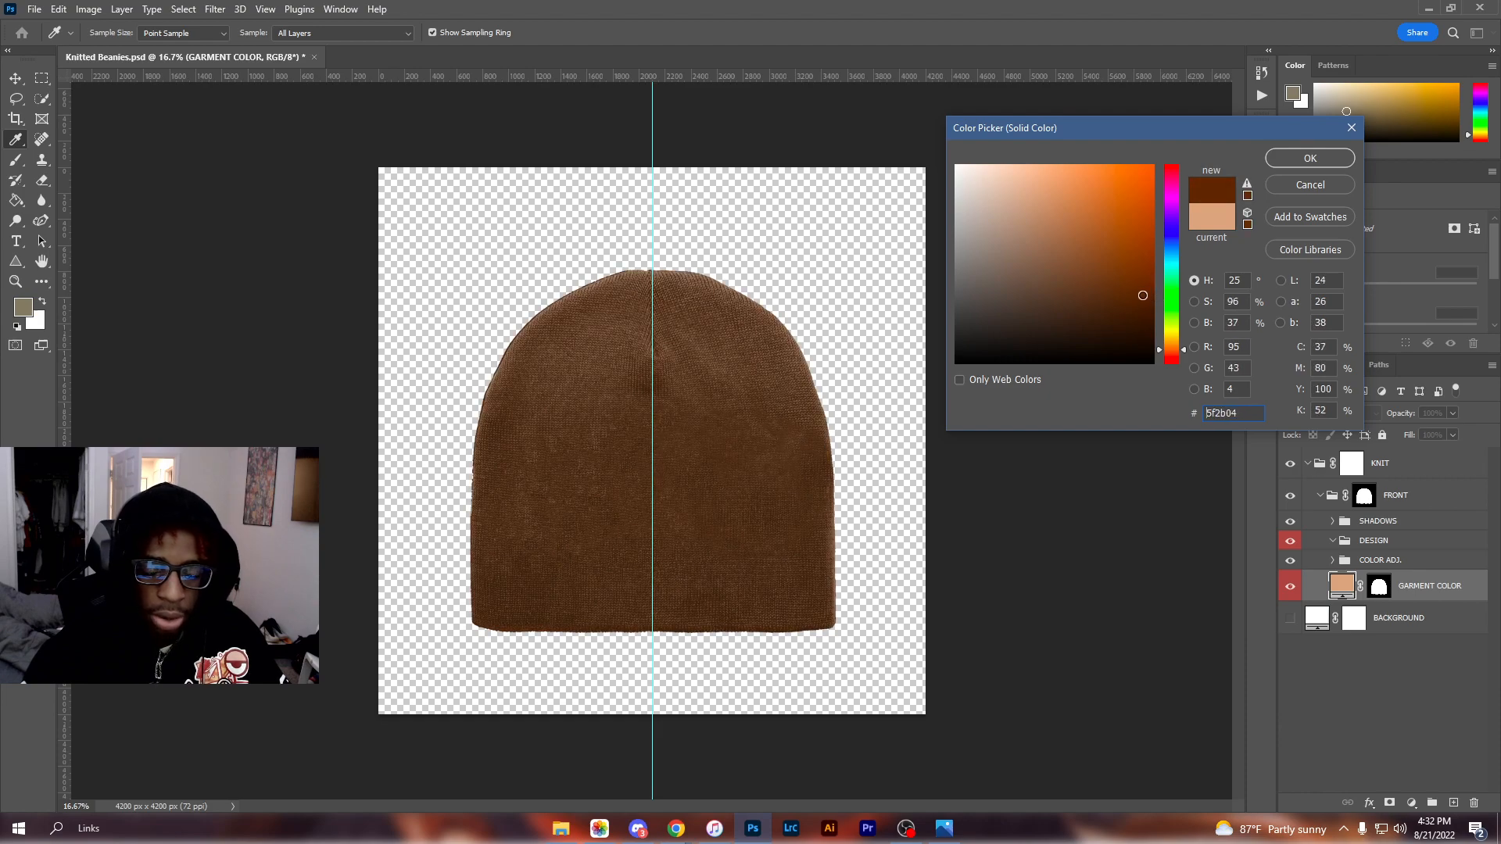
left_click(1107, 283)
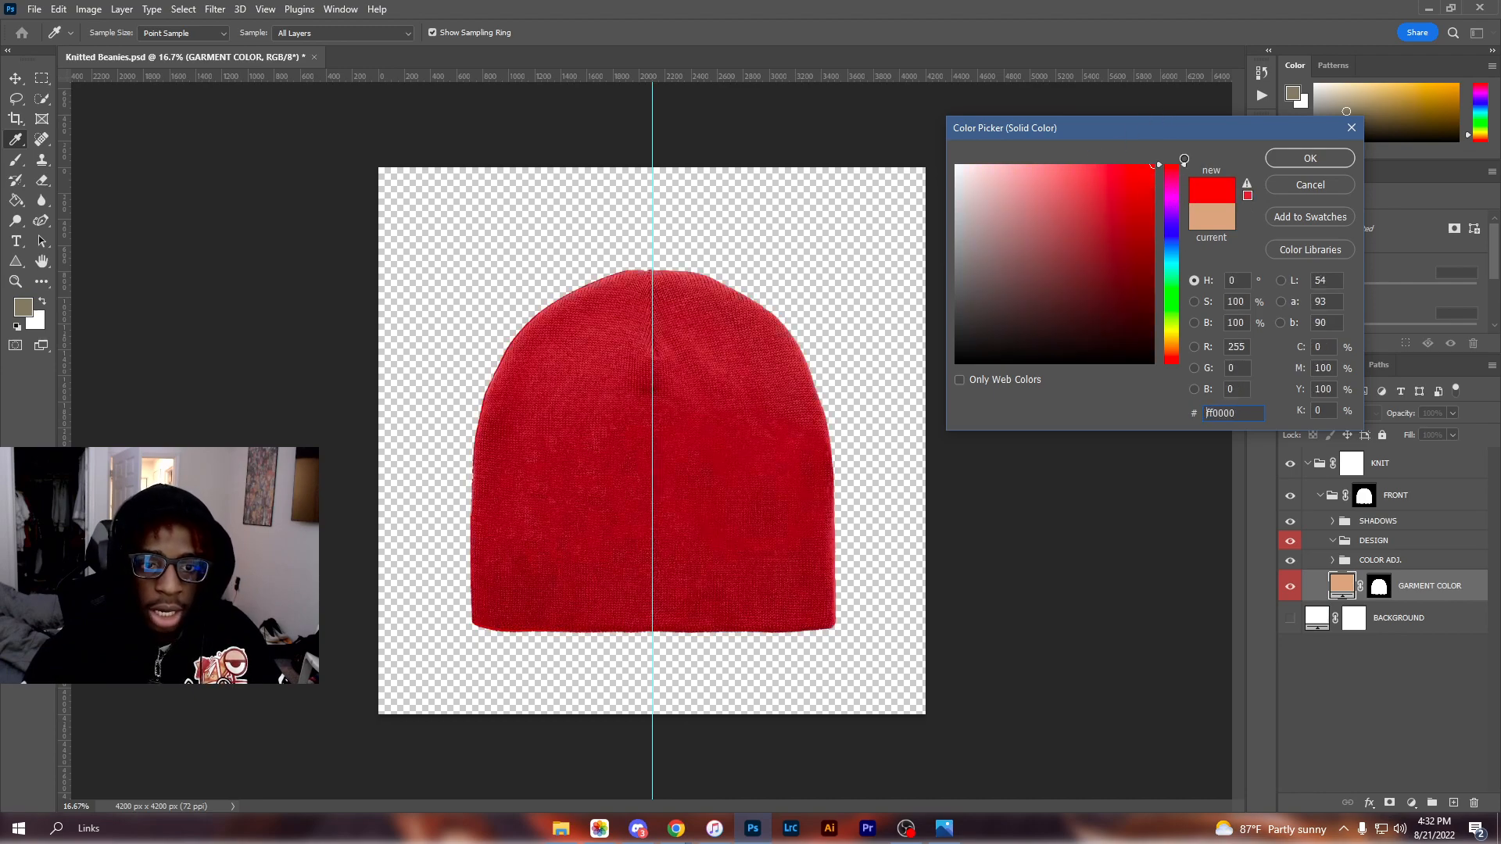
left_click(1038, 292)
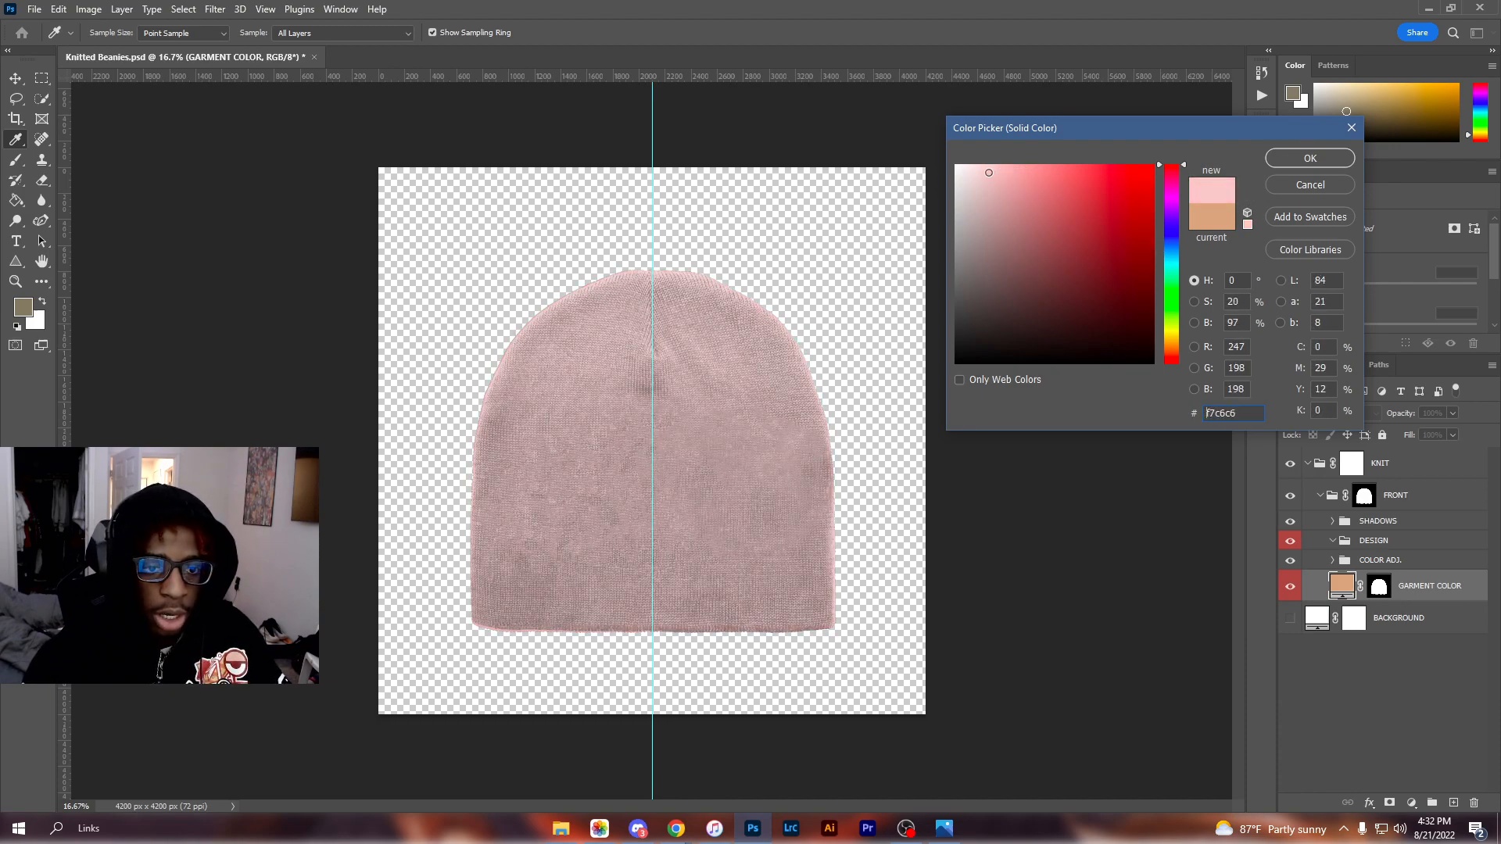
left_click(1062, 184)
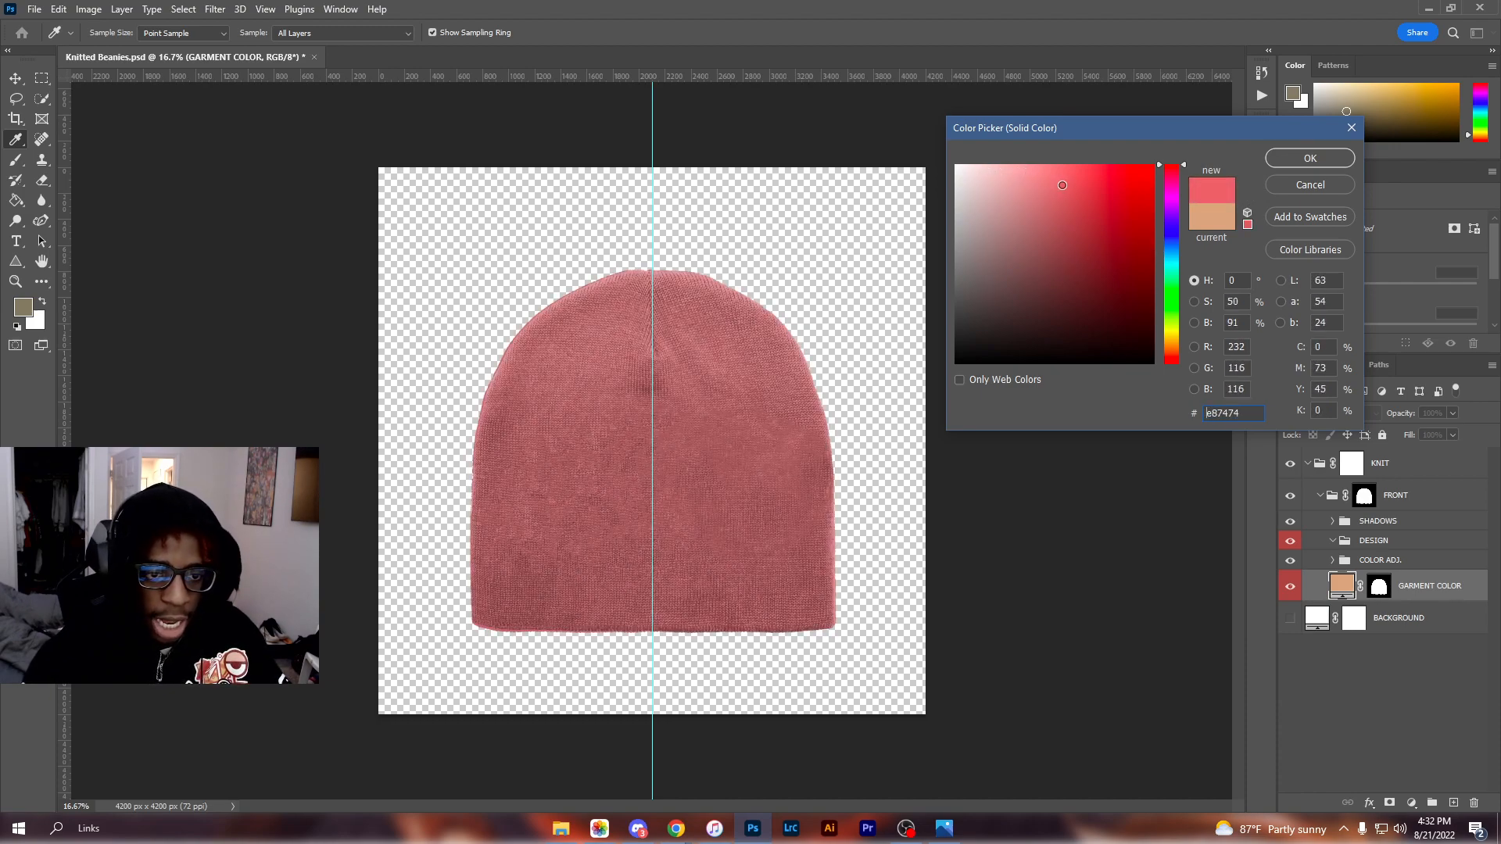
left_click(871, 361)
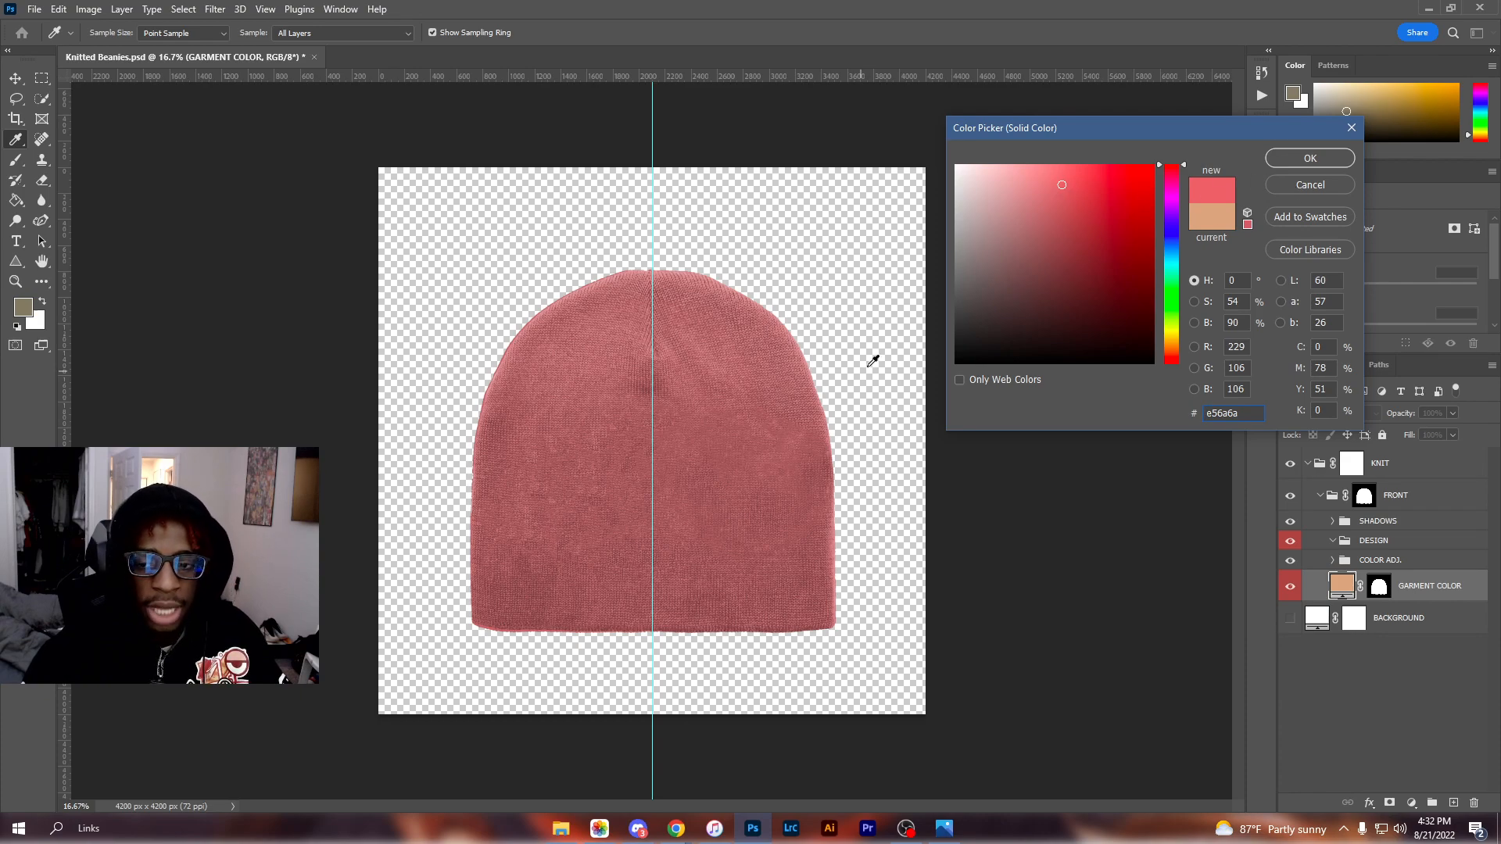
left_click(1308, 158)
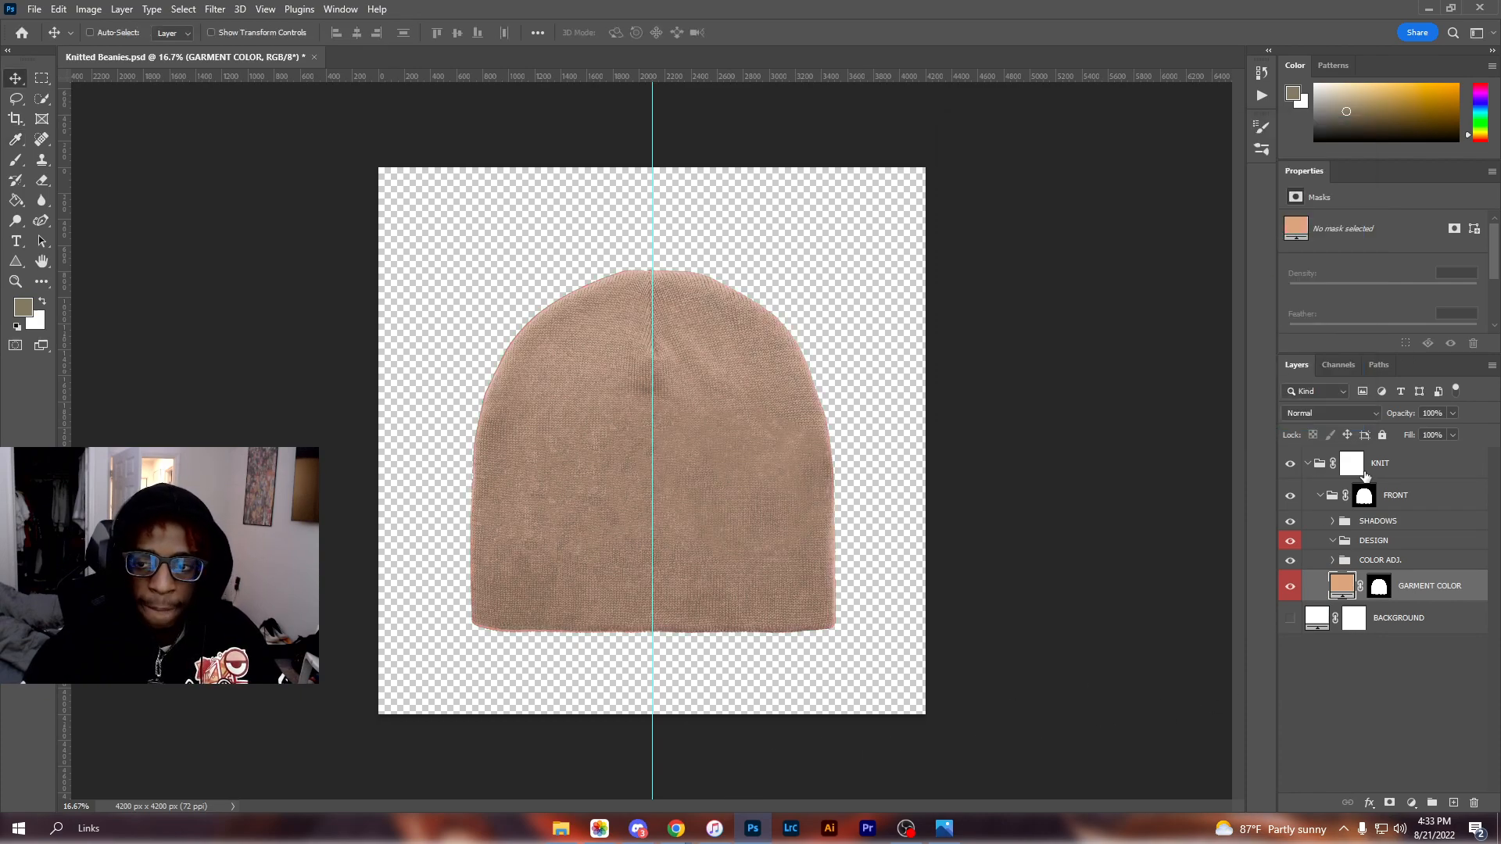
Switch to File Explorer and browse the Downloads folder of beanie images
left_click(560, 828)
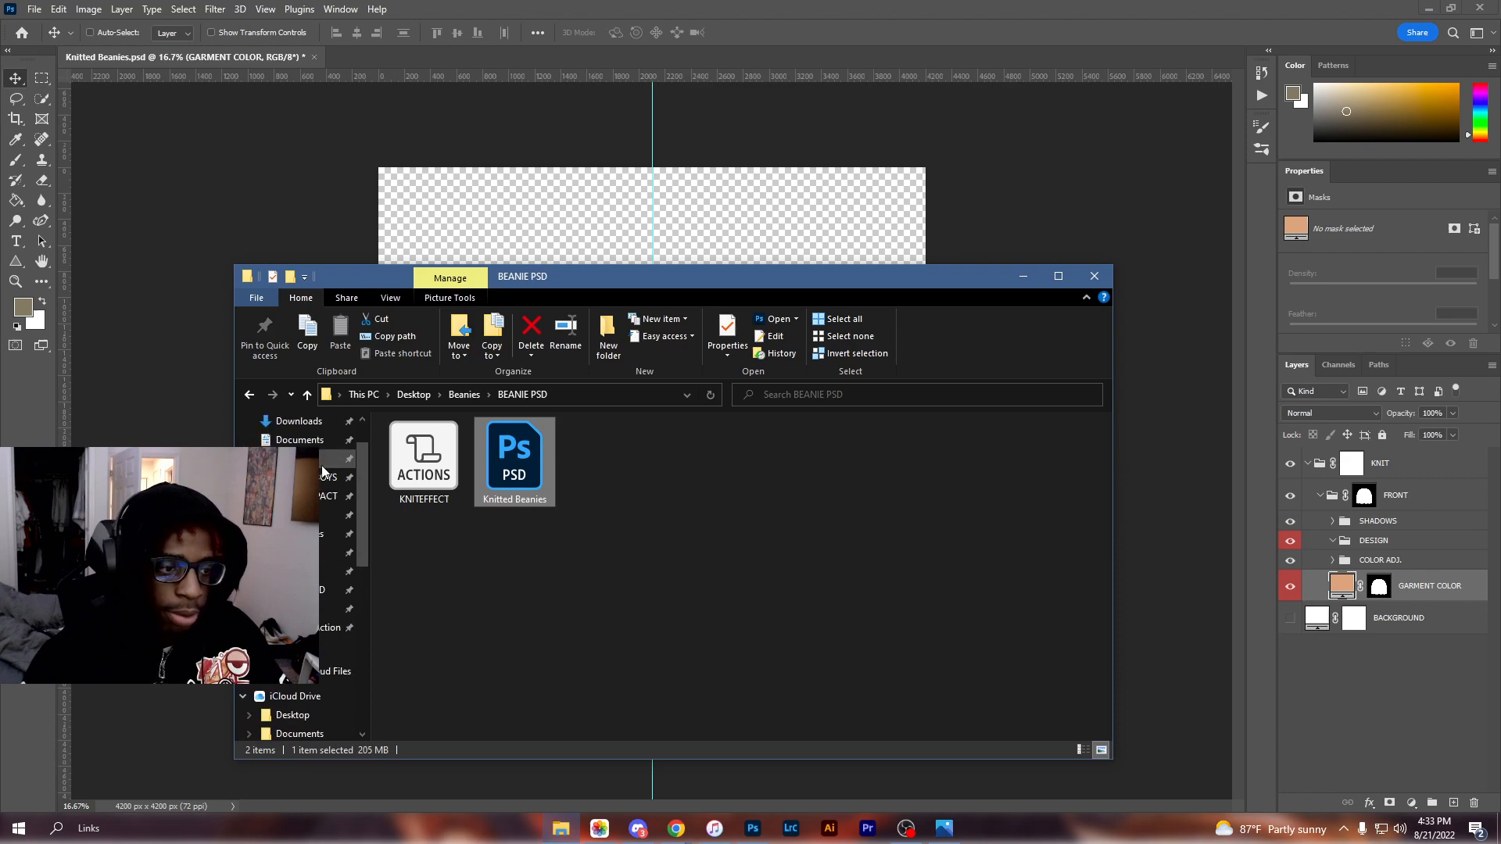
left_click(297, 420)
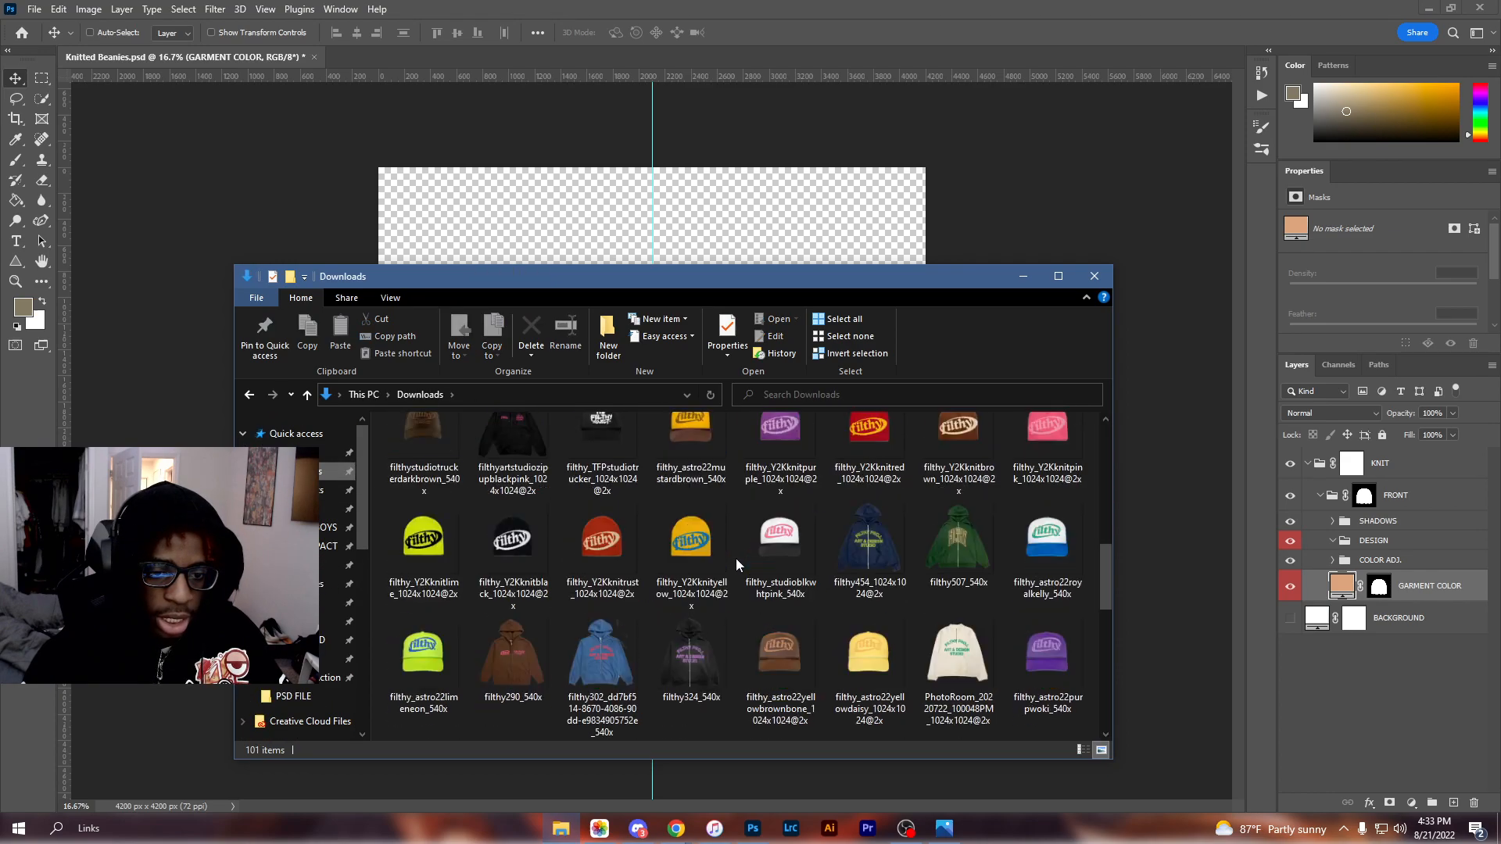
scroll("down", 3)
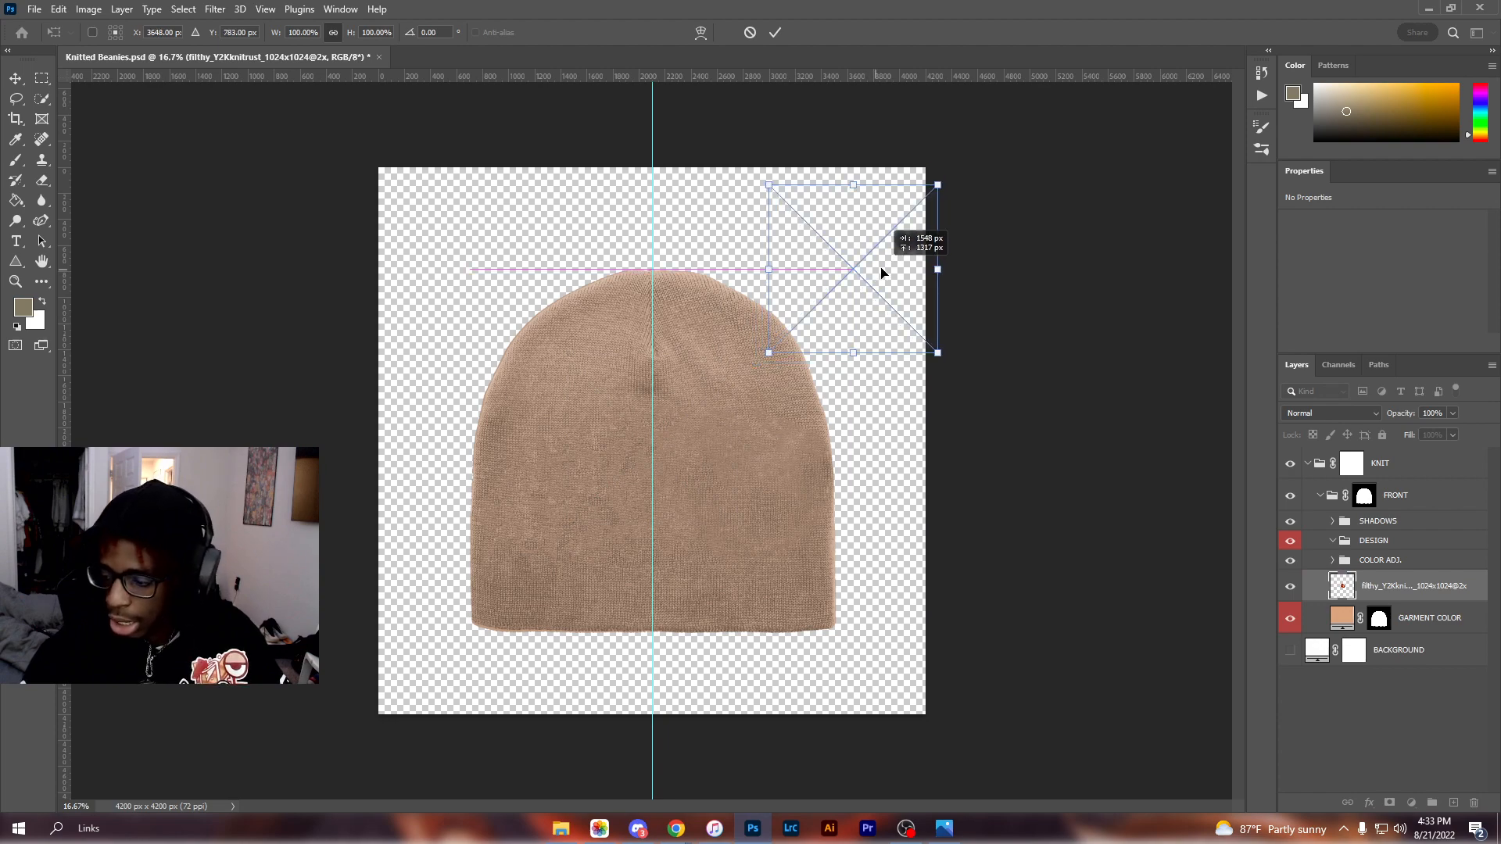
Enlarge the placed filthy_Y2Kknitrust reference beanie and commit its placement
left_click(775, 31)
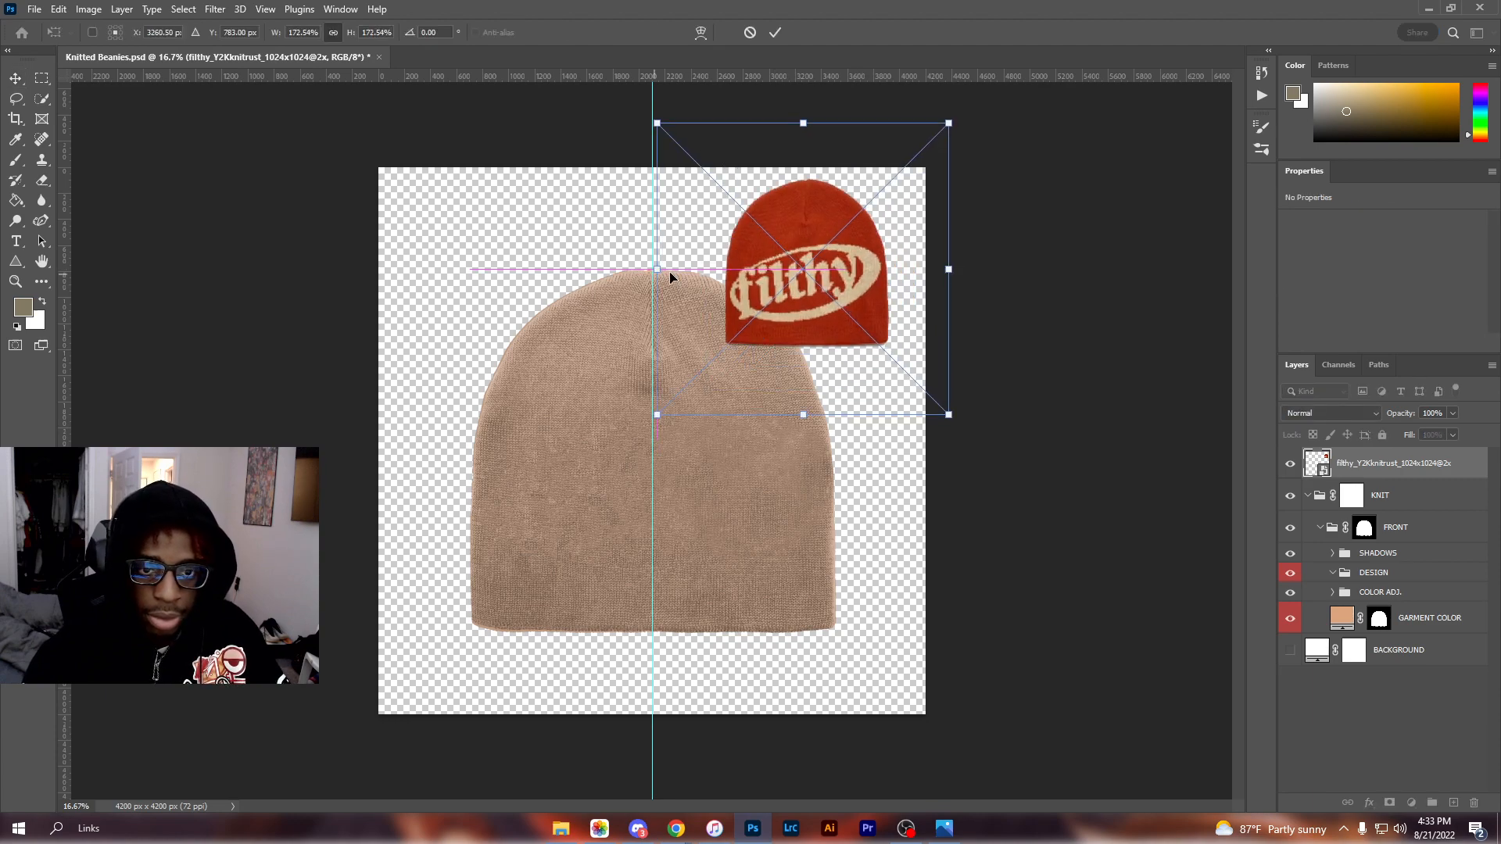
left_click(774, 31)
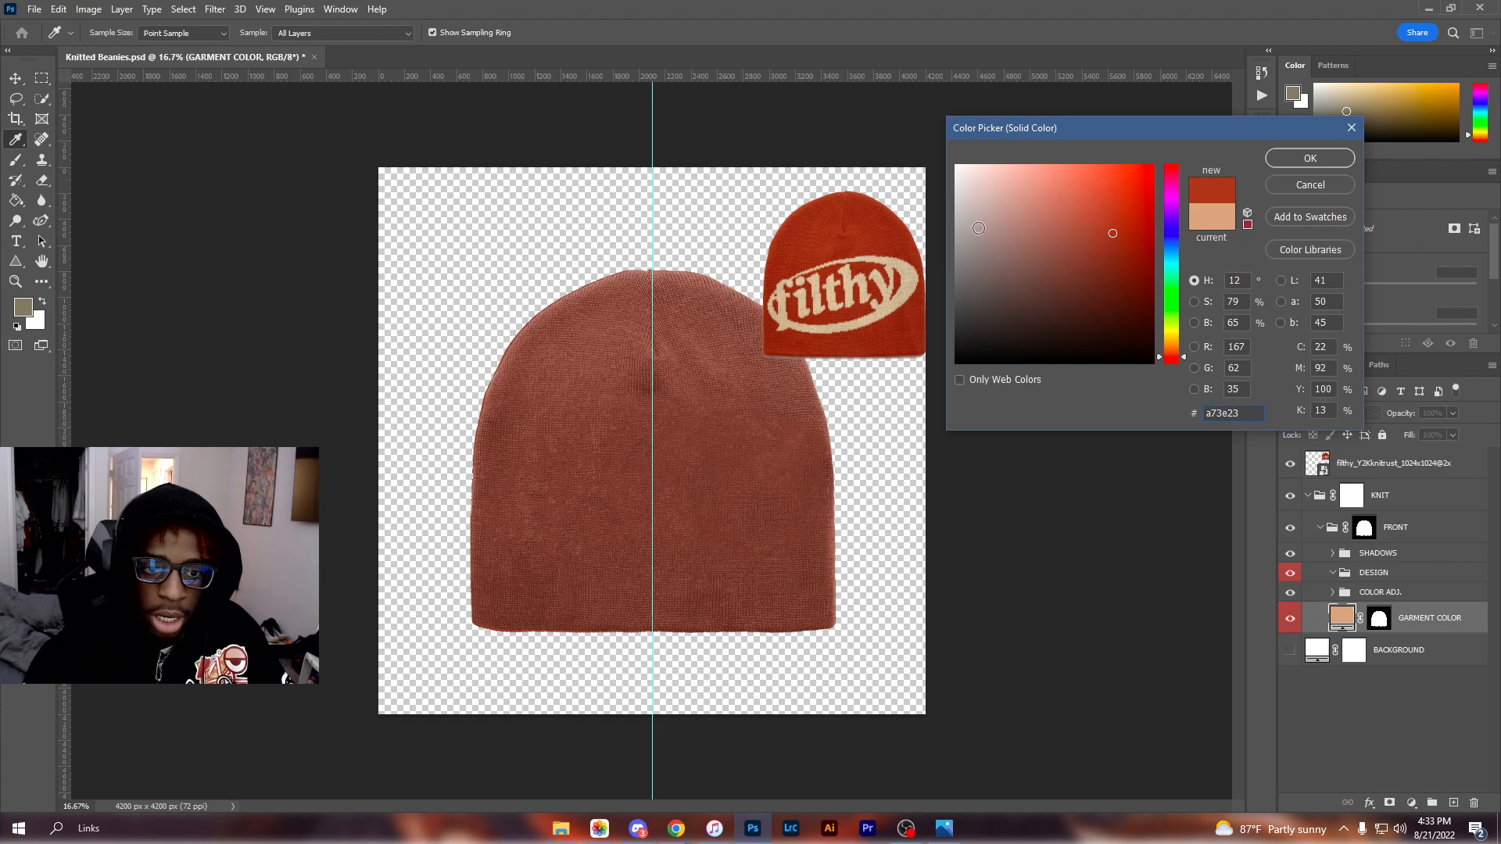
Sample the reference red, refine it to #aa2400, apply it to the garment, and select DESIGN
left_click(1132, 254)
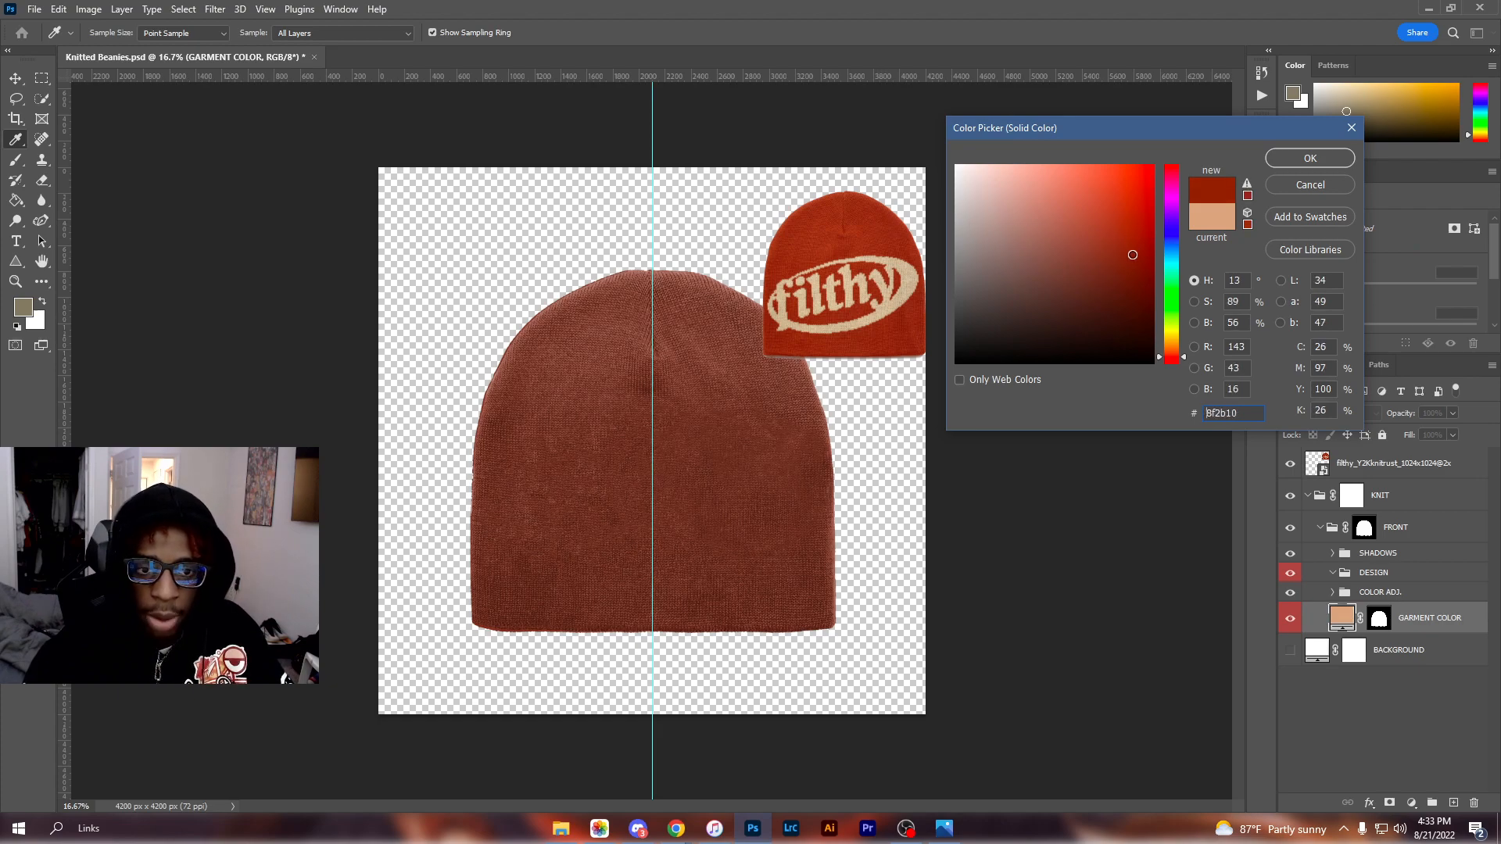
left_click(1135, 219)
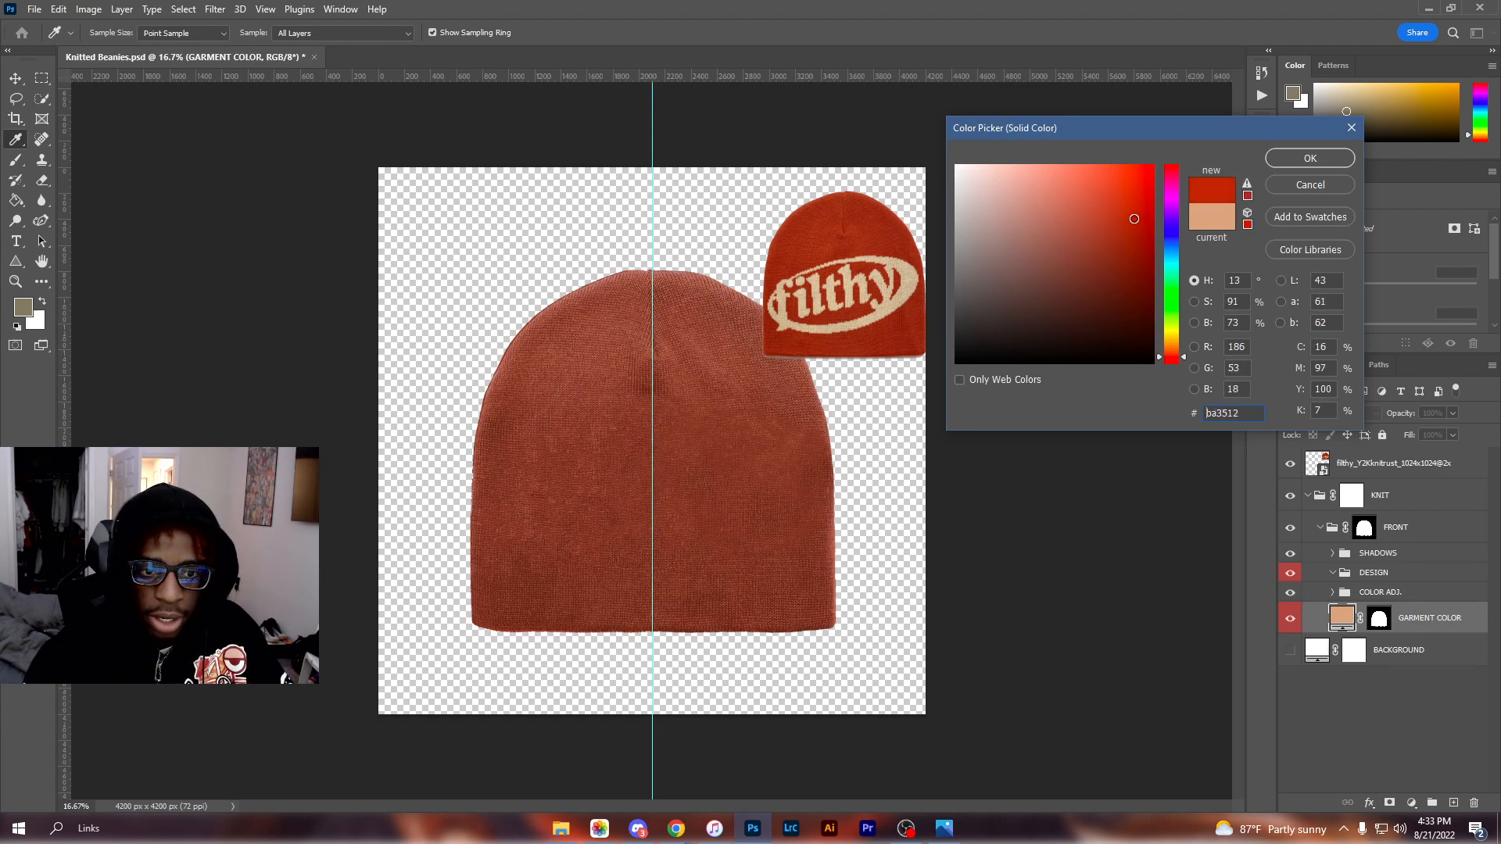
left_click(1154, 230)
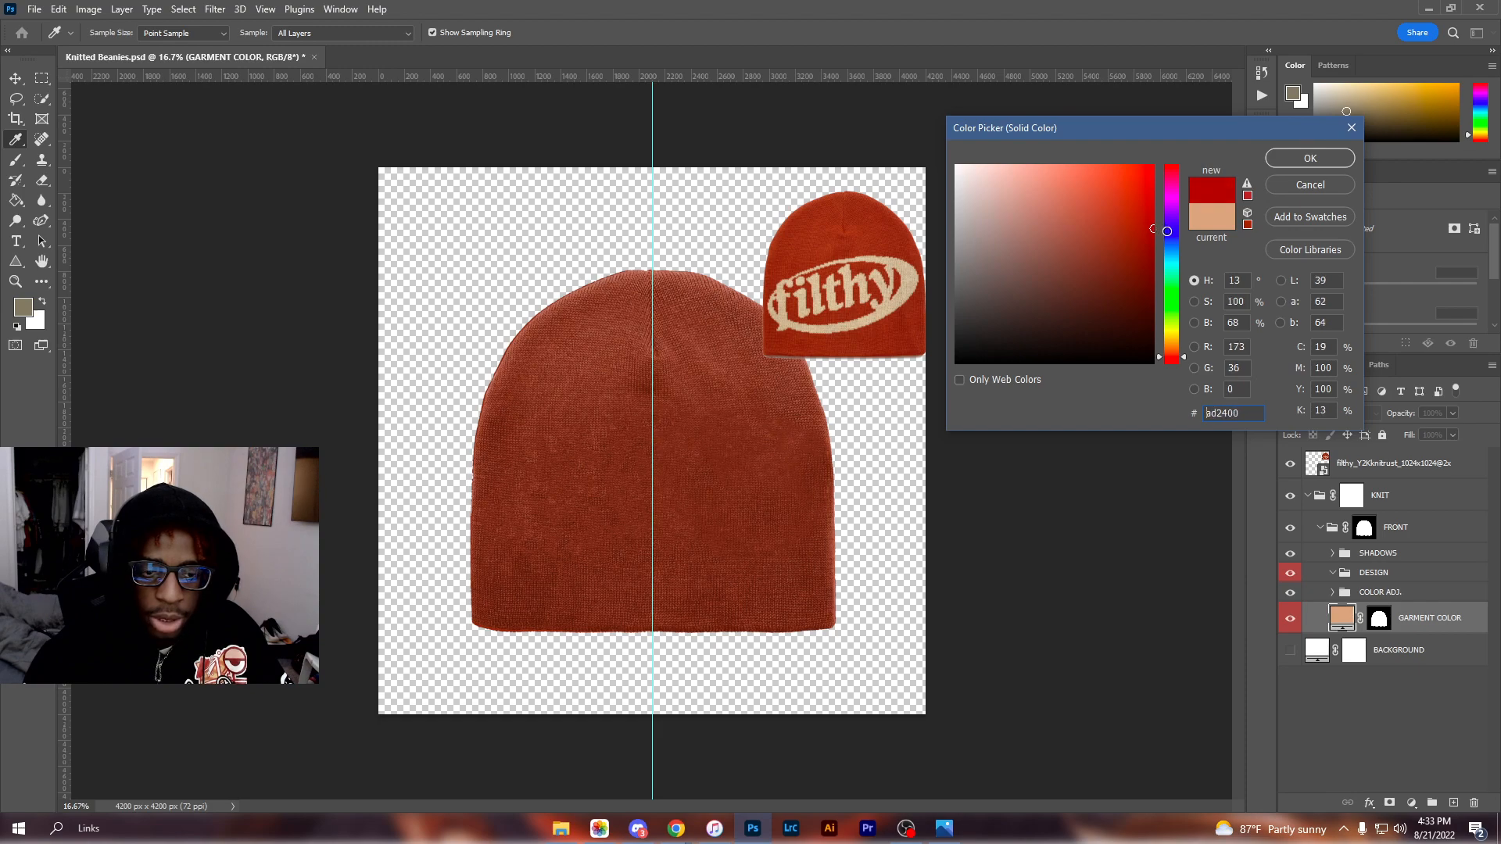
left_click(1159, 228)
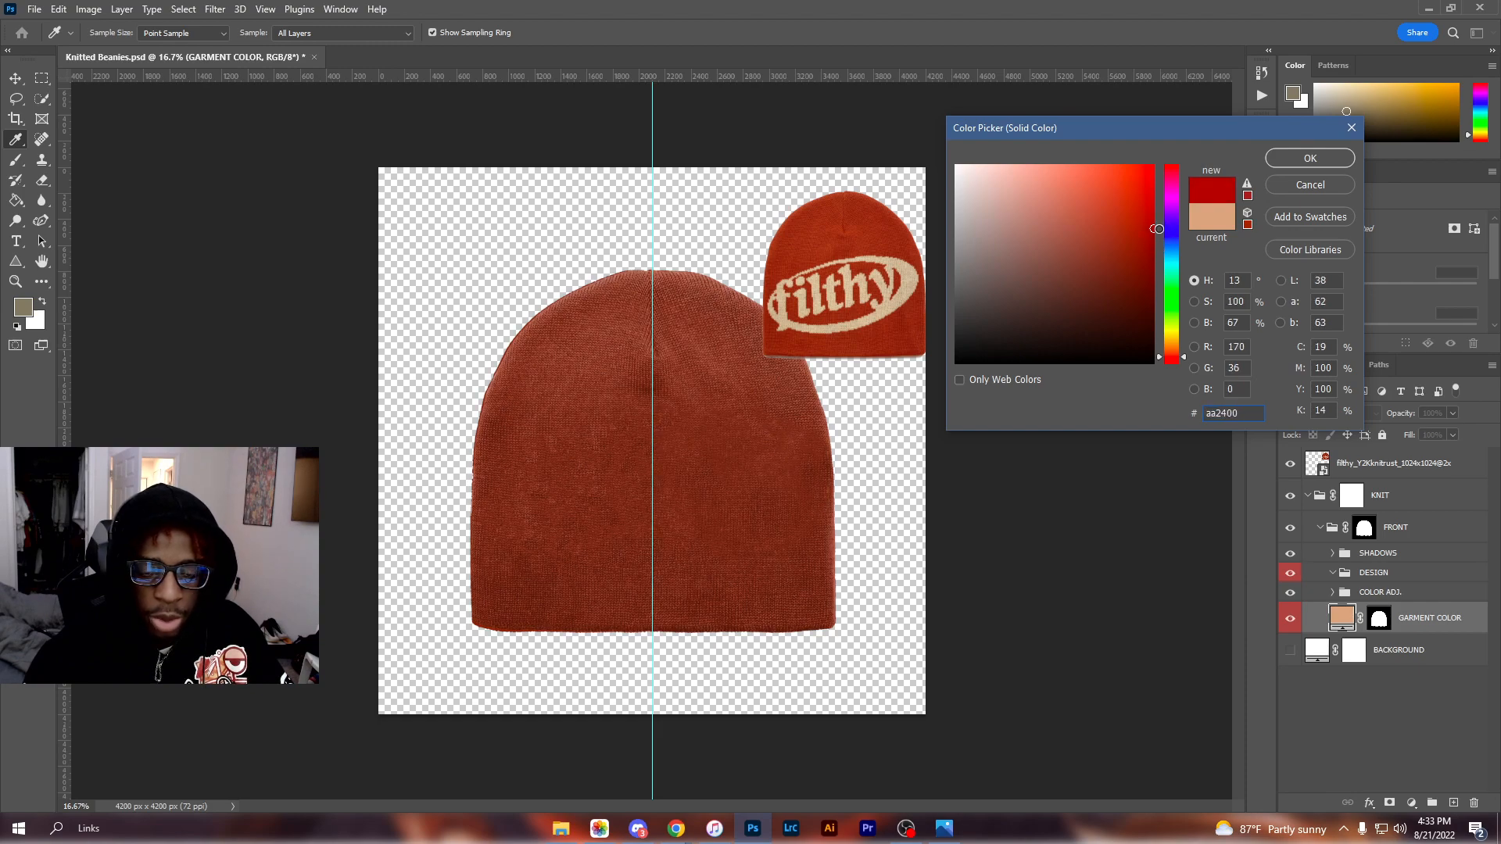
left_click(1309, 158)
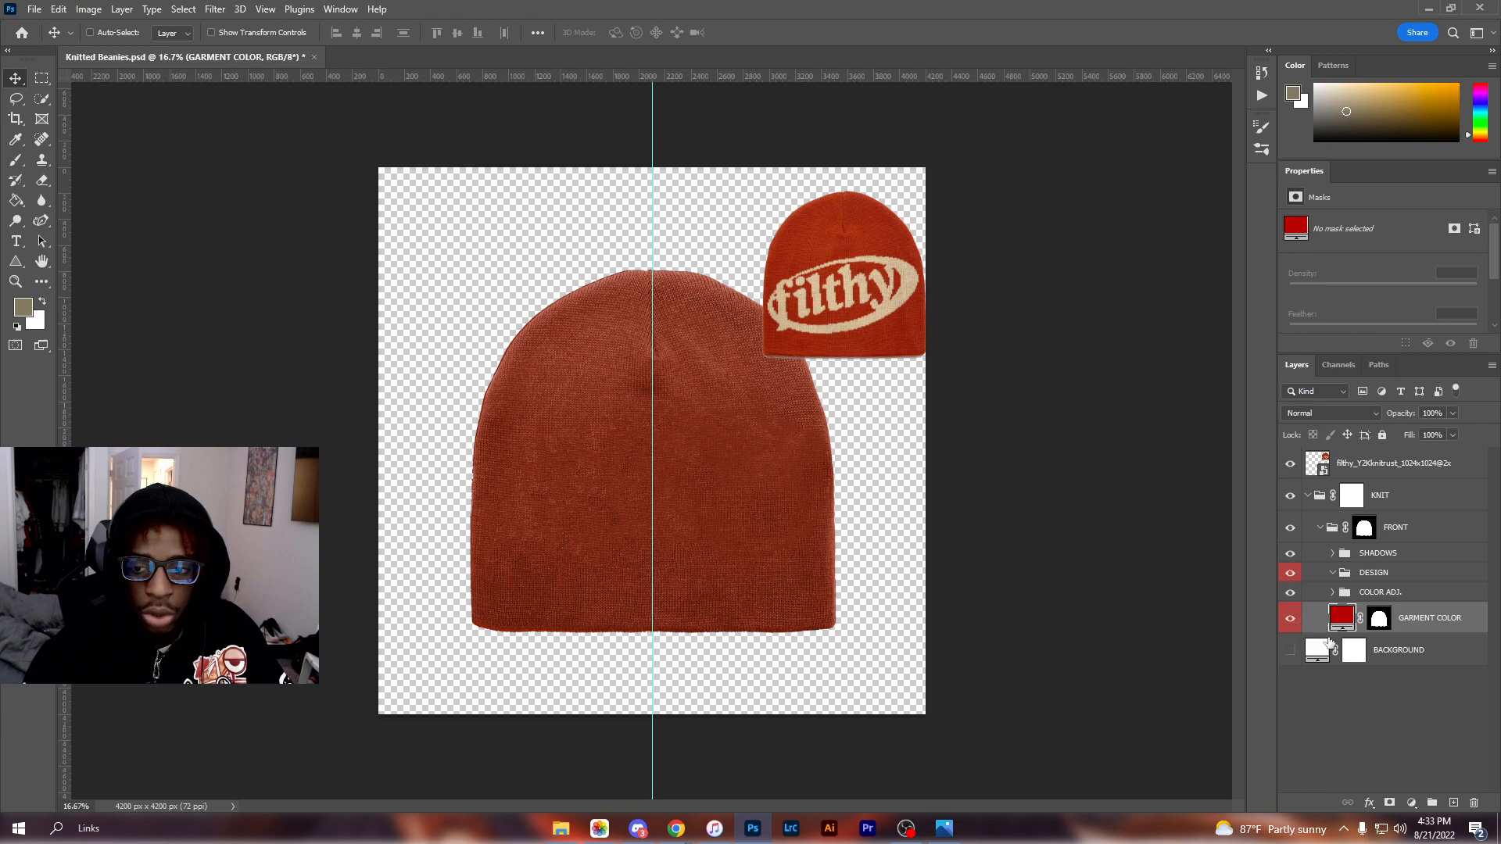
mouse_move(775, 356)
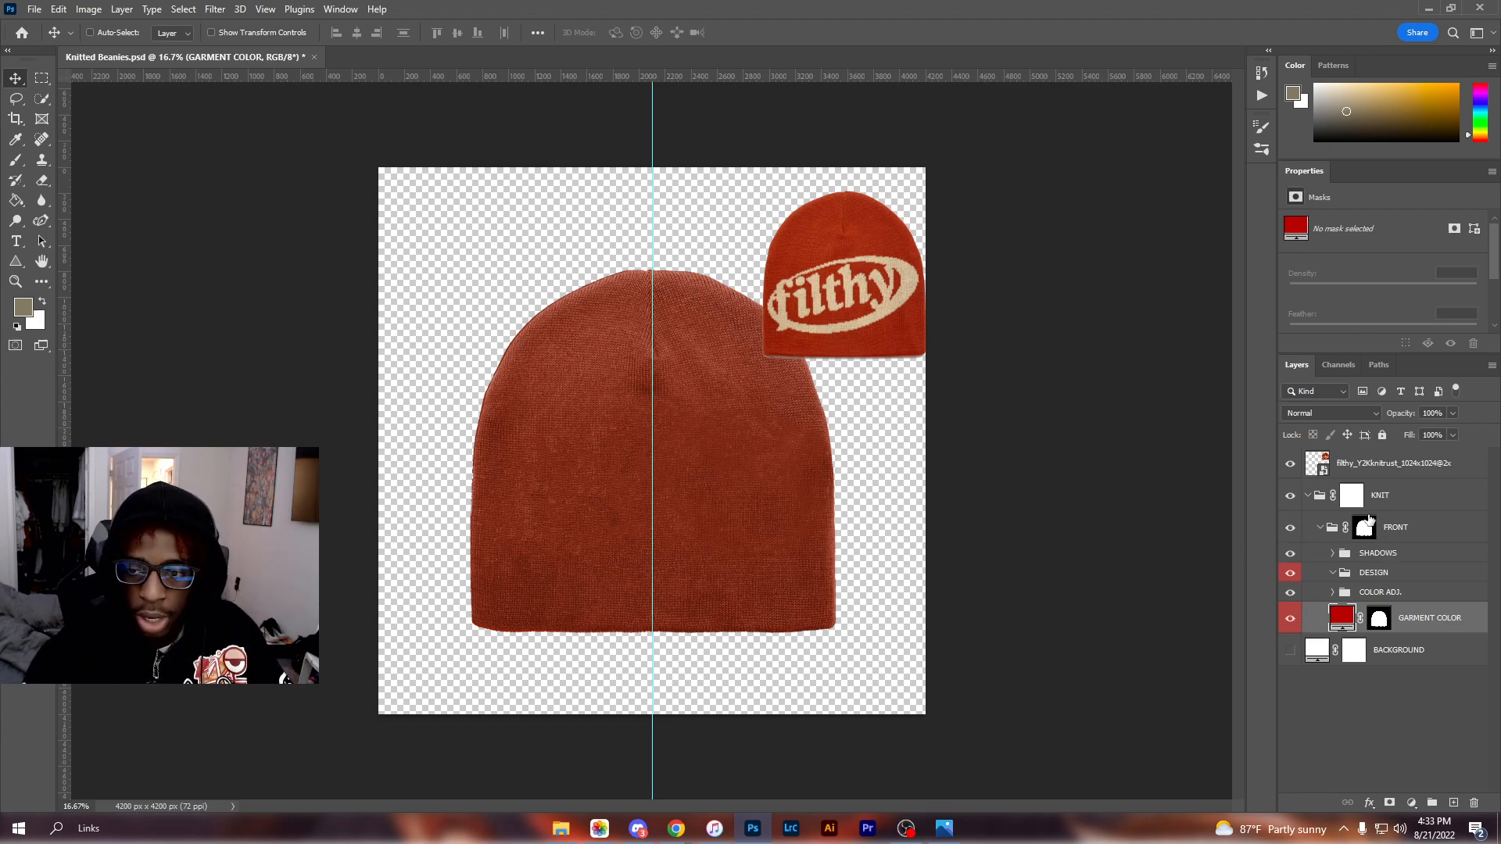
left_click(1373, 573)
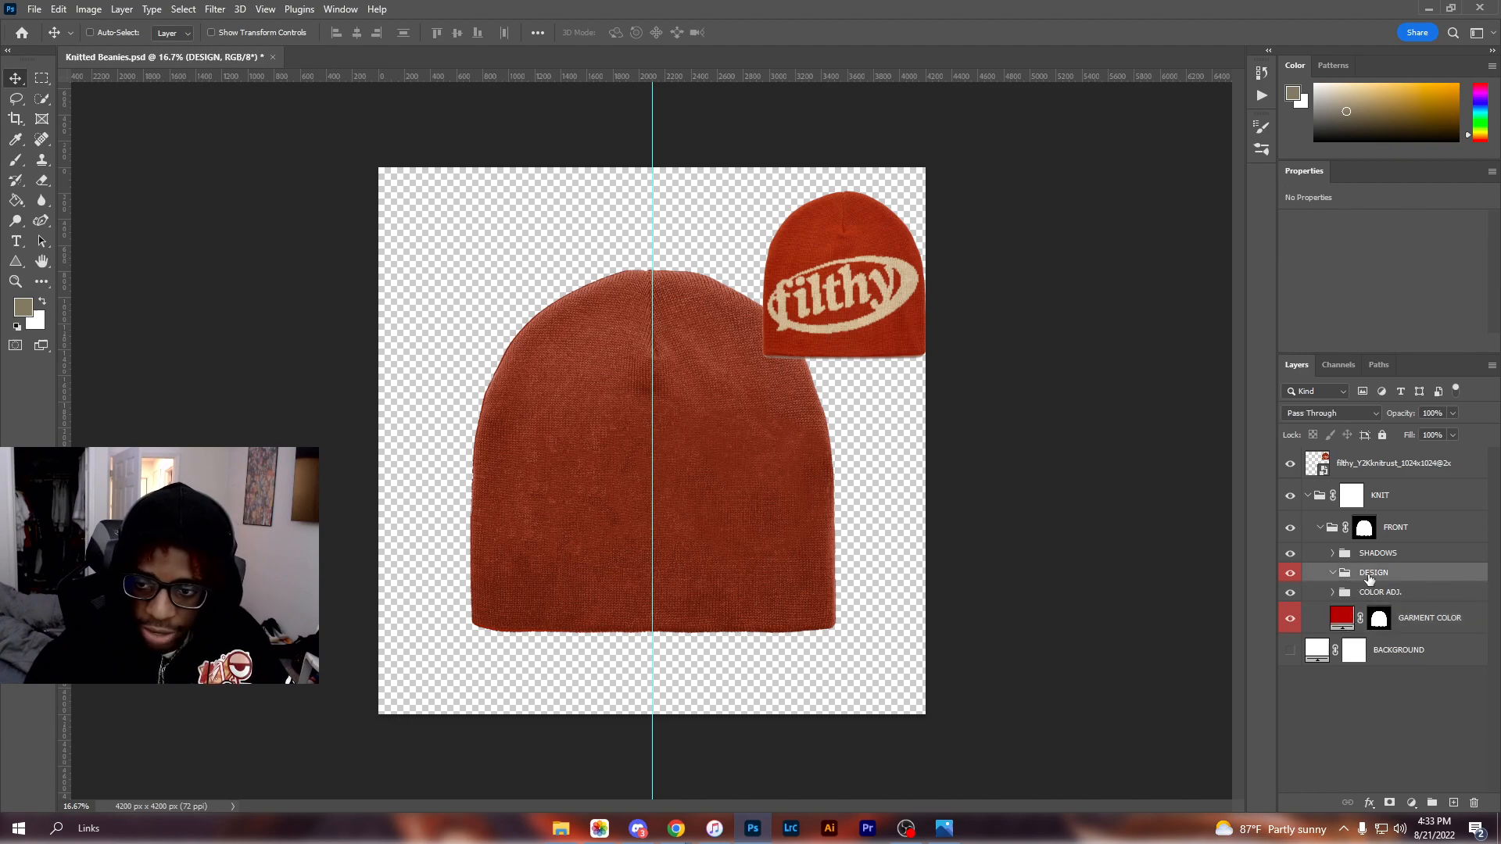
Switch to File Explorer's Downloads and open the IMG-1196 Slzy star logo image
left_click(560, 828)
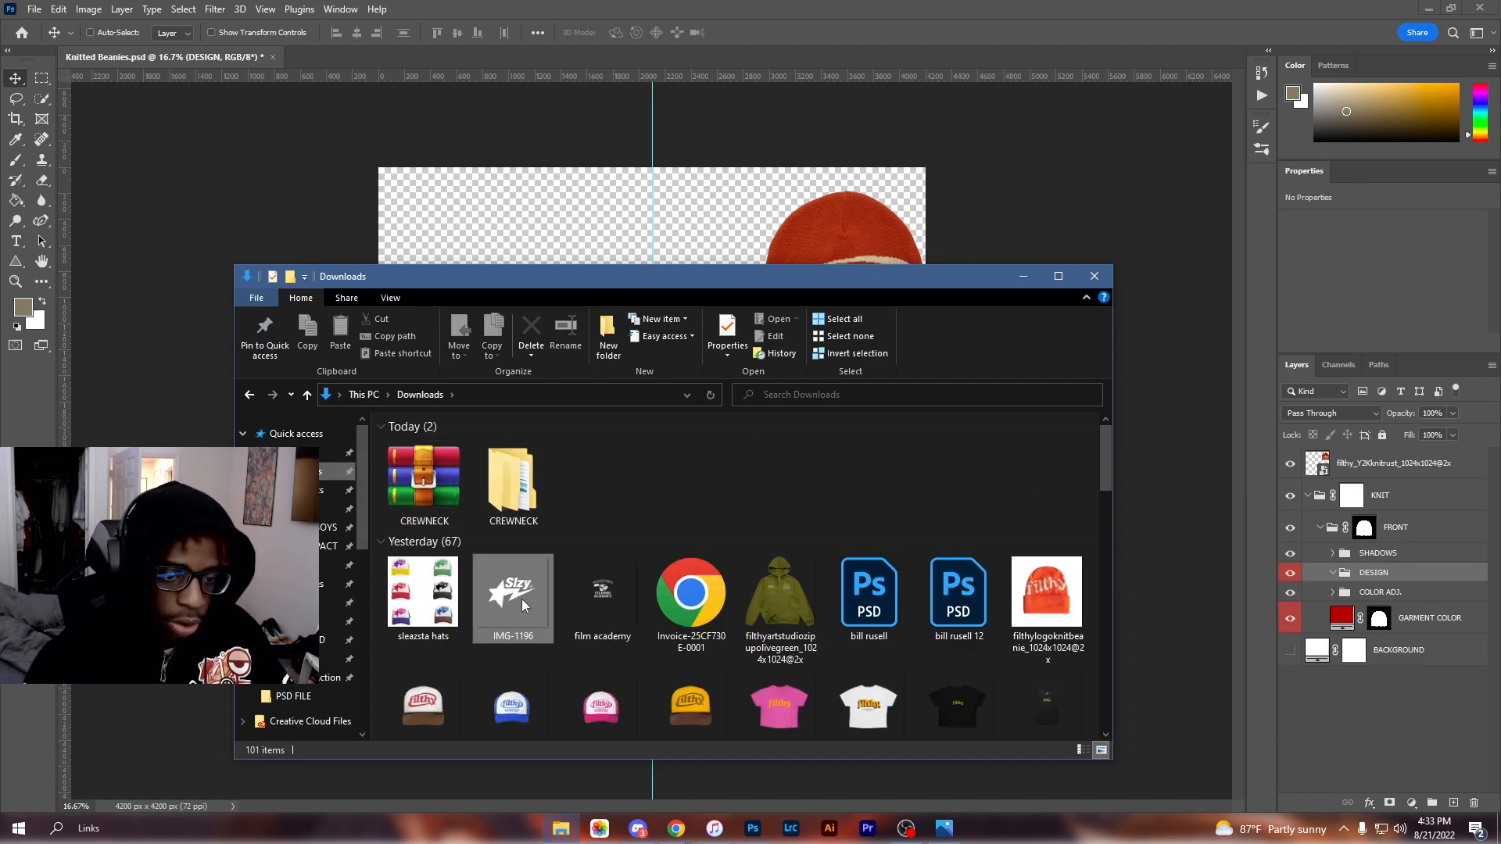
double_click(513, 590)
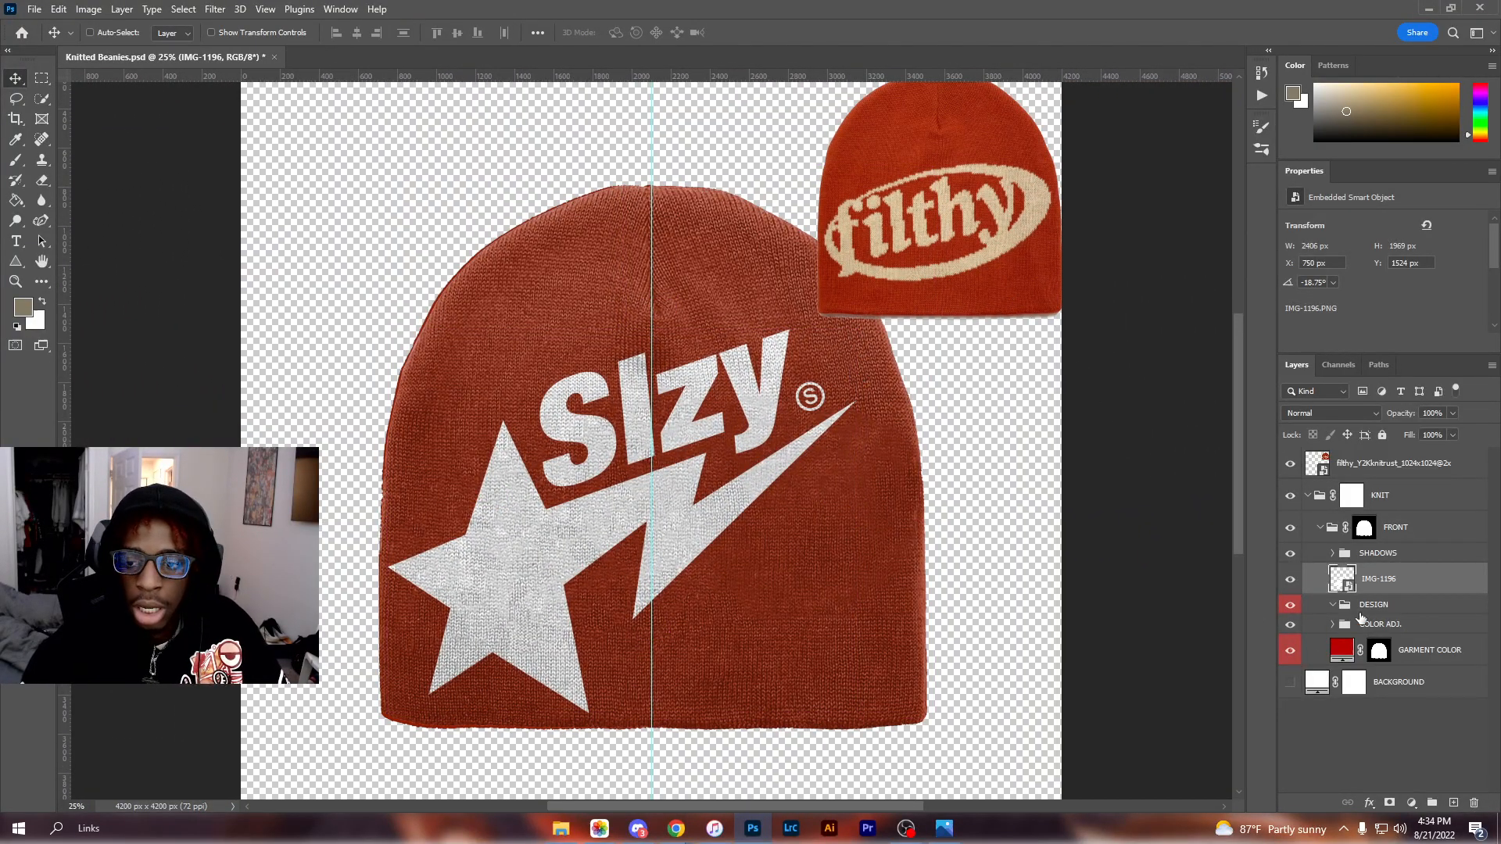
Set the logo's Color Overlay to a light cream sampled from the reference beanie and apply it
double_click(1380, 579)
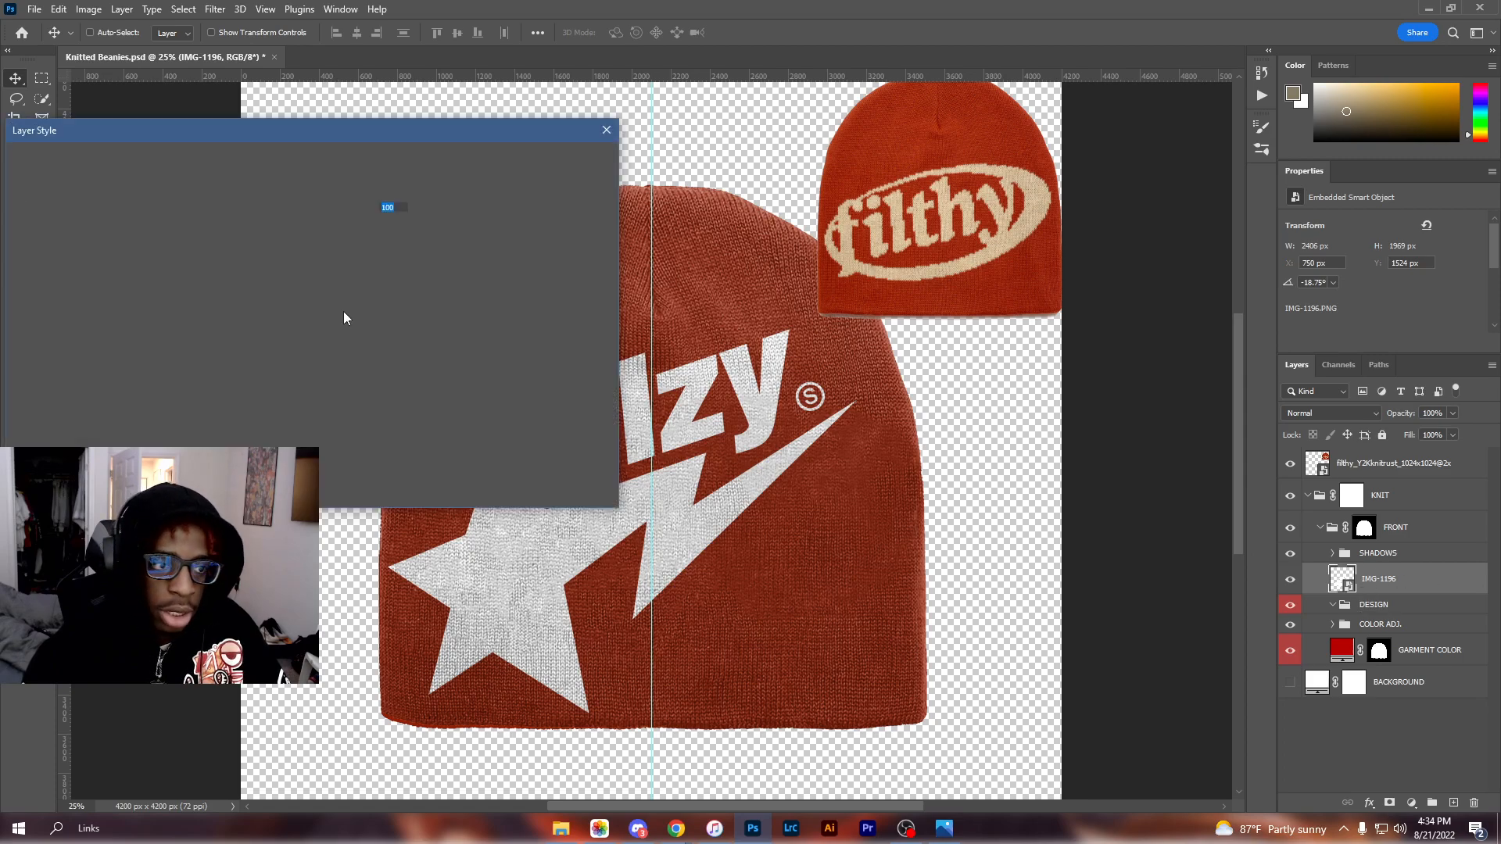
left_click(23, 366)
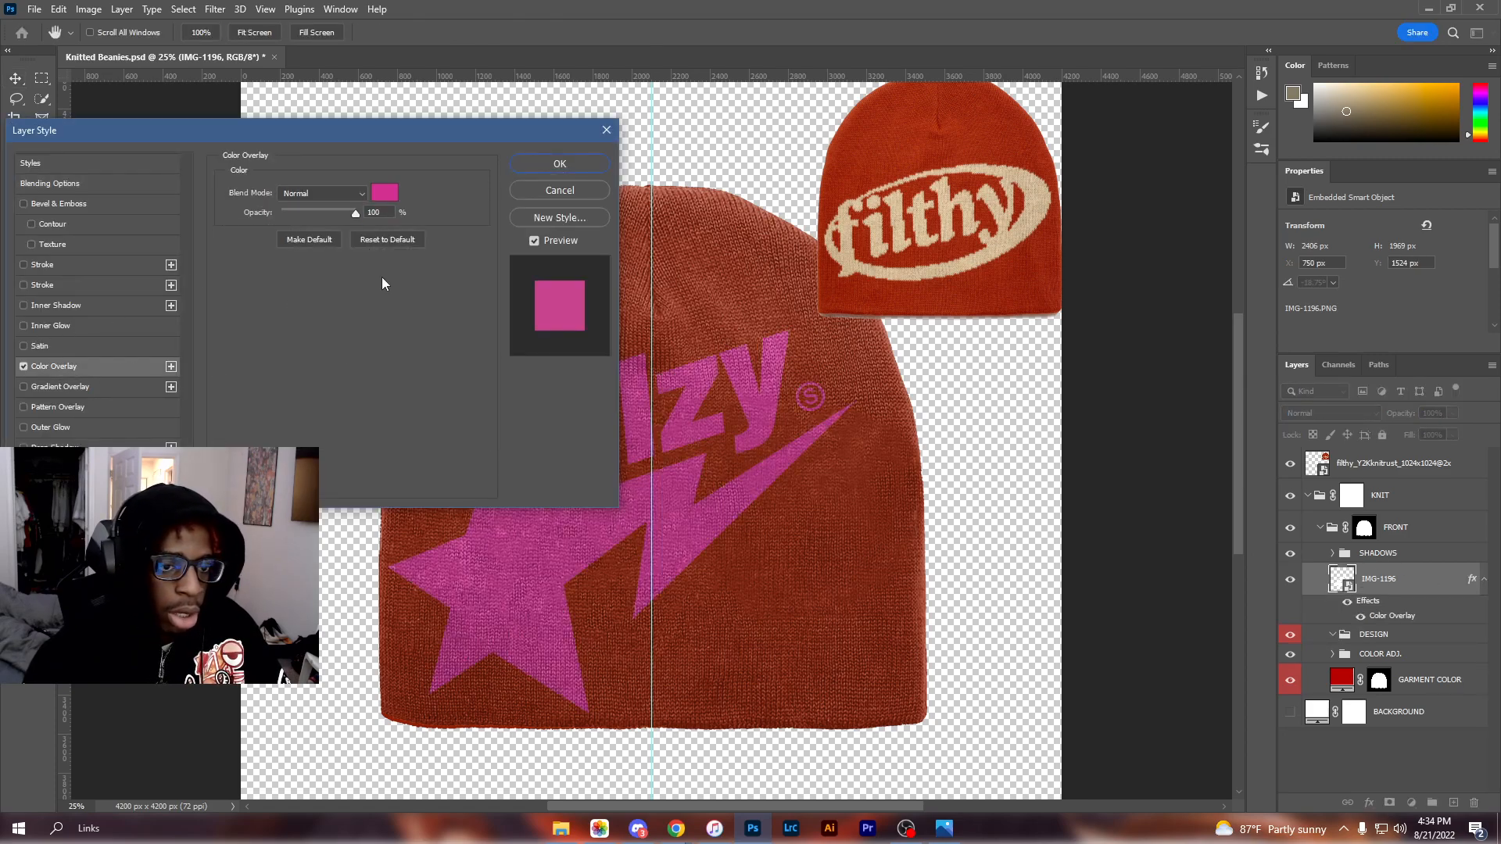
left_click(385, 192)
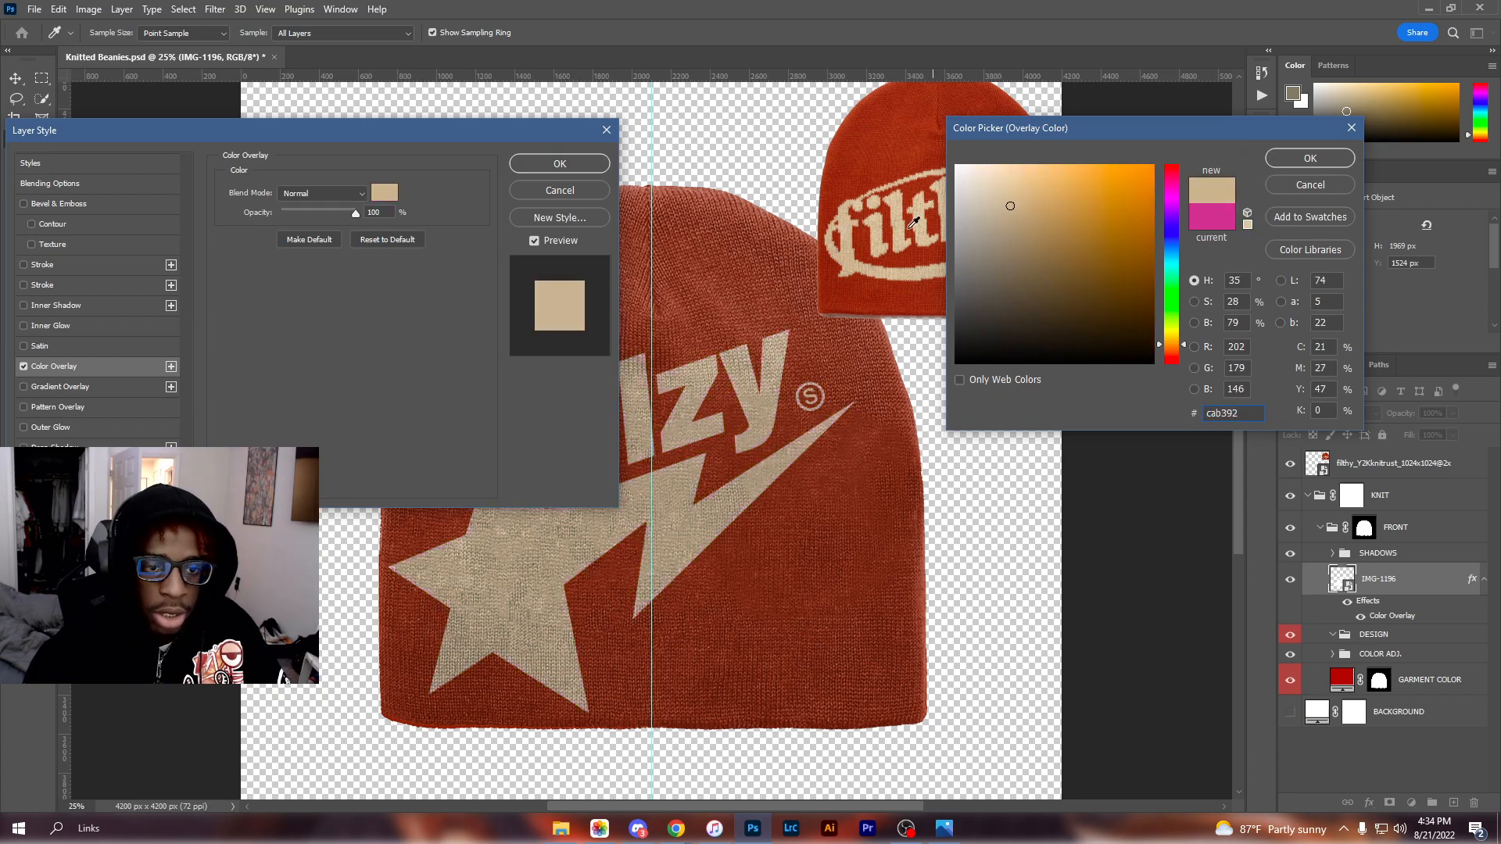
left_click(1006, 194)
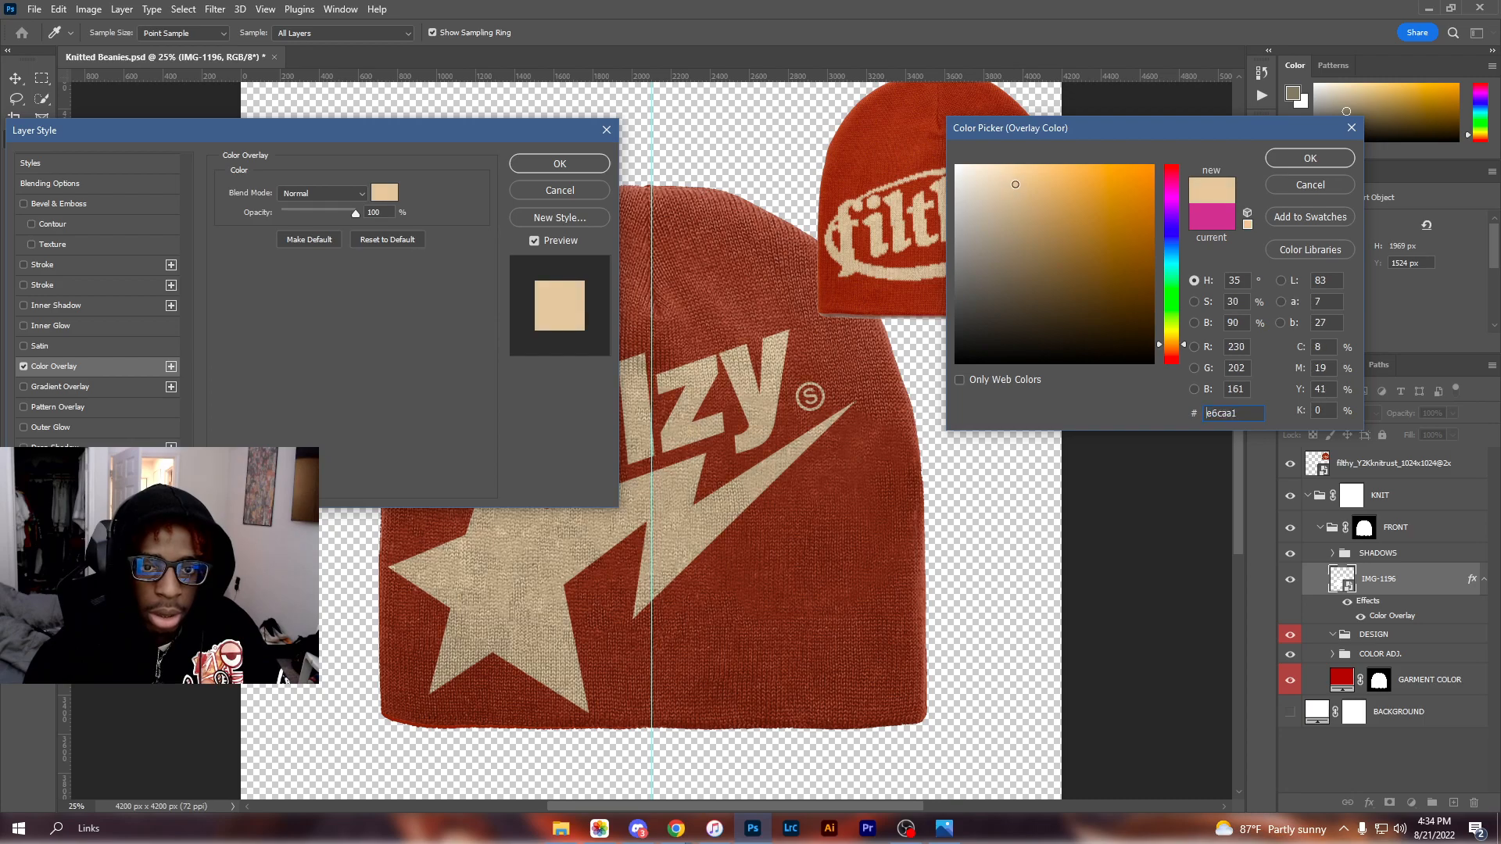
left_click(1309, 157)
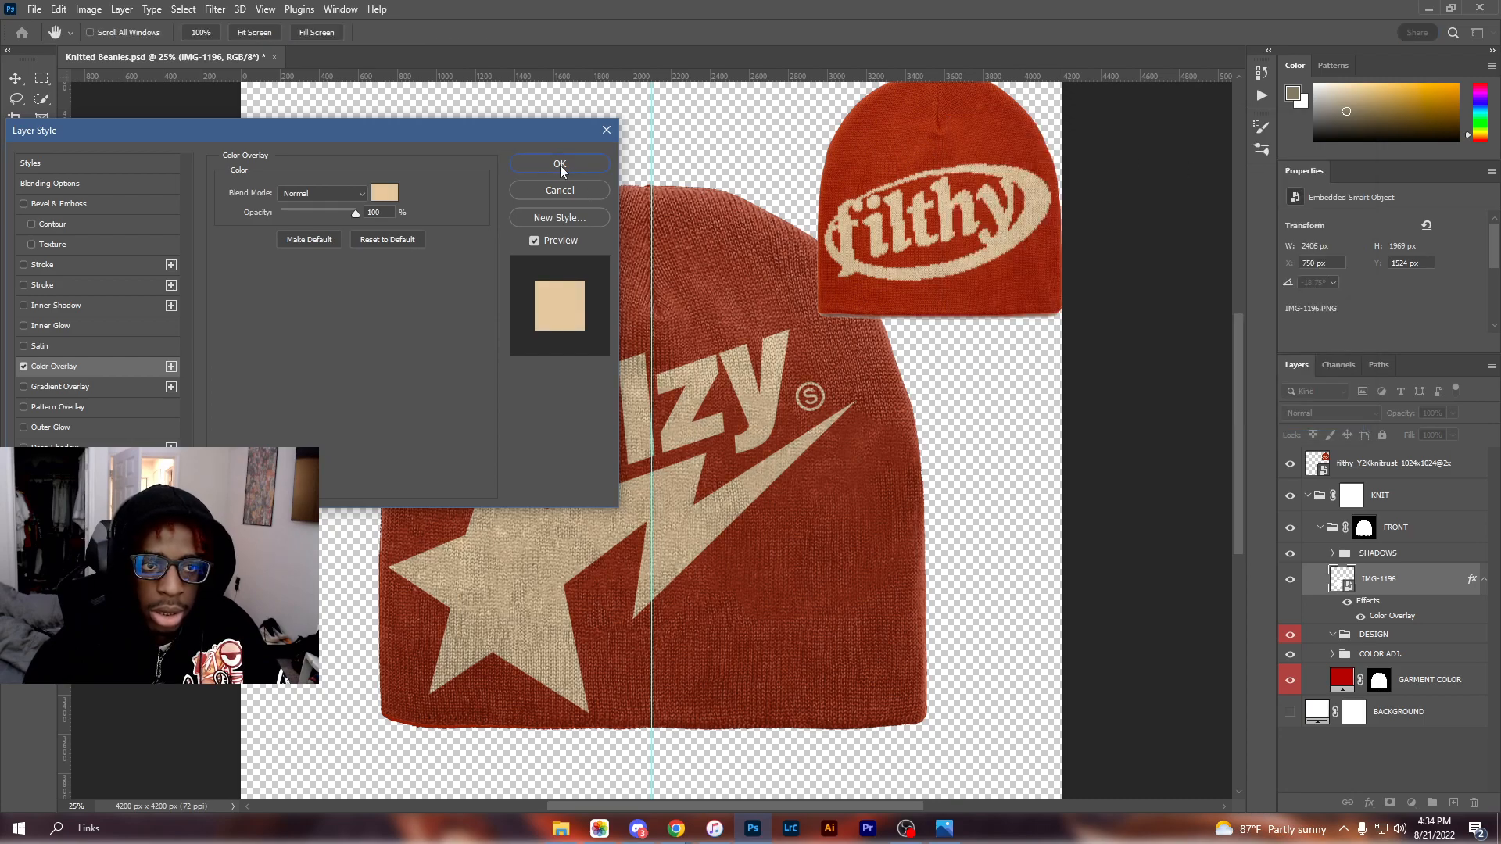
left_click(560, 164)
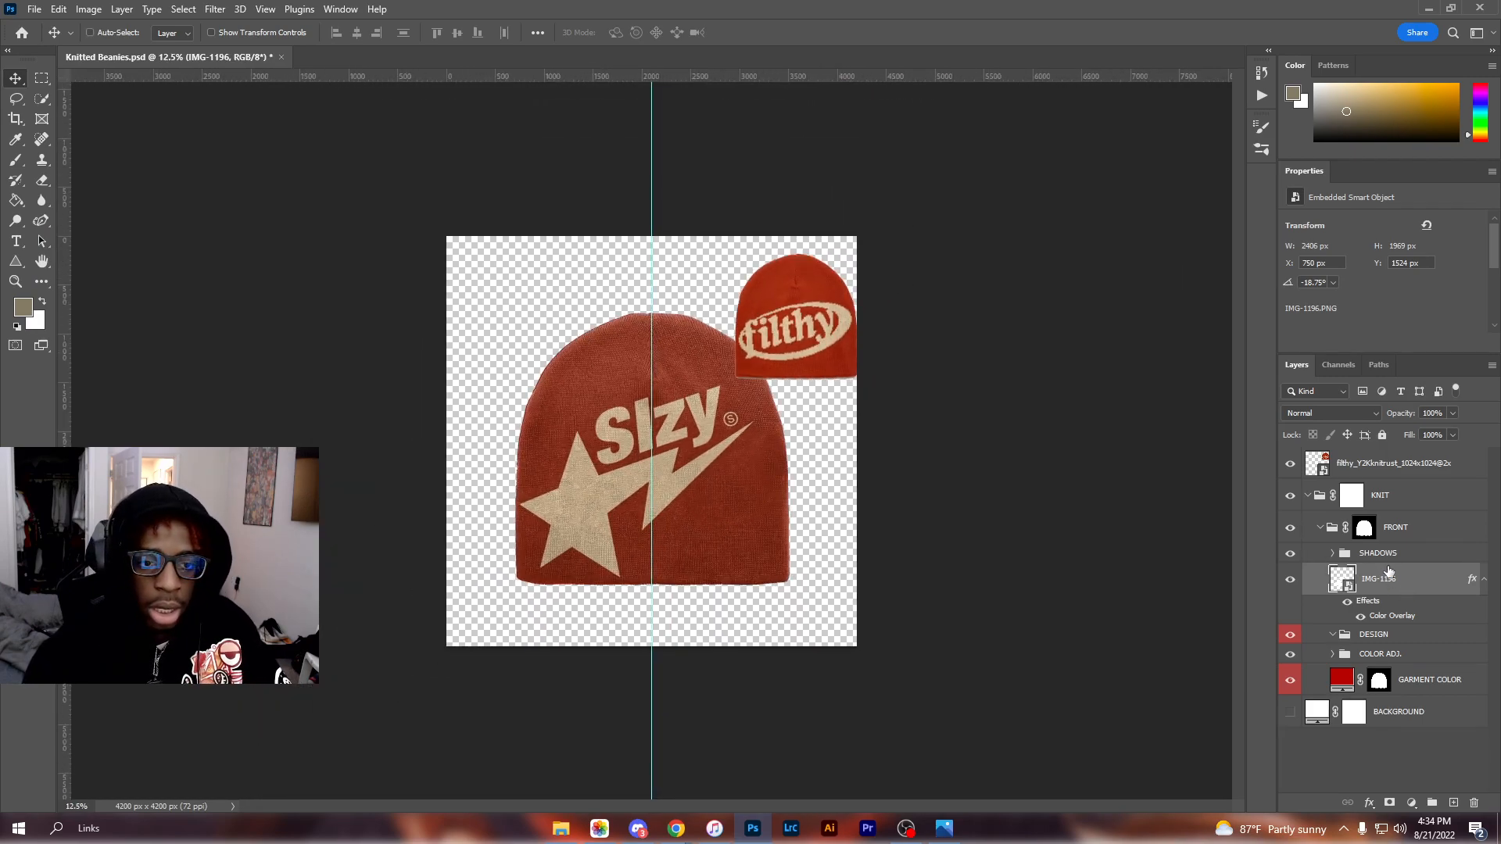
Delete the filthy reference layer and rasterize the layer style on IMG-1196
right_click(1379, 578)
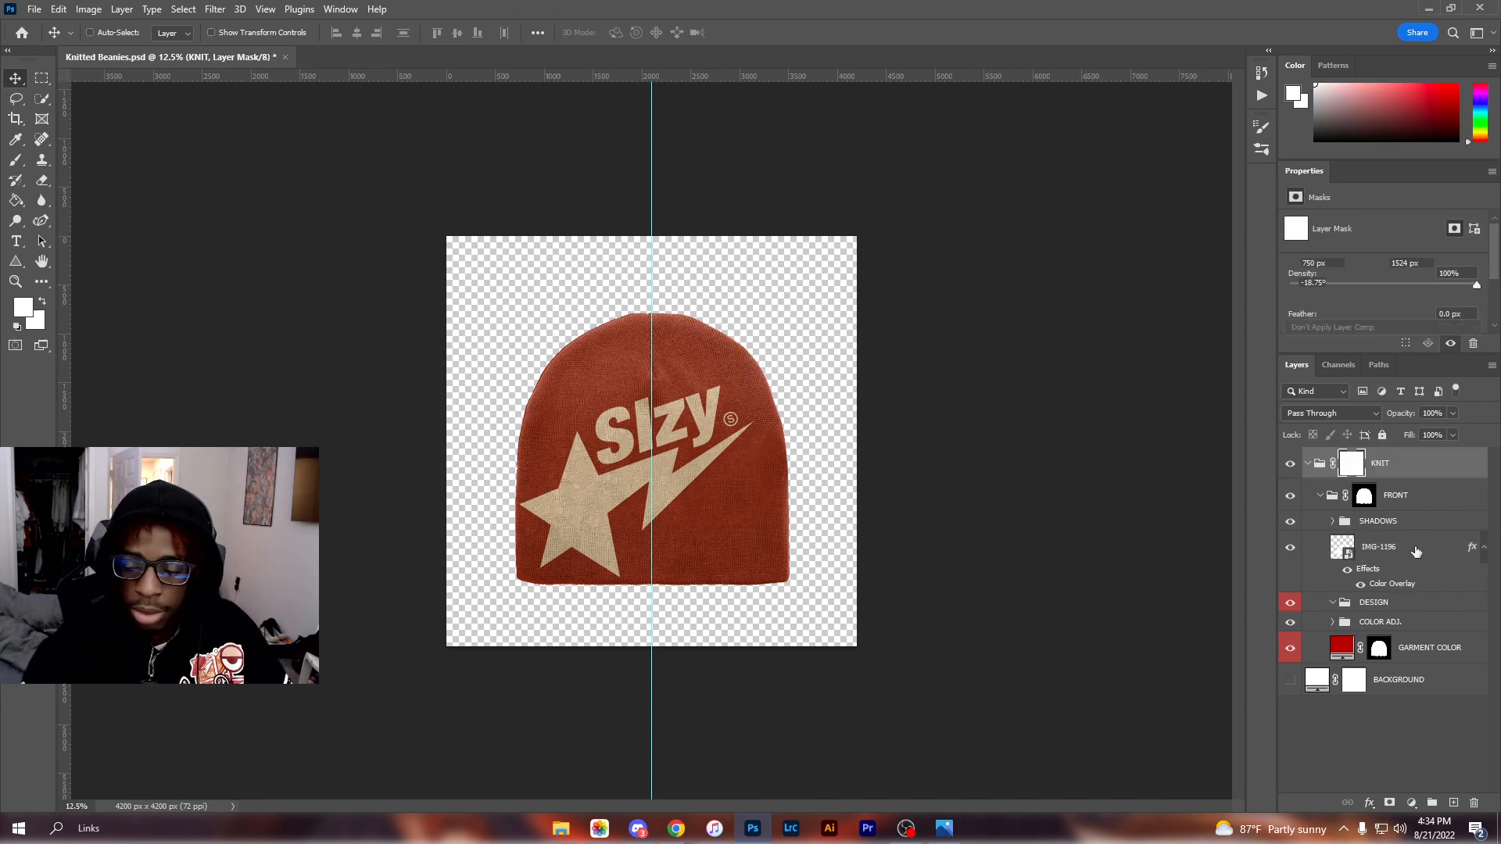
right_click(1379, 548)
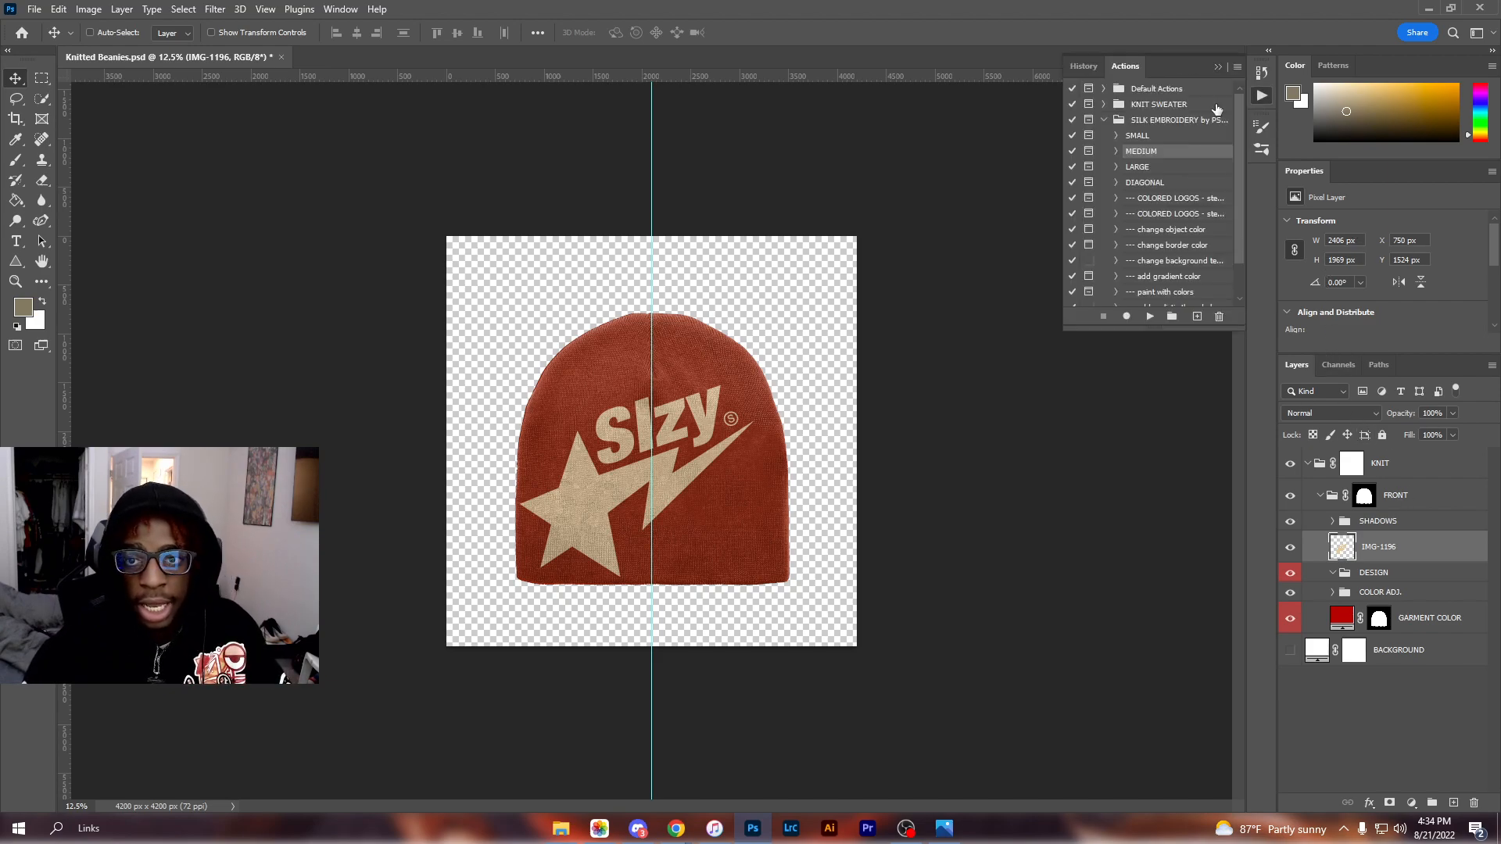
mouse_move(1239, 110)
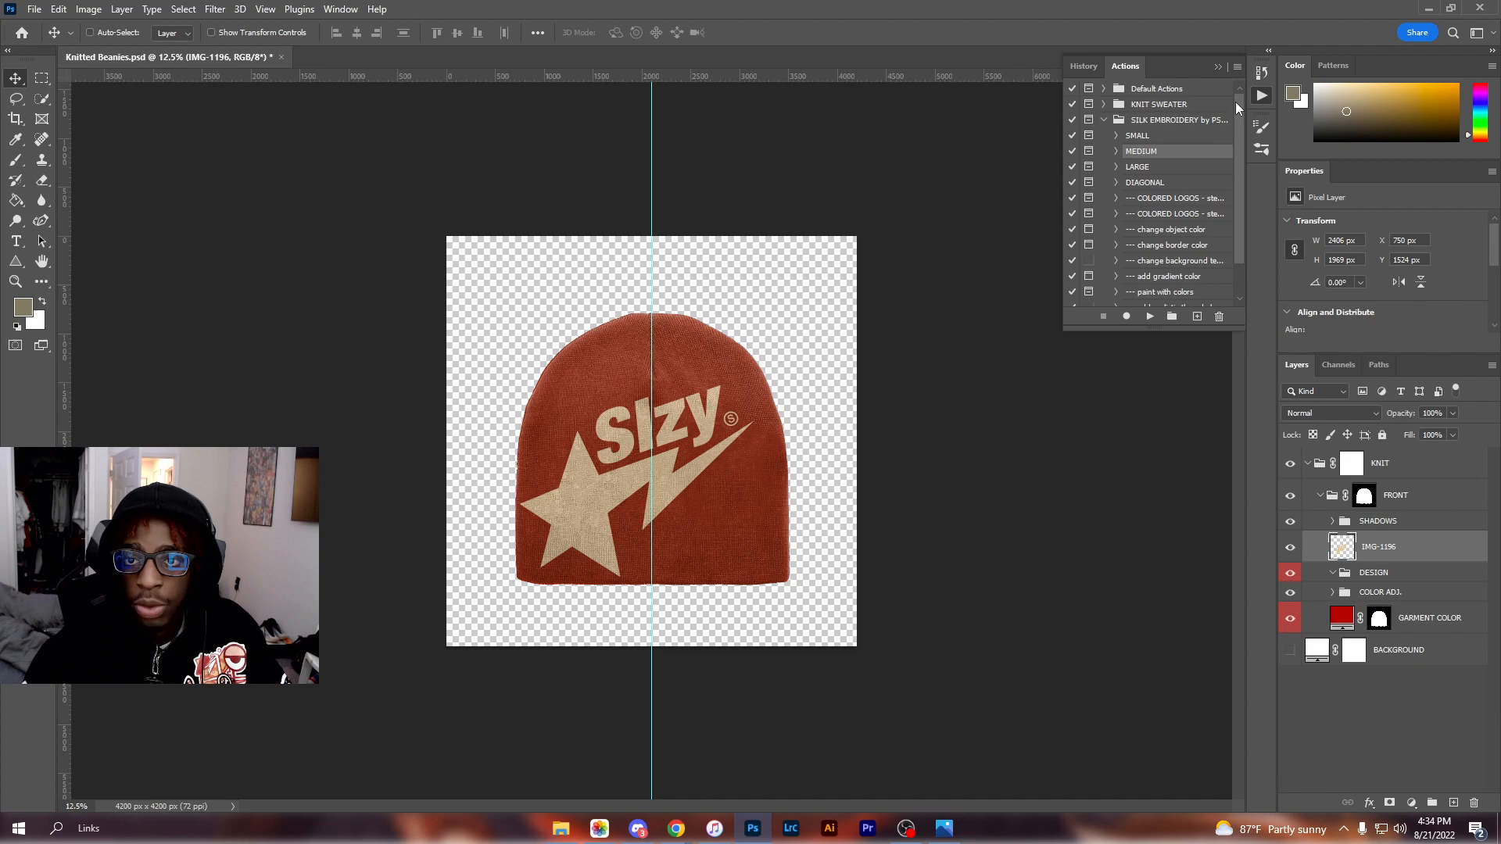
Expand KNIT SWEATER, run DISPLACEMENT 4px as a trial, cancel at Threshold and undo
left_click(1104, 120)
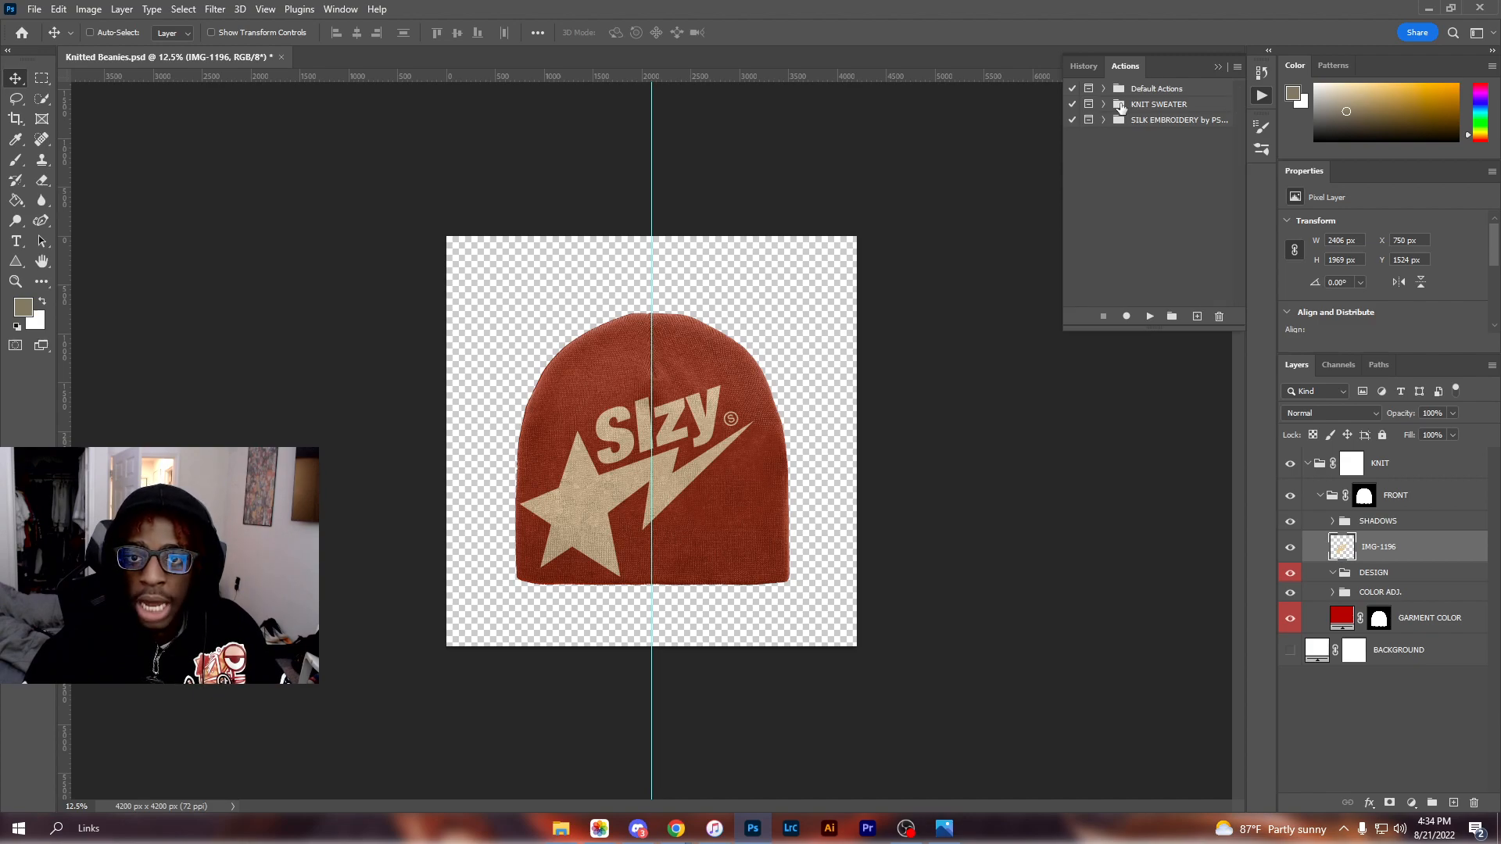
left_click(1104, 103)
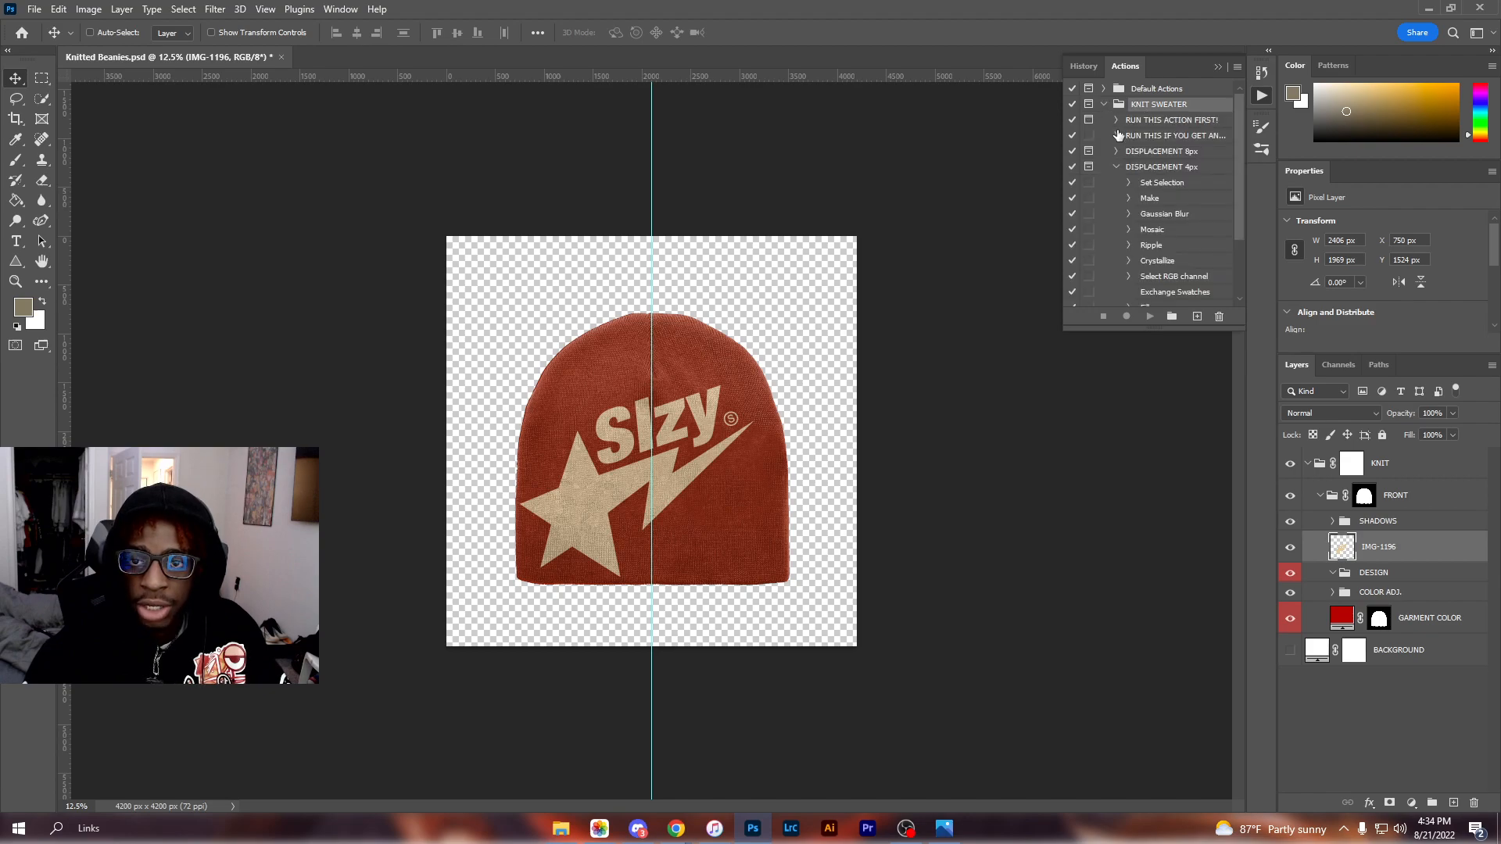
left_click(1116, 167)
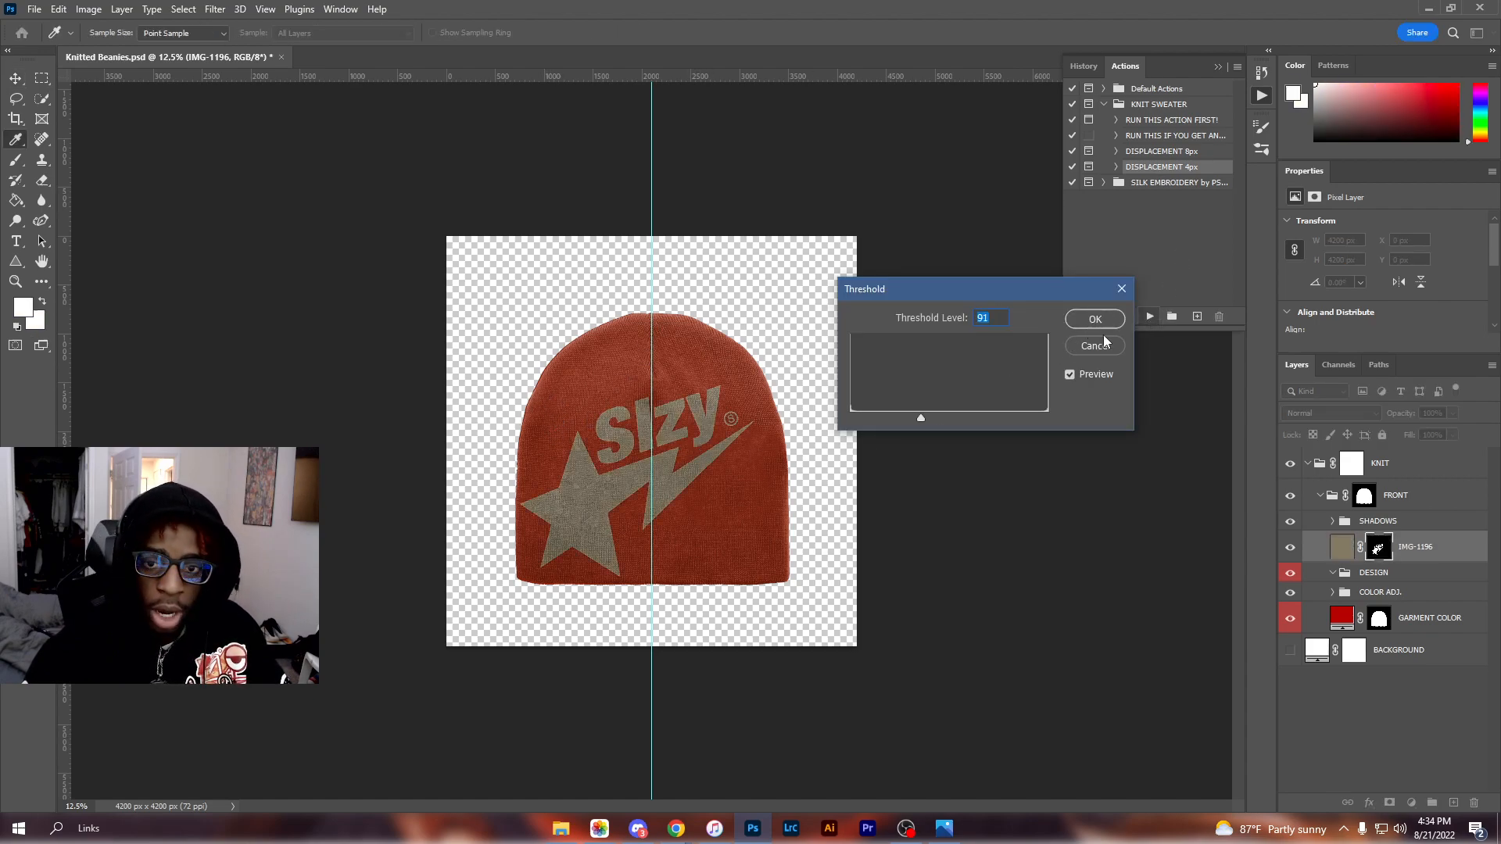
left_click(1095, 319)
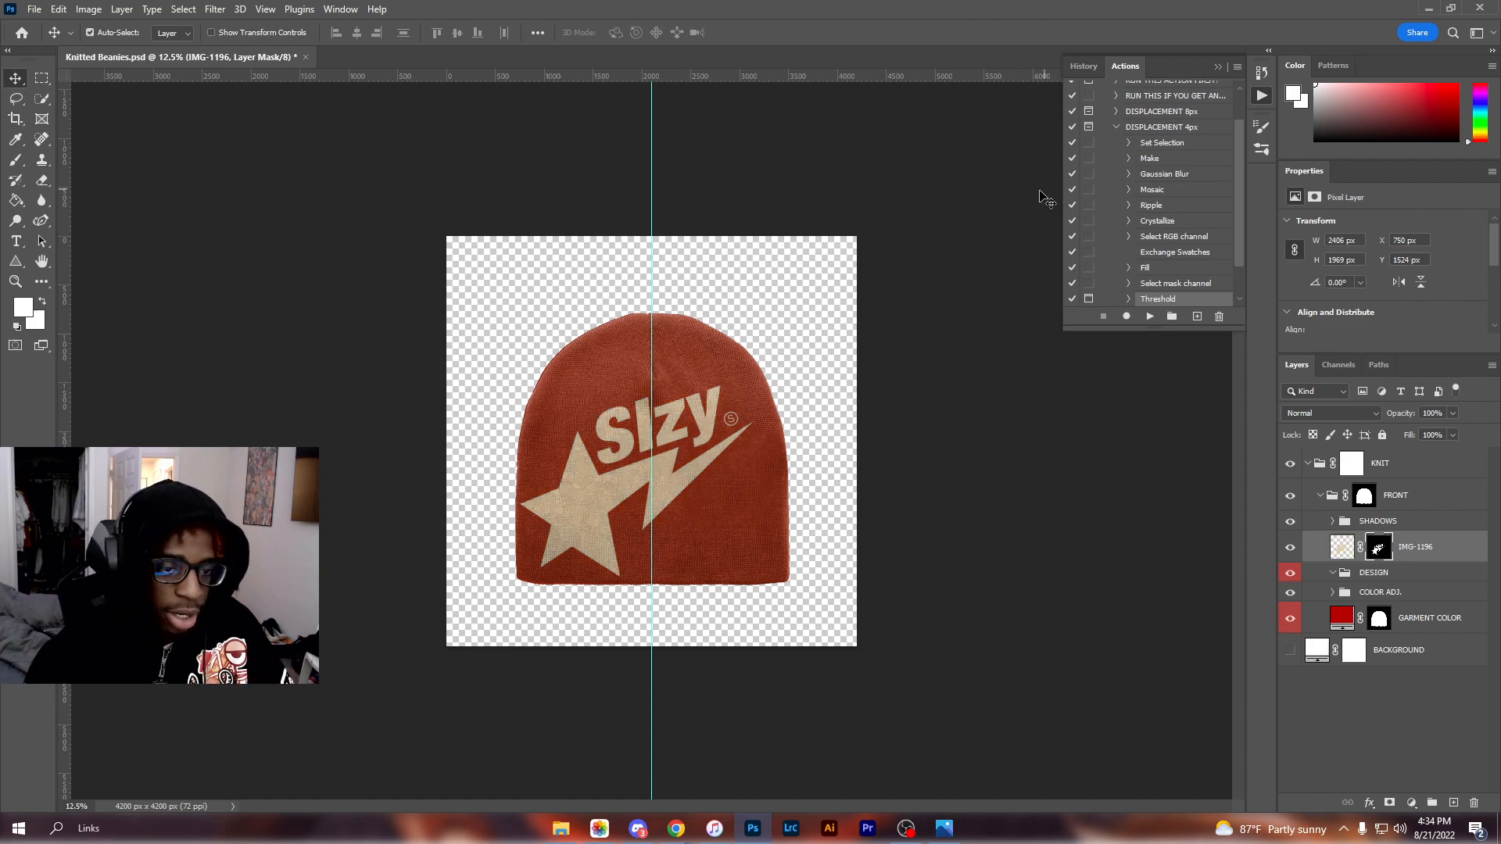
left_click(1341, 547)
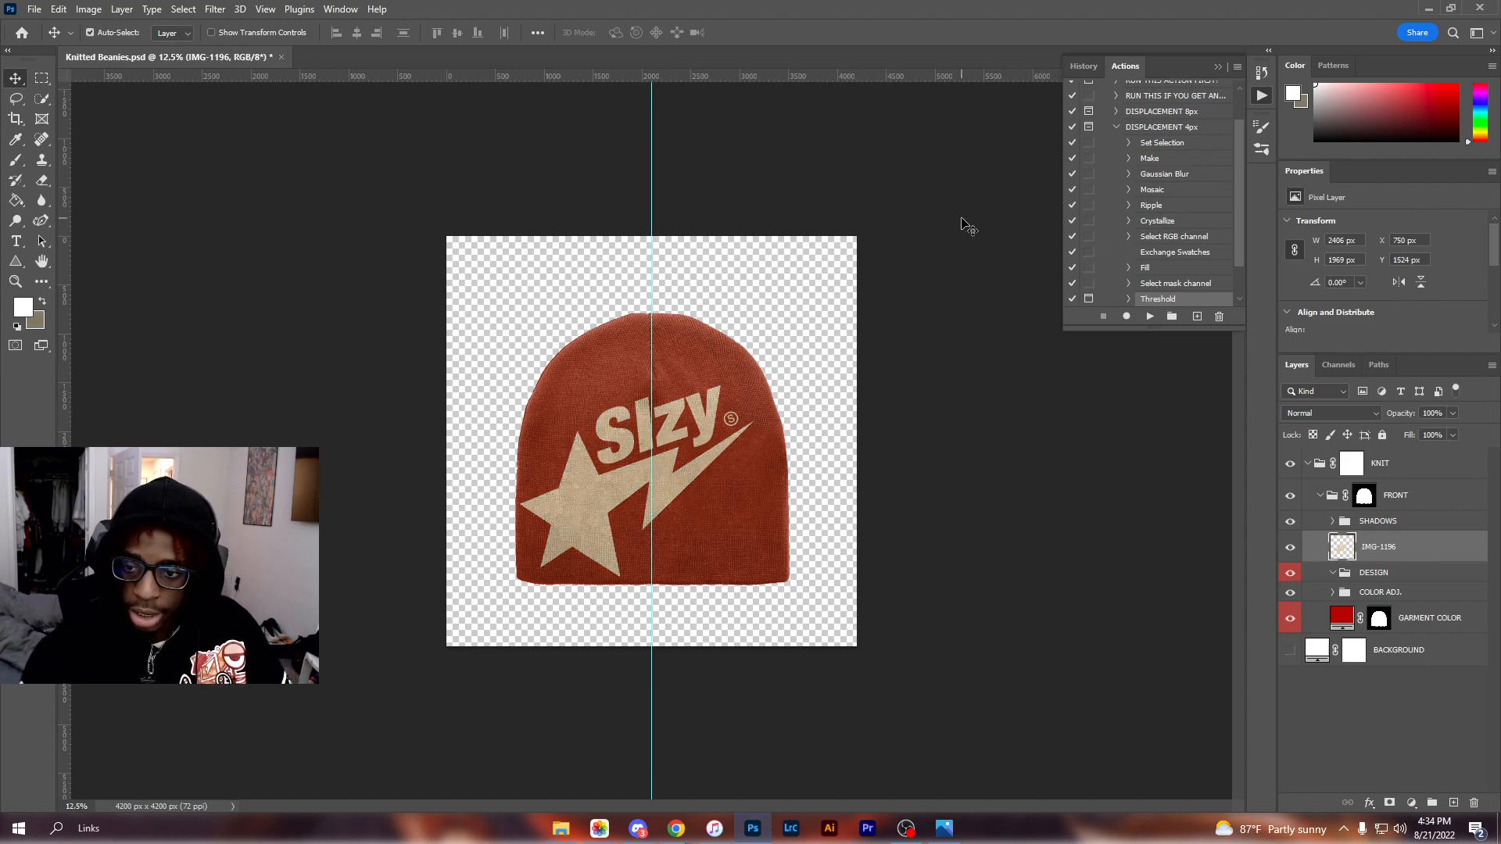
mouse_move(67, 316)
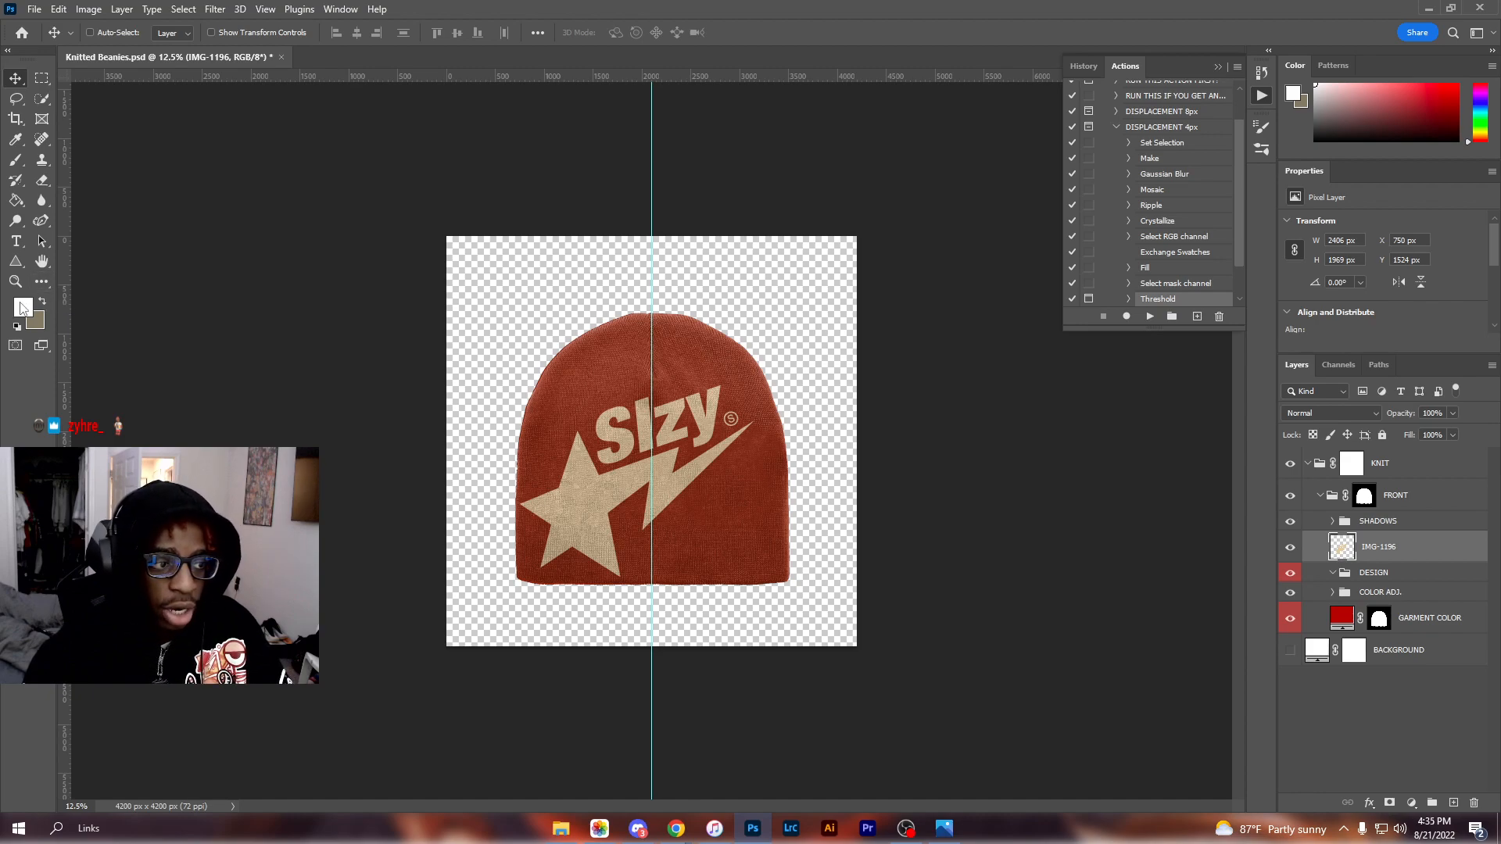
Sample the star's cream colour and confirm a lighter shade as the foreground colour
left_click(20, 305)
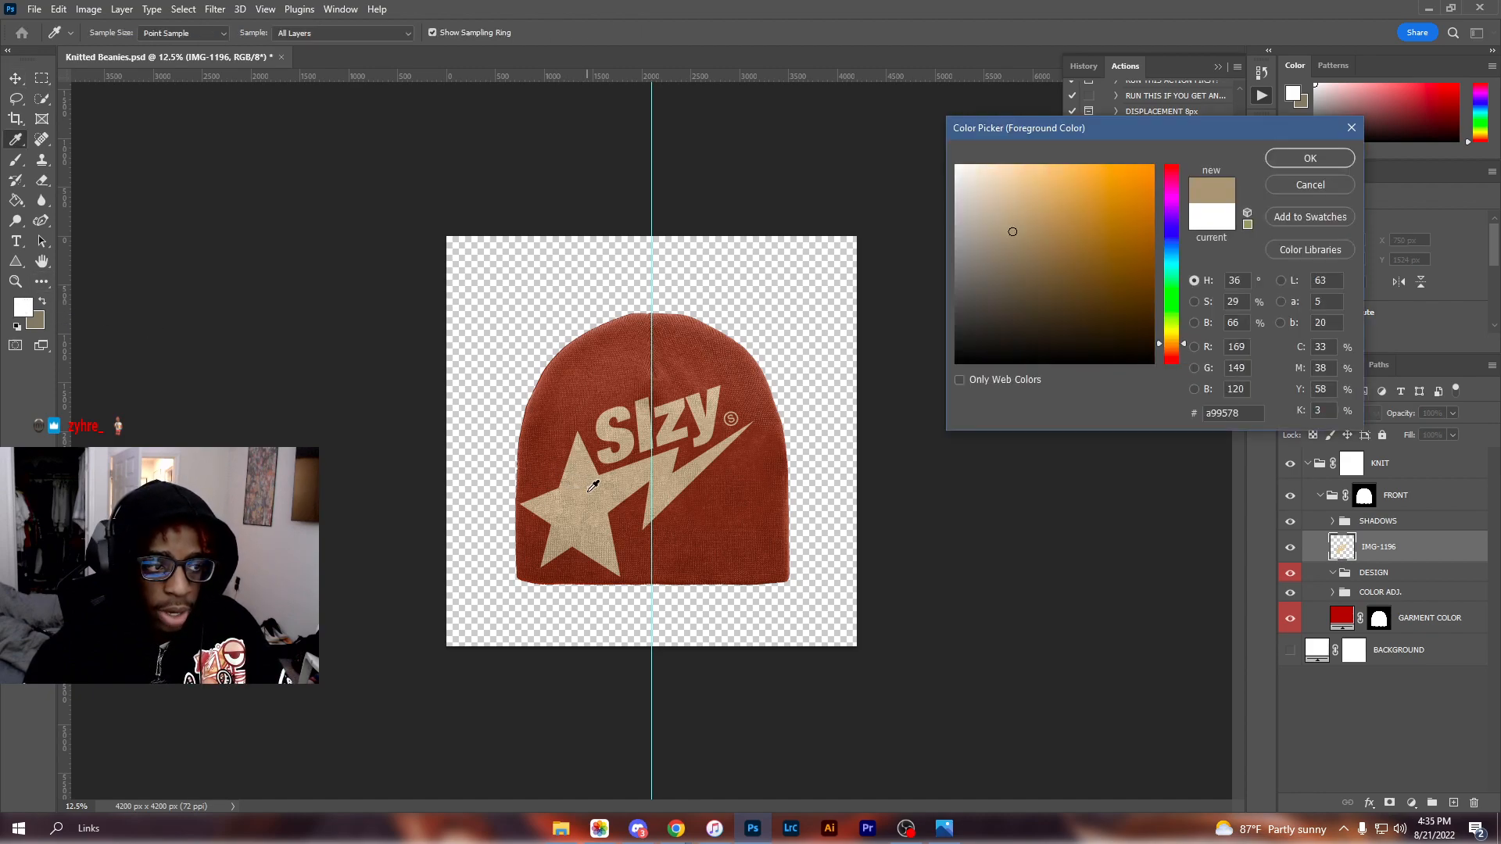
left_click(1048, 280)
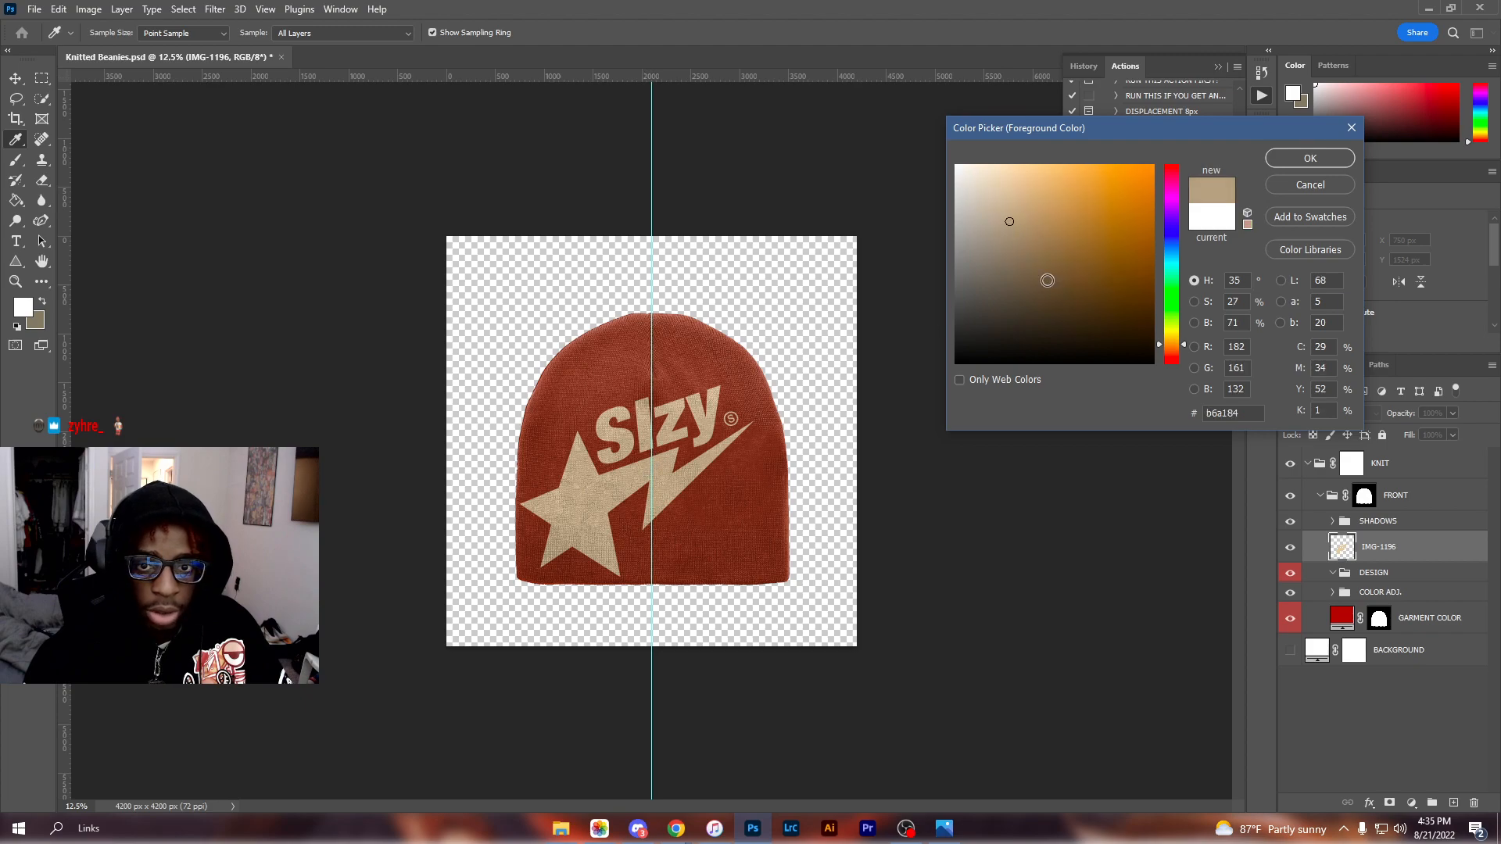
left_click(1018, 184)
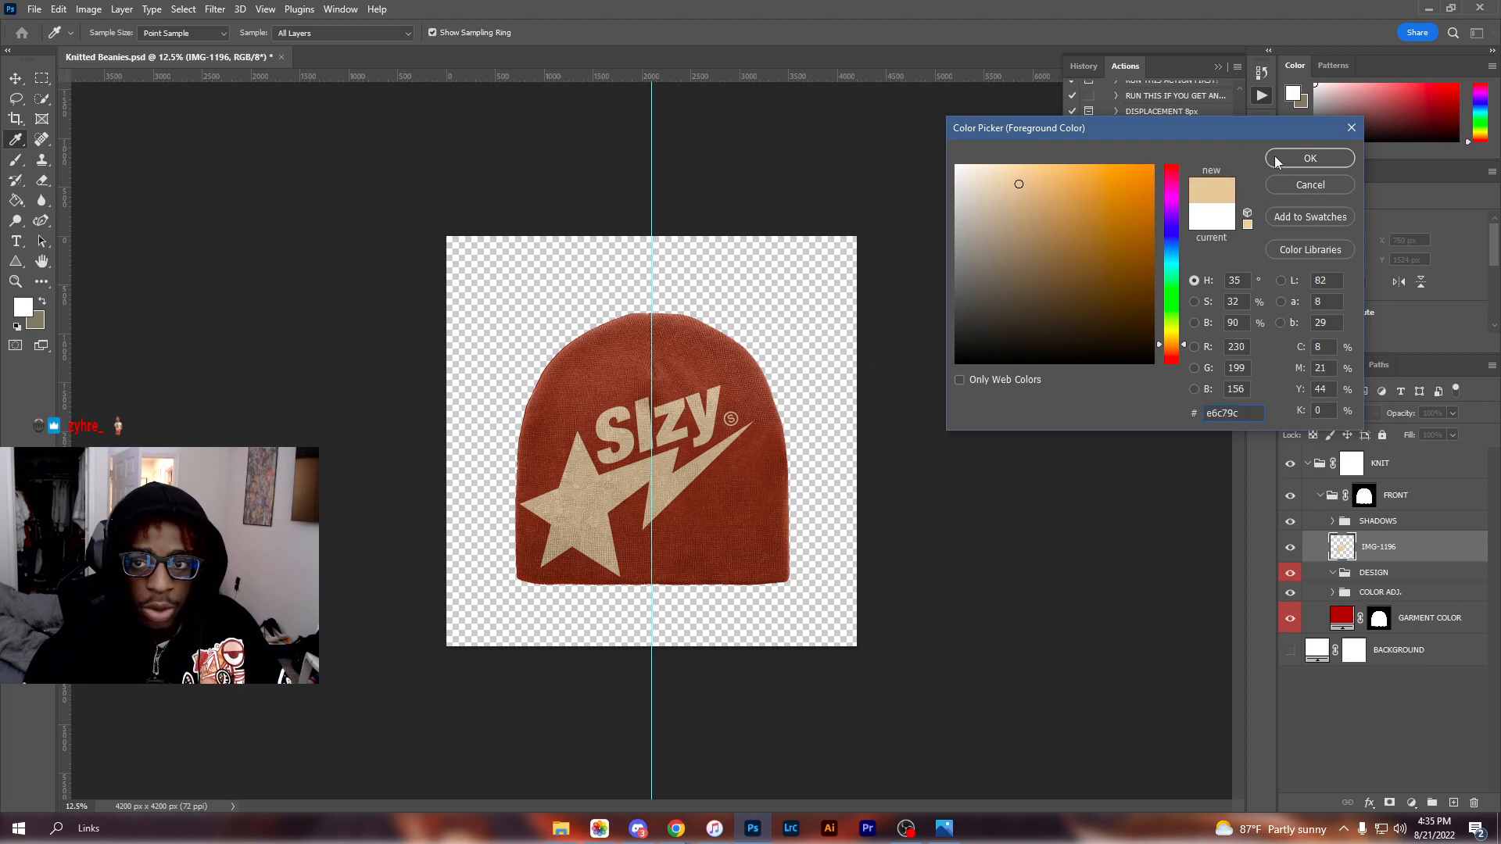
left_click(1311, 158)
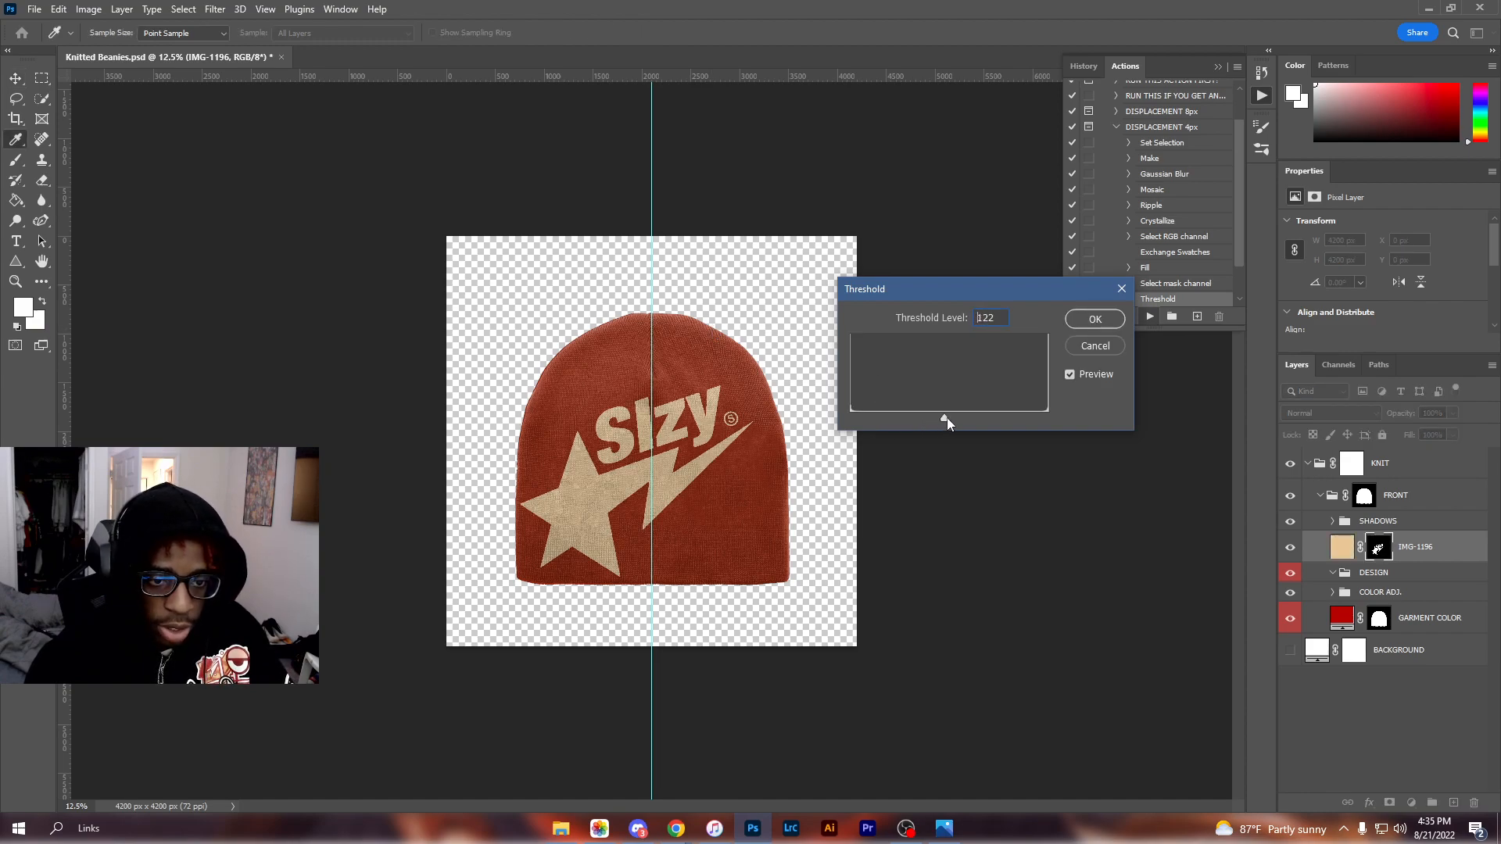
Lower the Threshold Level to about 60 and confirm so the knit action continues
type("60")
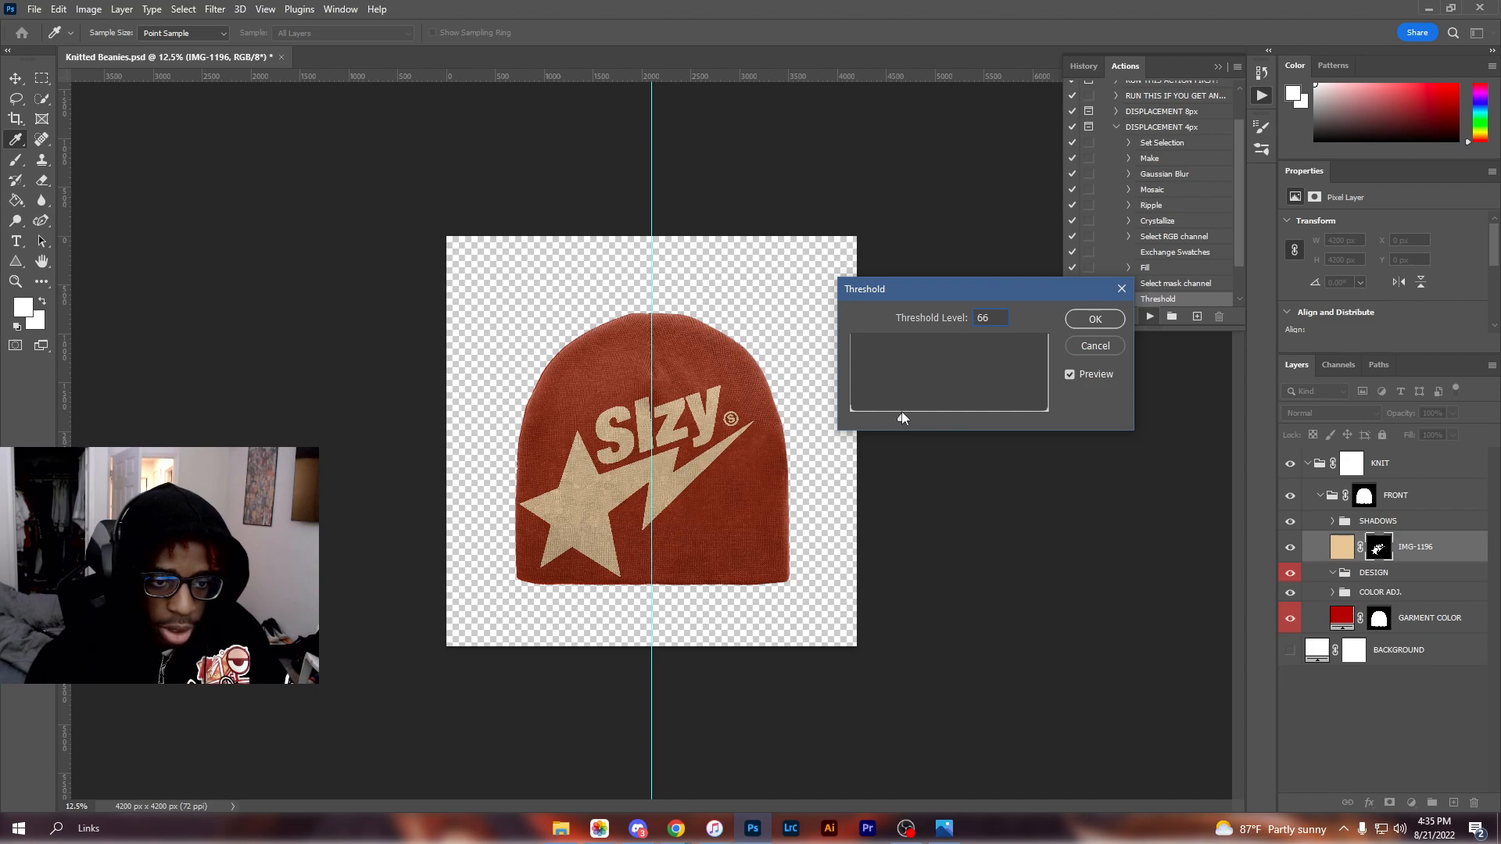
left_click(1094, 317)
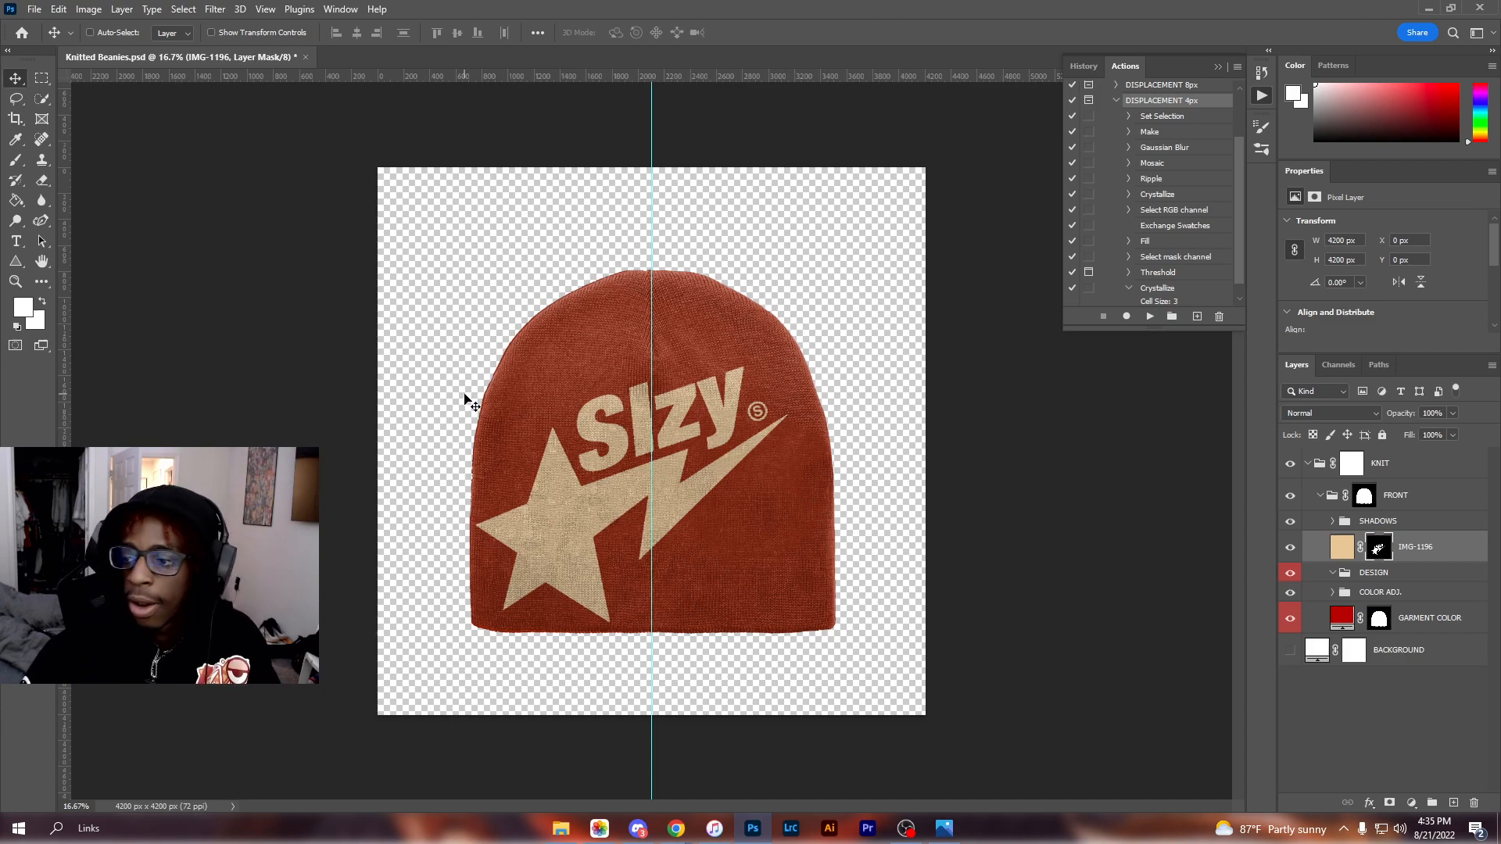
mouse_move(455, 408)
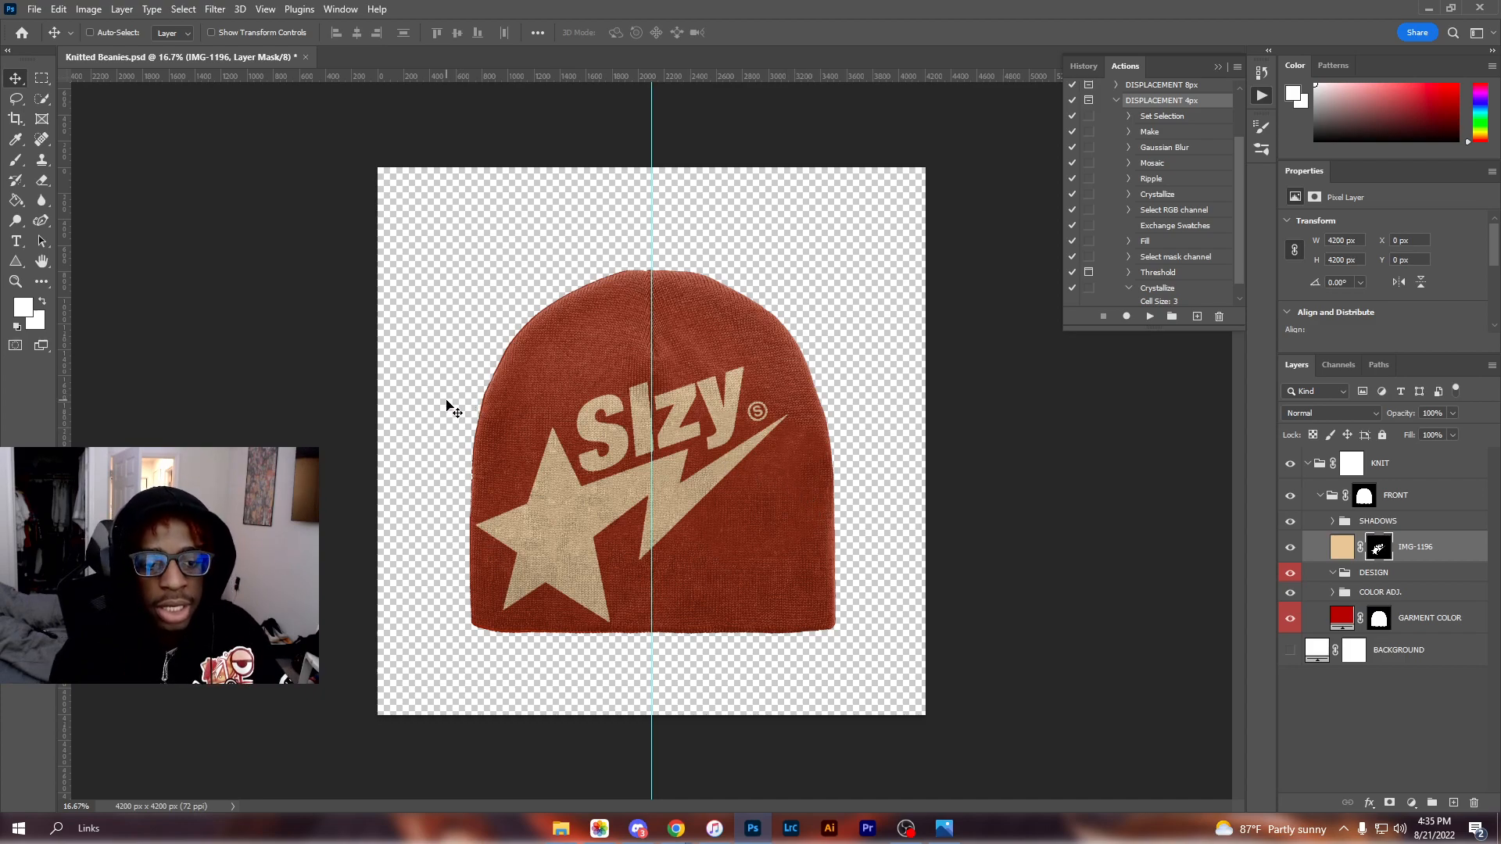